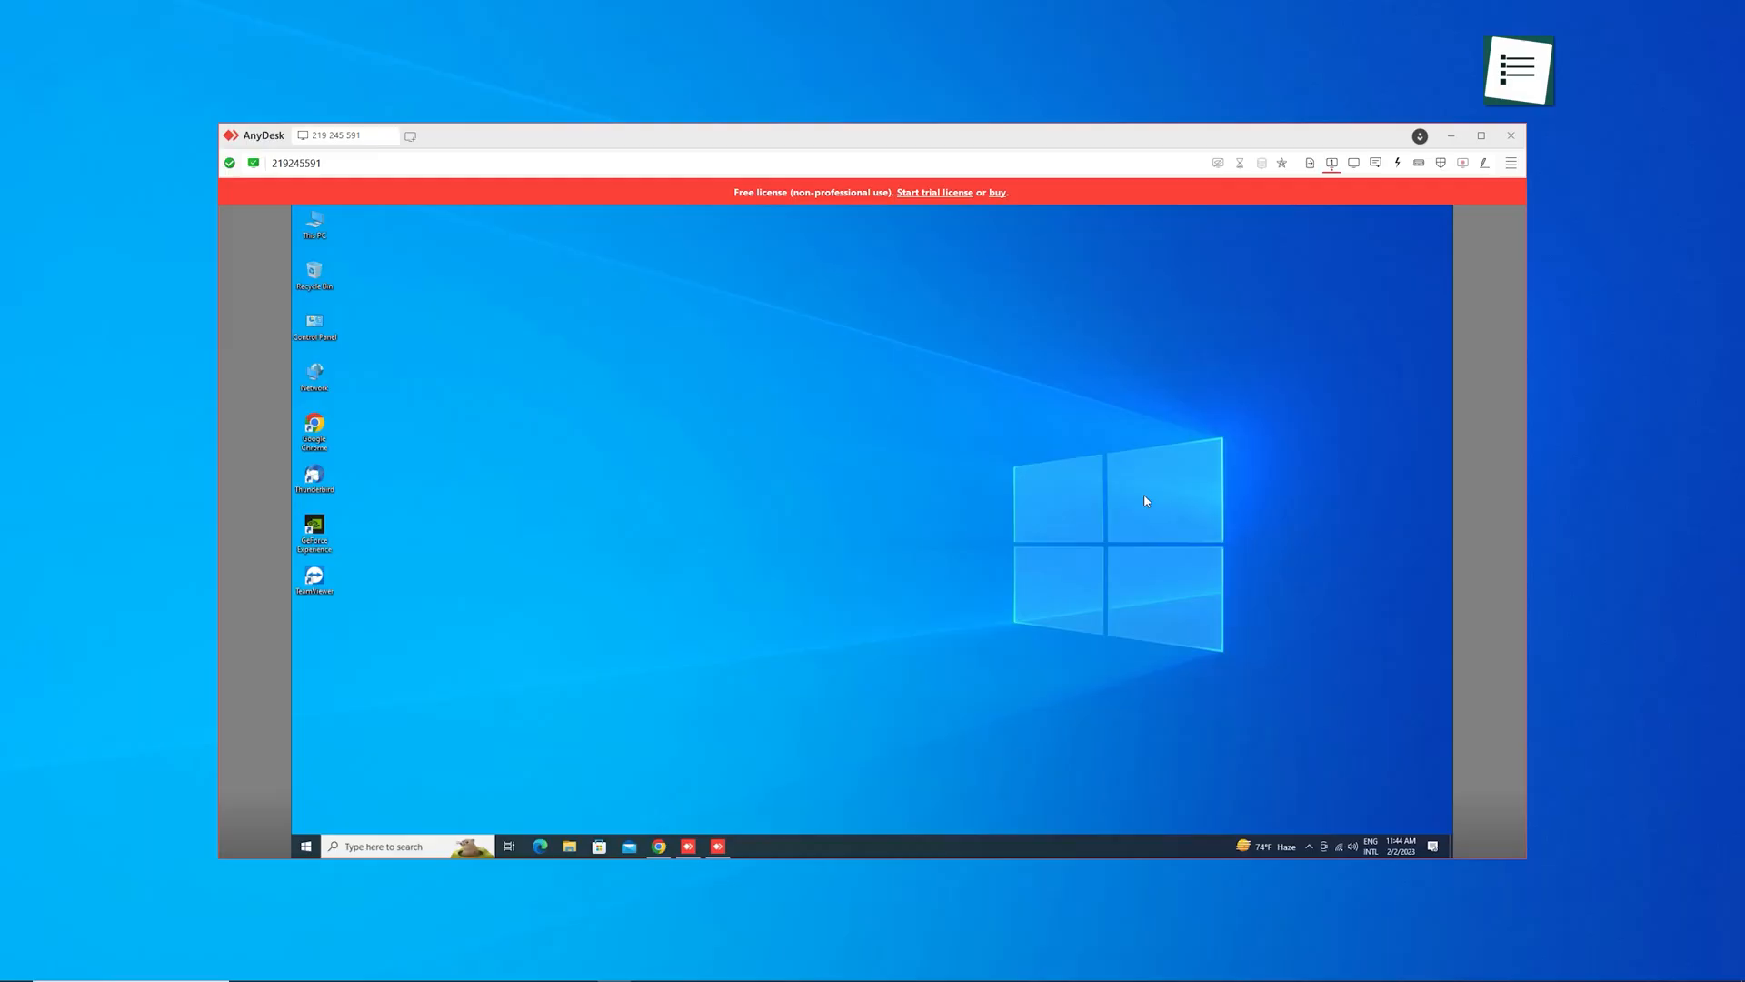
# Switch from the AnyDesk session to the Iperius Remote window showing the remote Windows desktop
pyautogui.click(1311, 162)
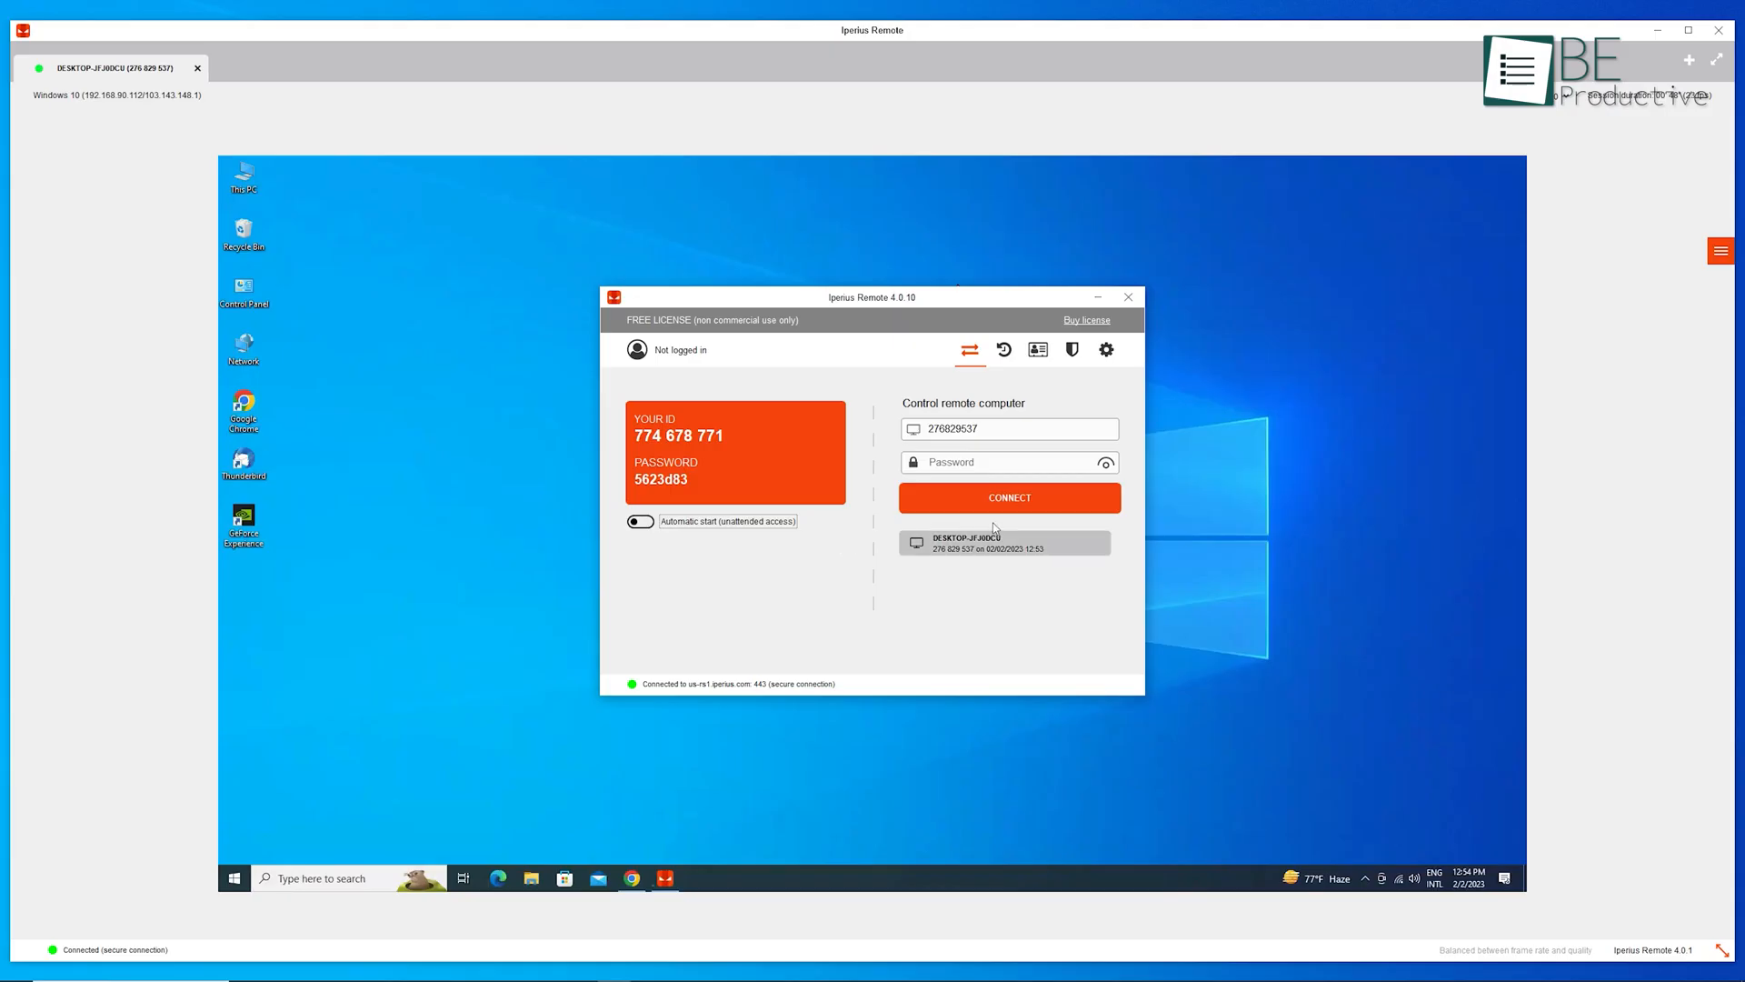
pyautogui.click(1007, 498)
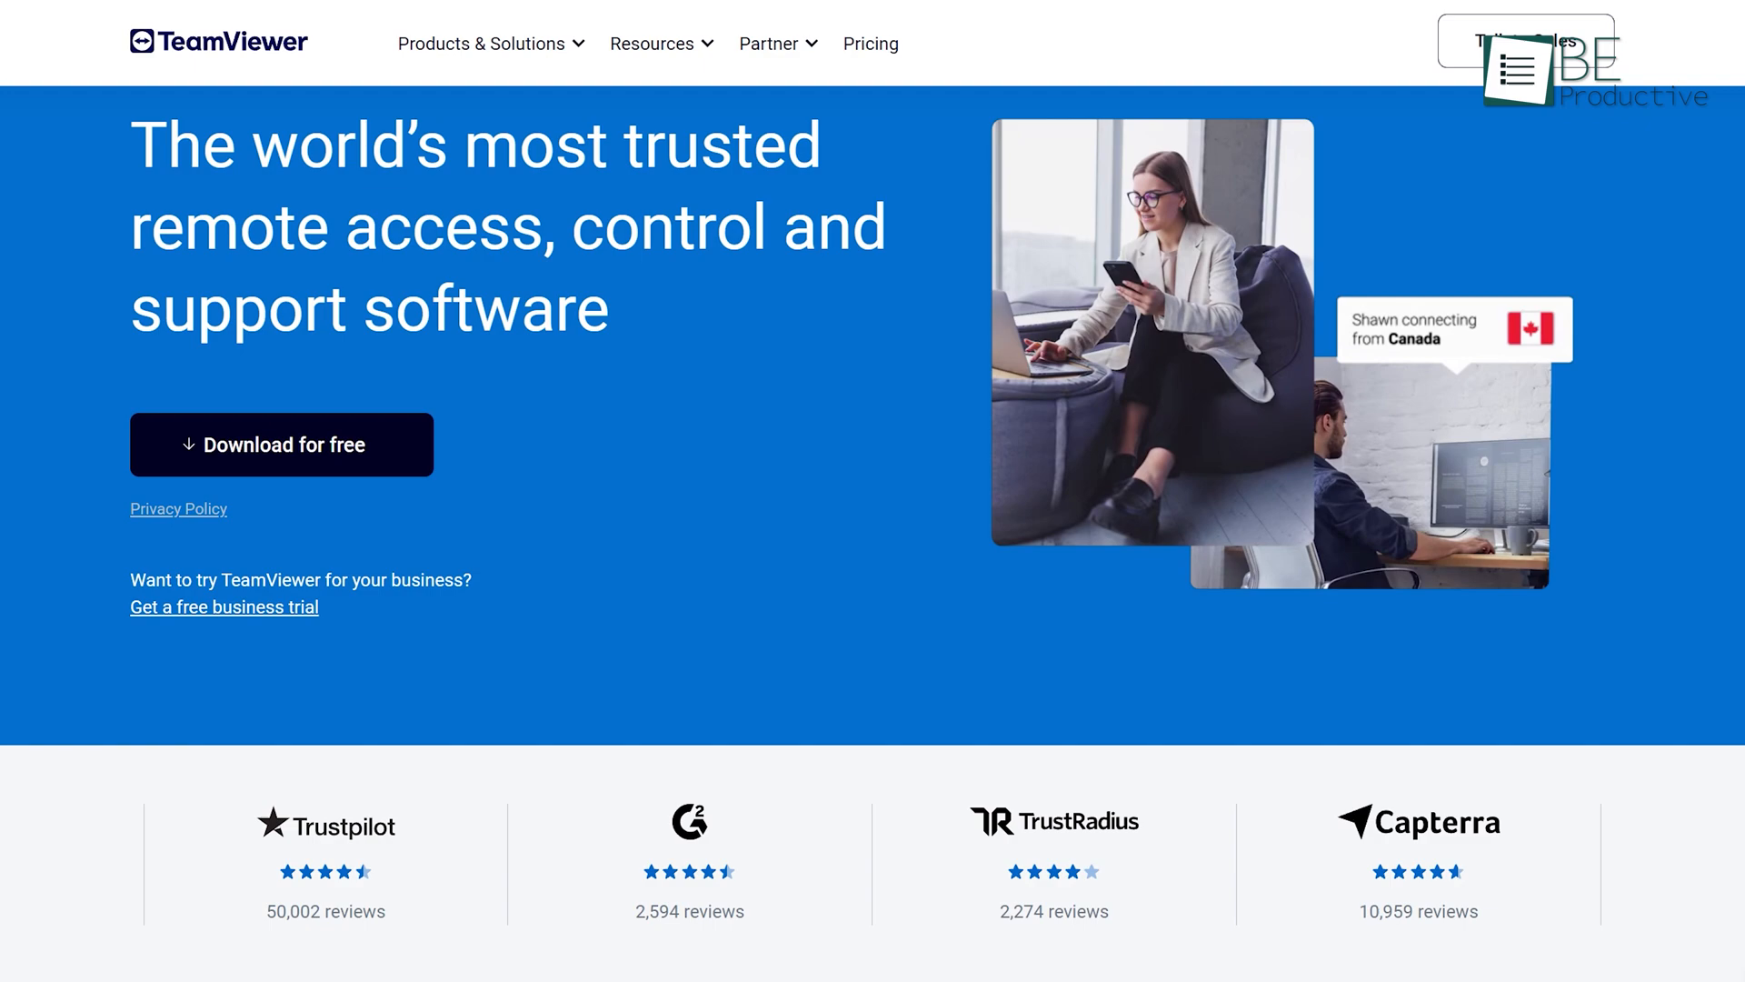
# Download TeamViewer, log on to the partner computer and browse its Pictures folder remotely
pyautogui.scroll(-3)
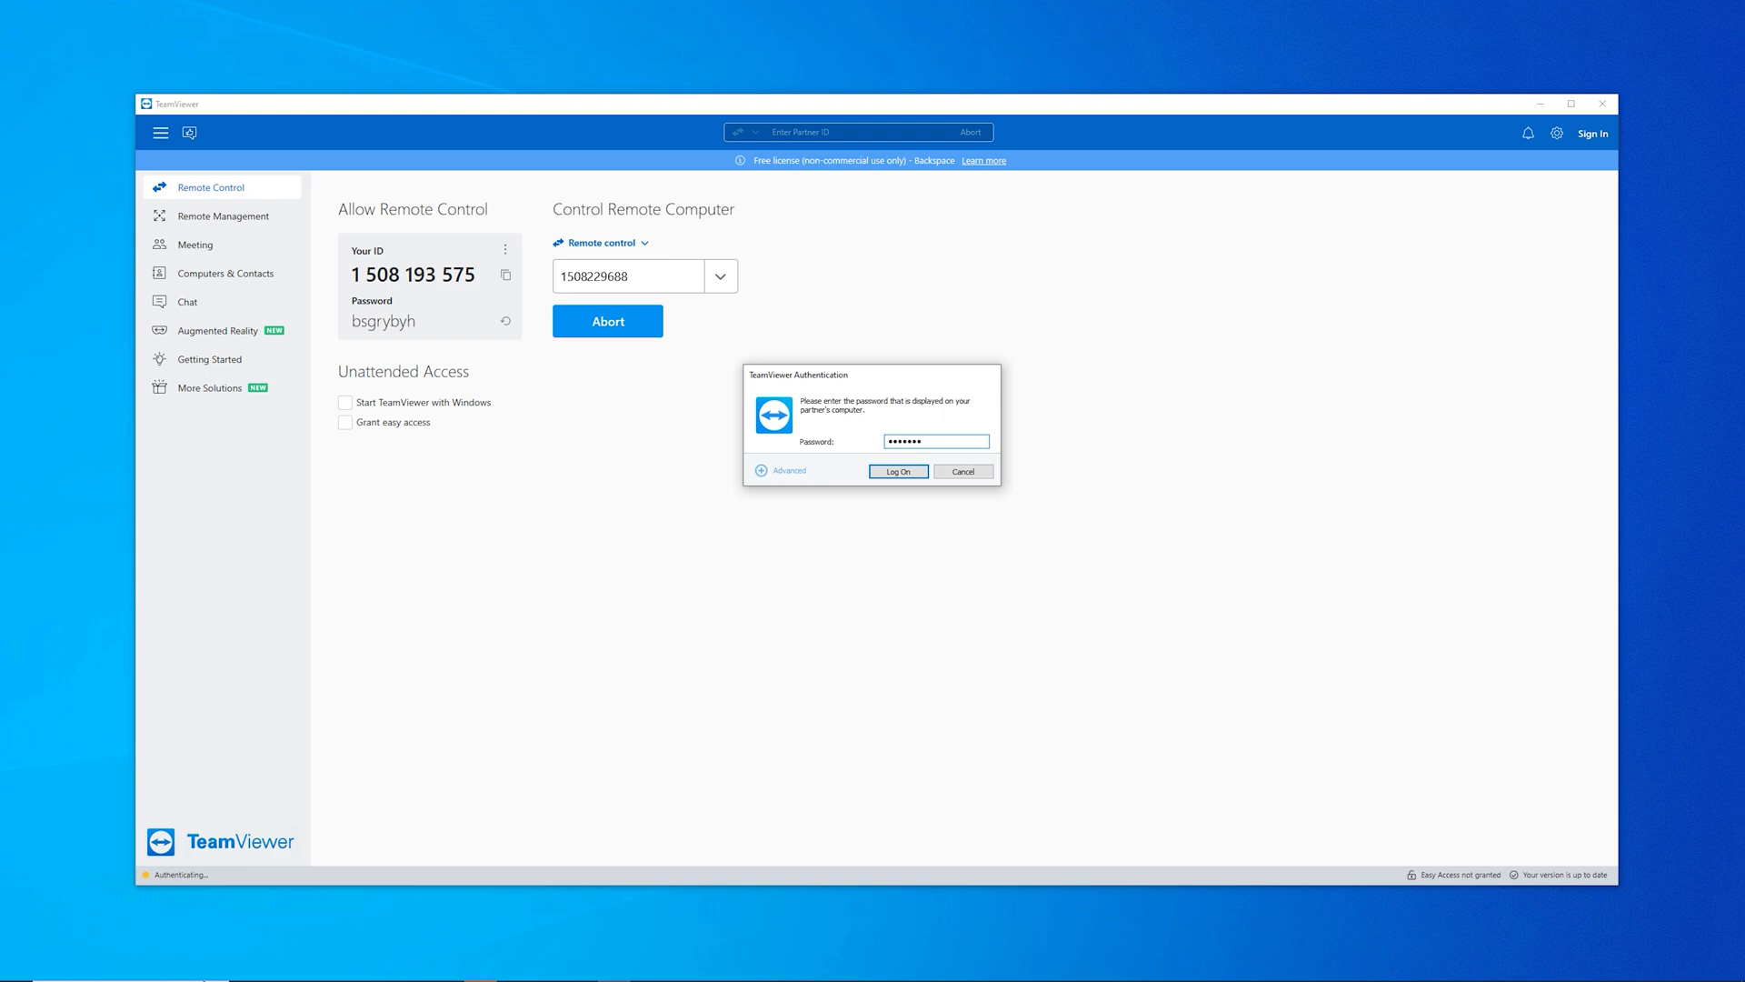
pyautogui.click(896, 471)
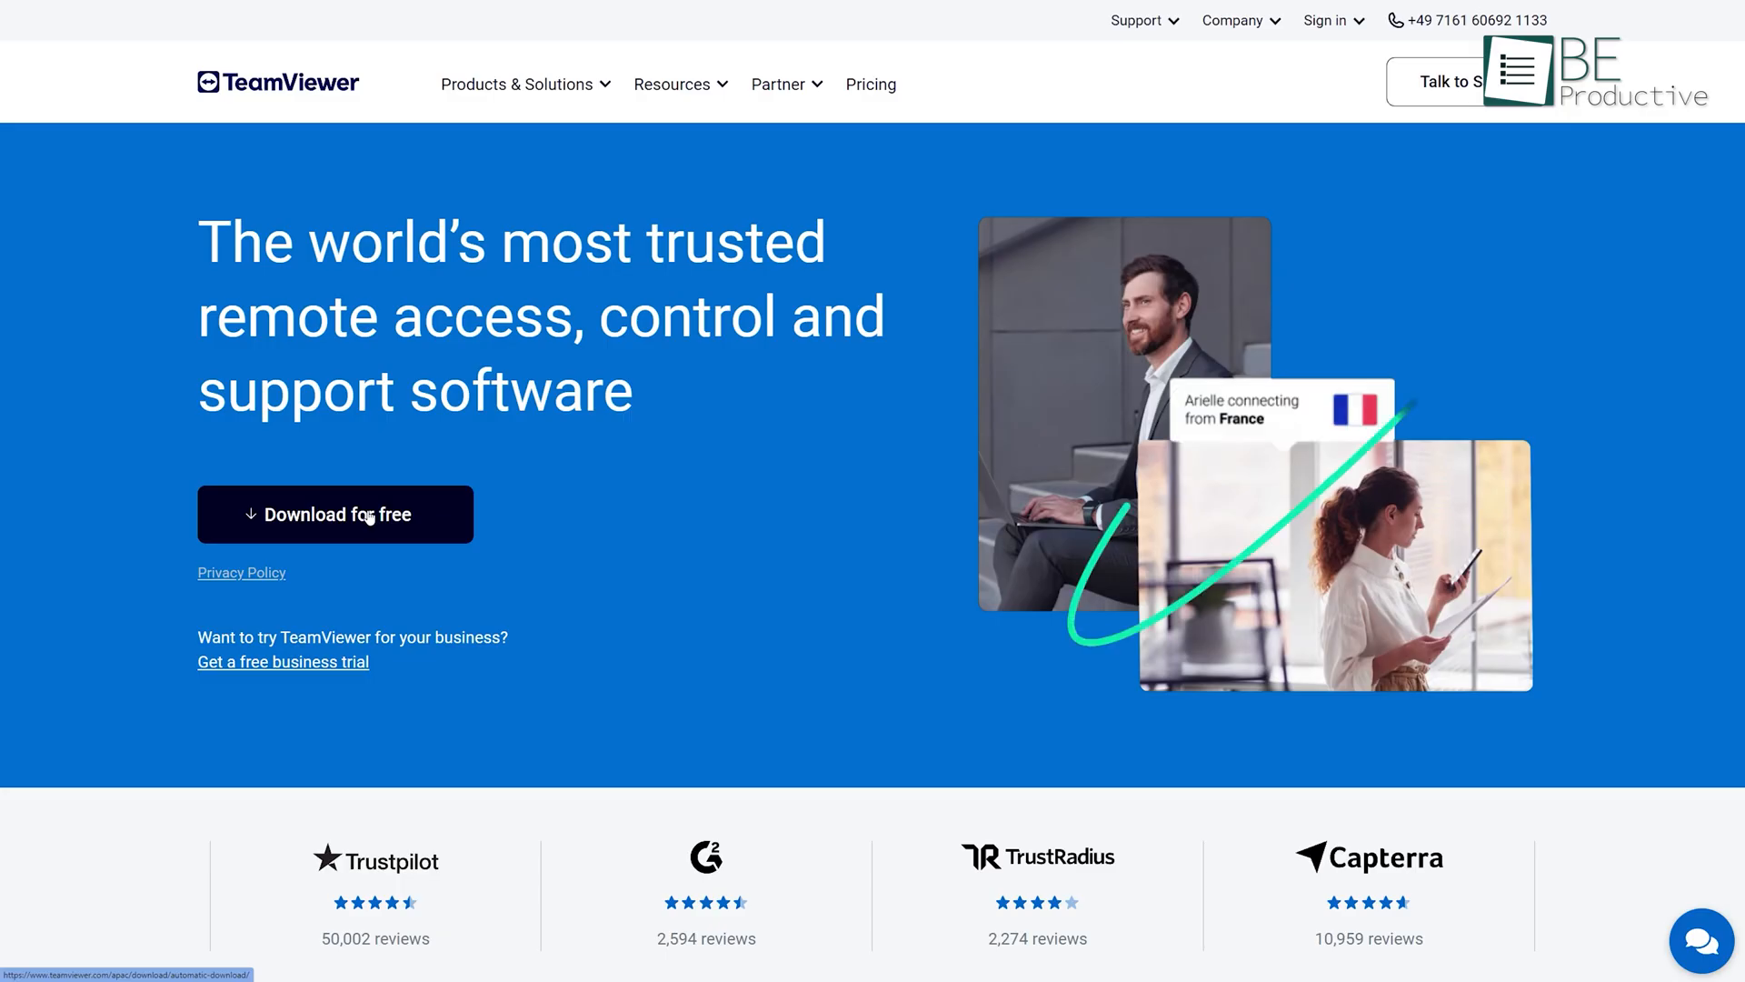
pyautogui.click(334, 515)
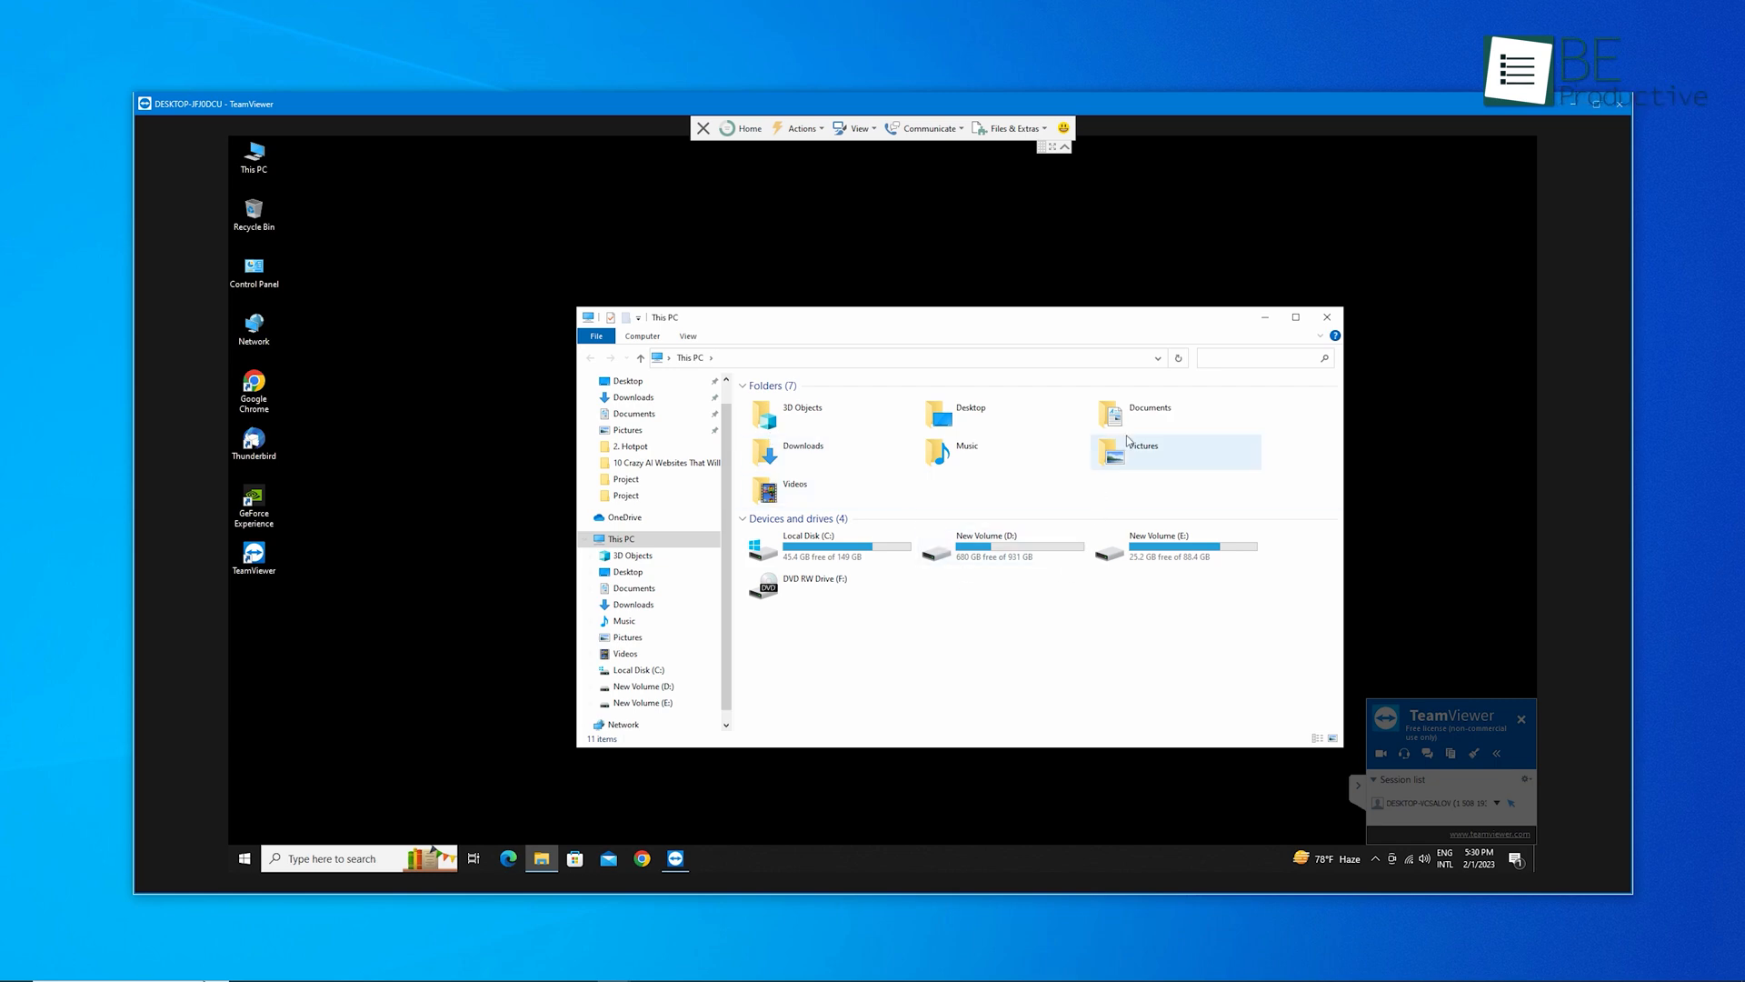
pyautogui.click(630, 603)
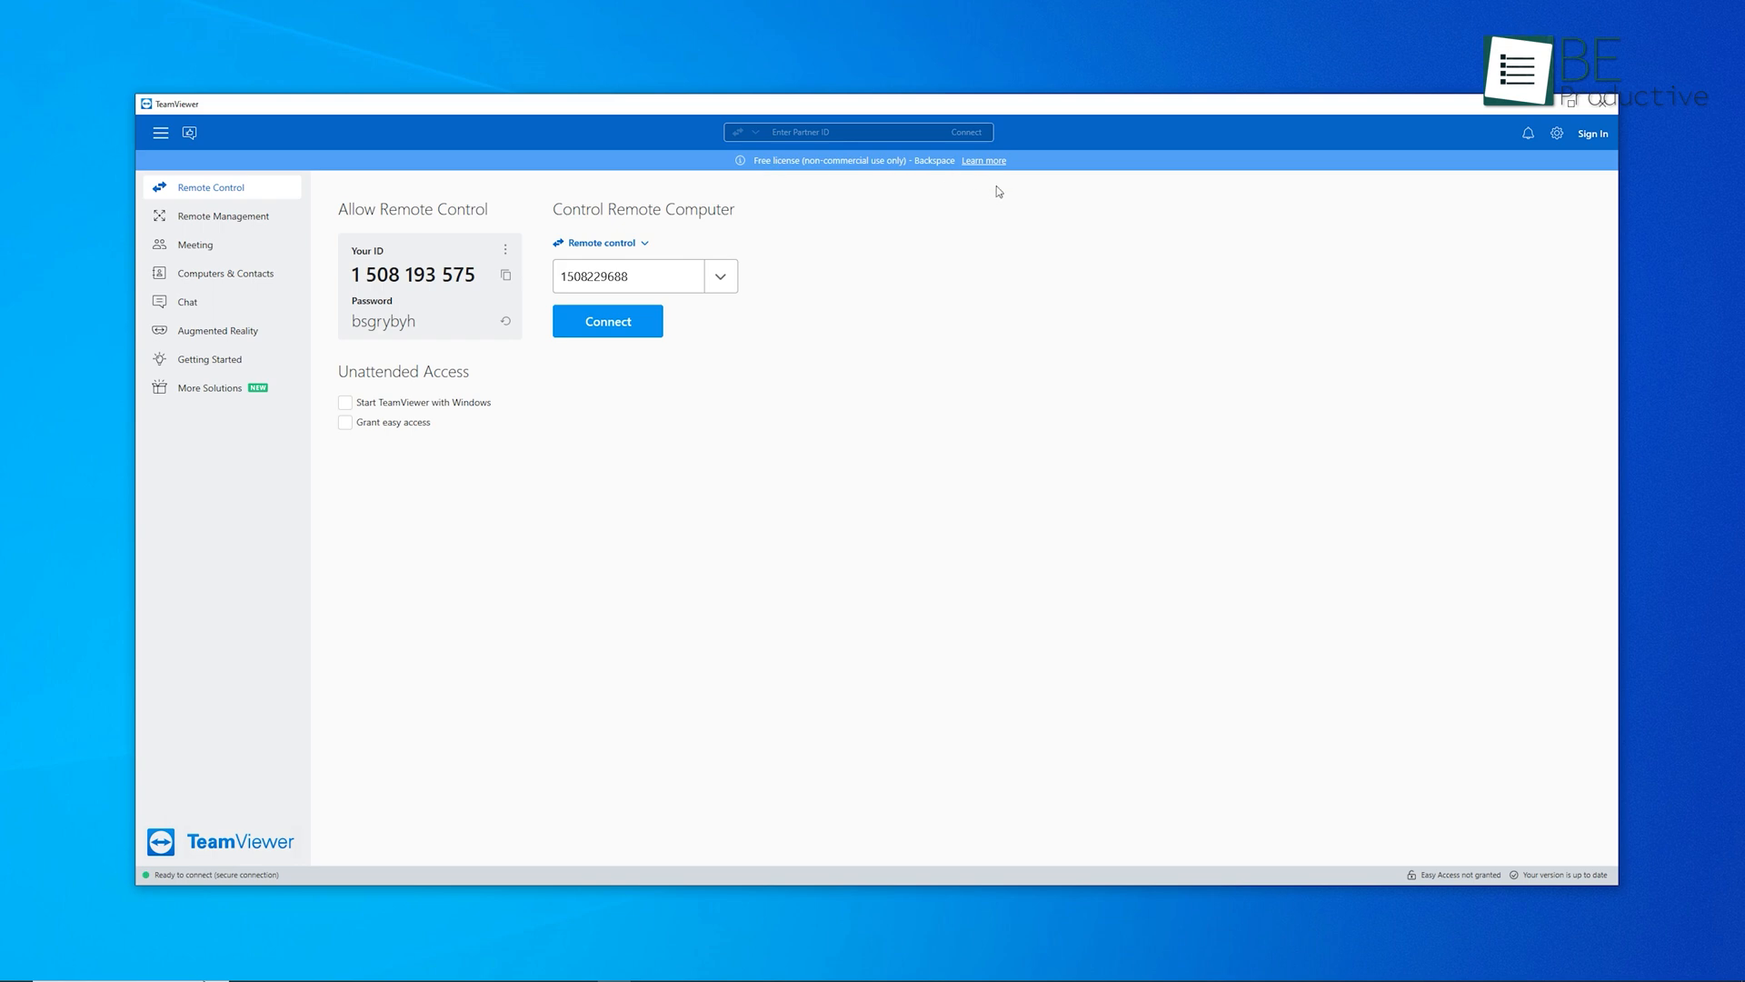
pyautogui.moveTo(1005, 298)
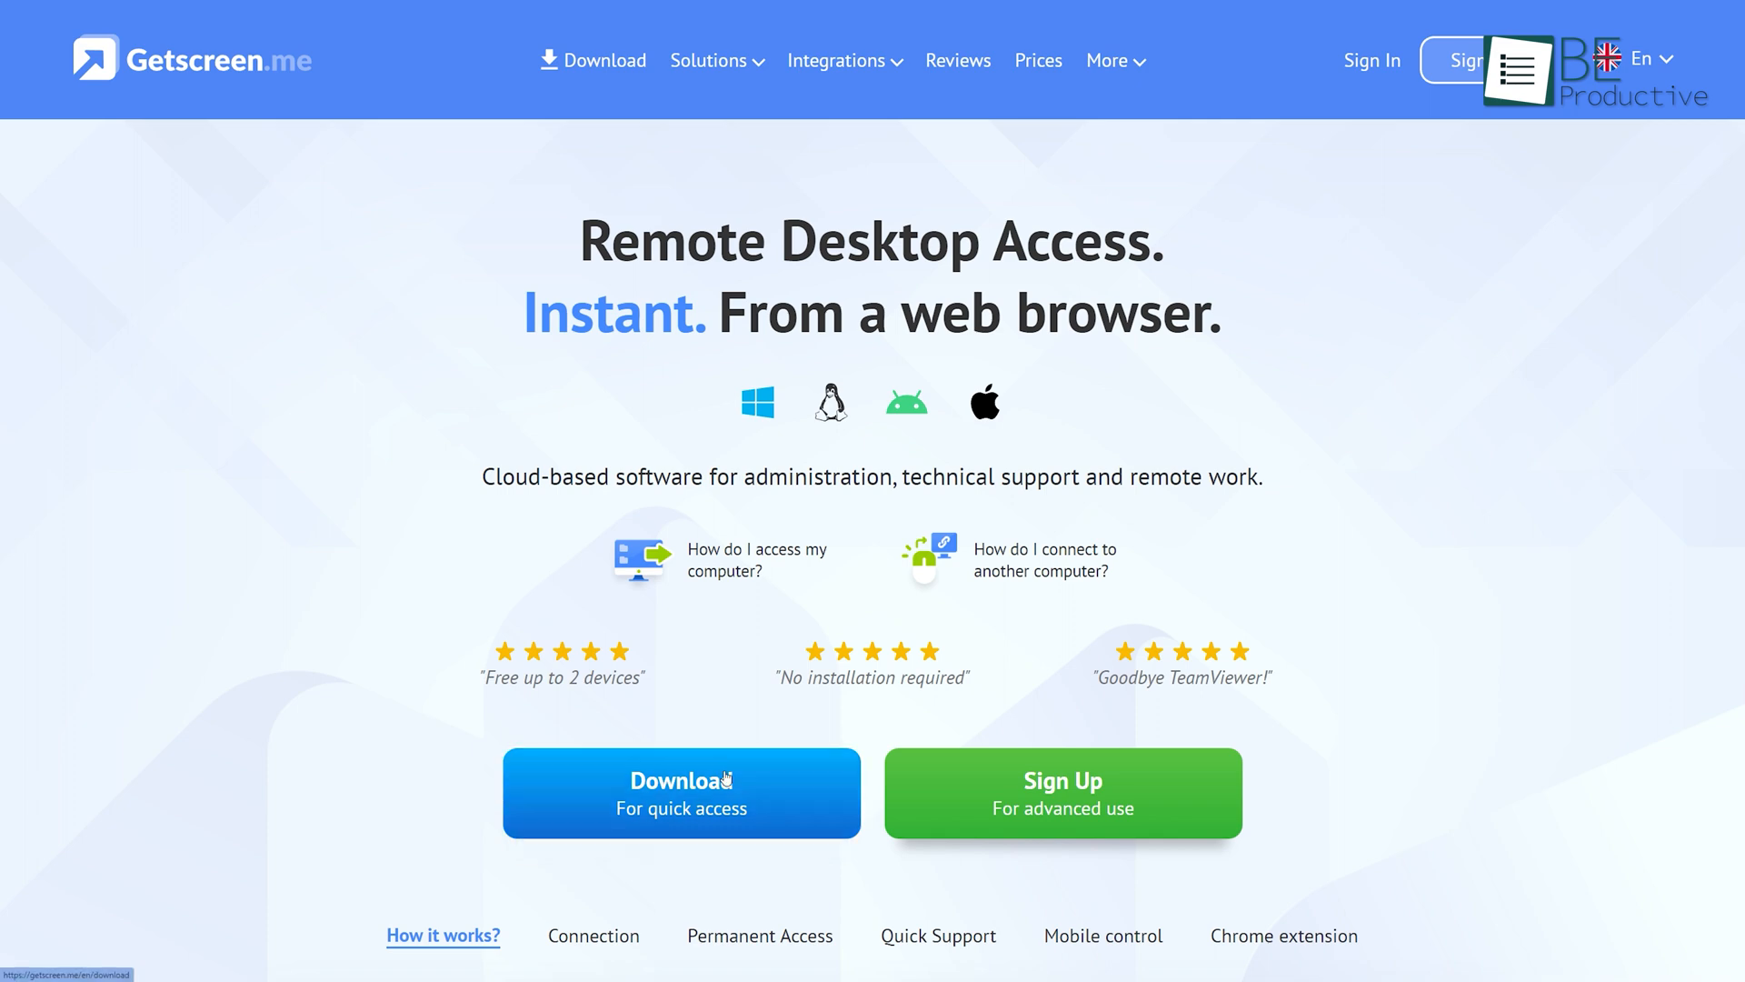
# Download the Getscreen.me agent for 64-bit Windows and run it to get a shareable link and QR code
pyautogui.click(605, 60)
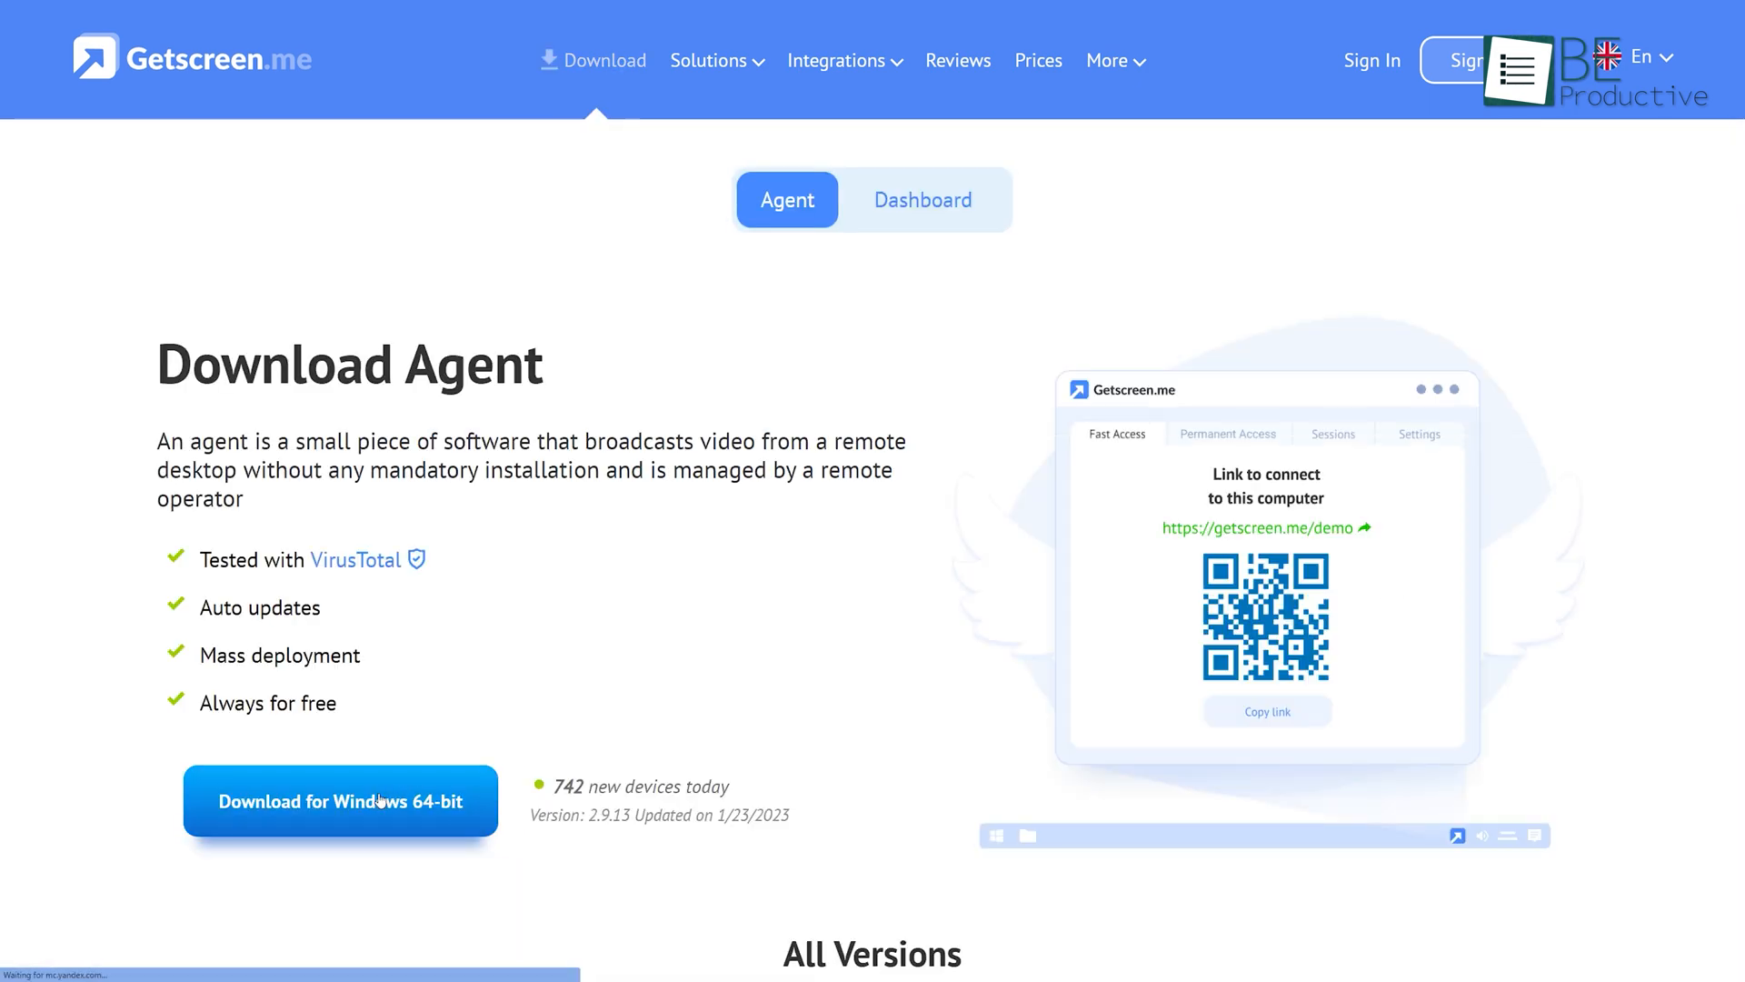
pyautogui.click(340, 800)
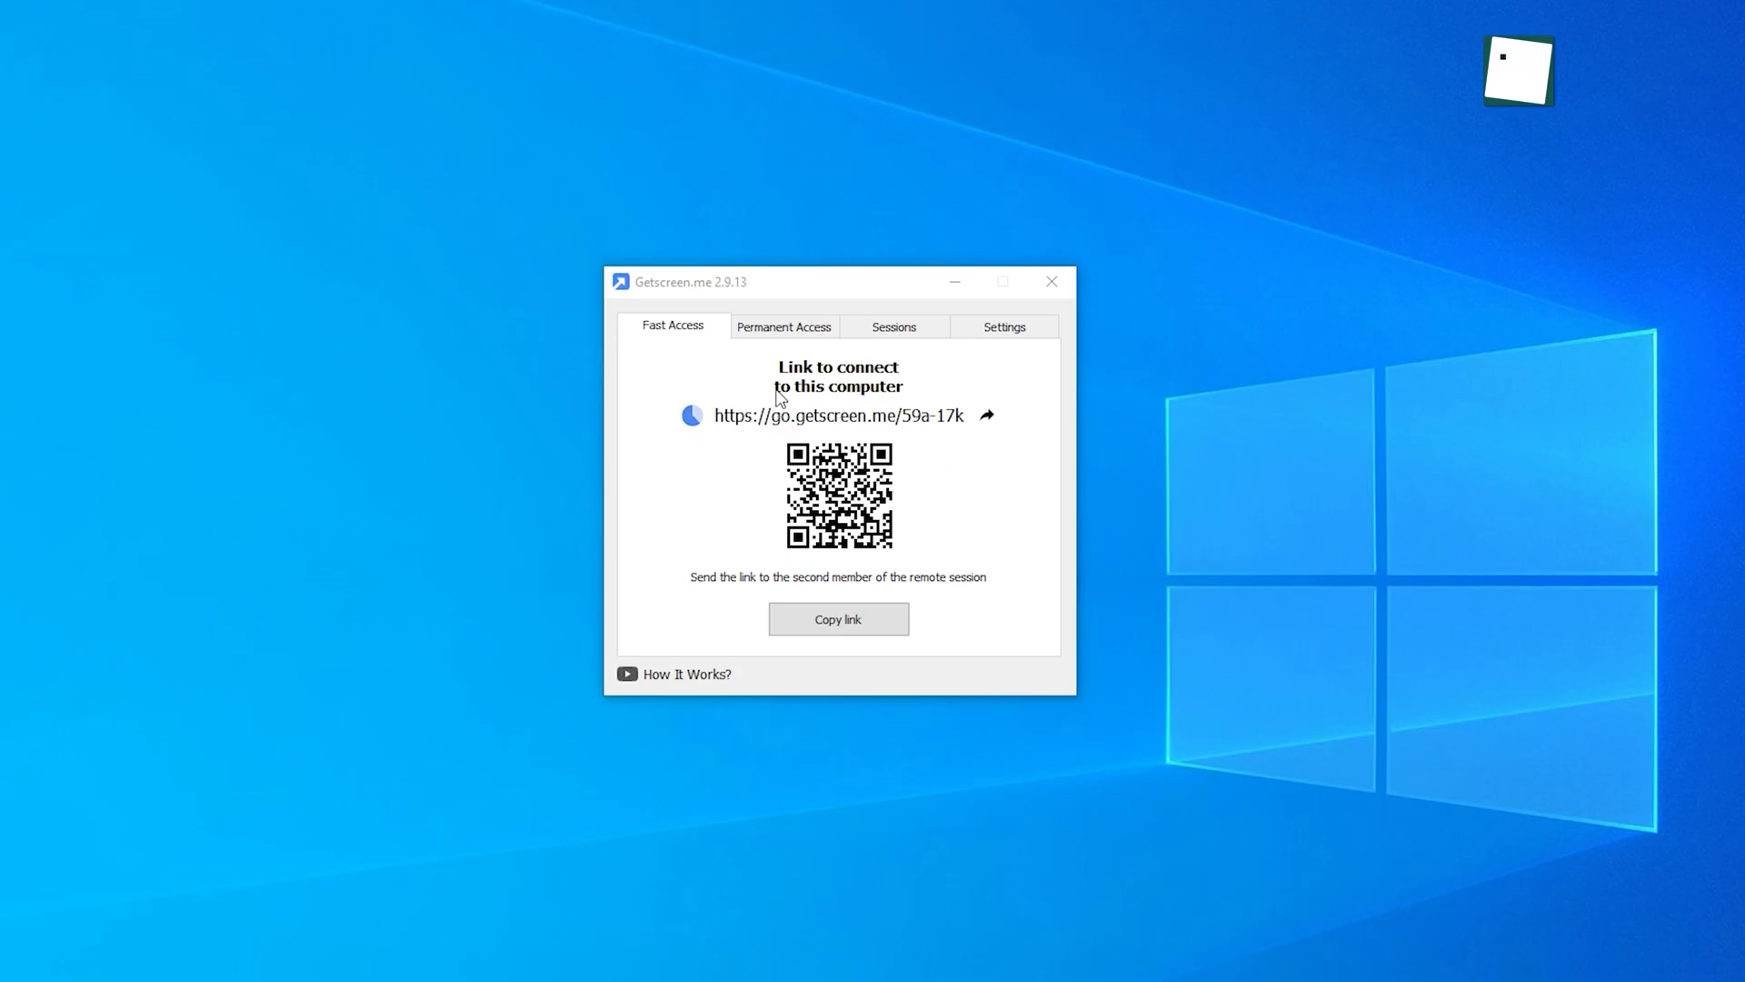
pyautogui.click(1002, 326)
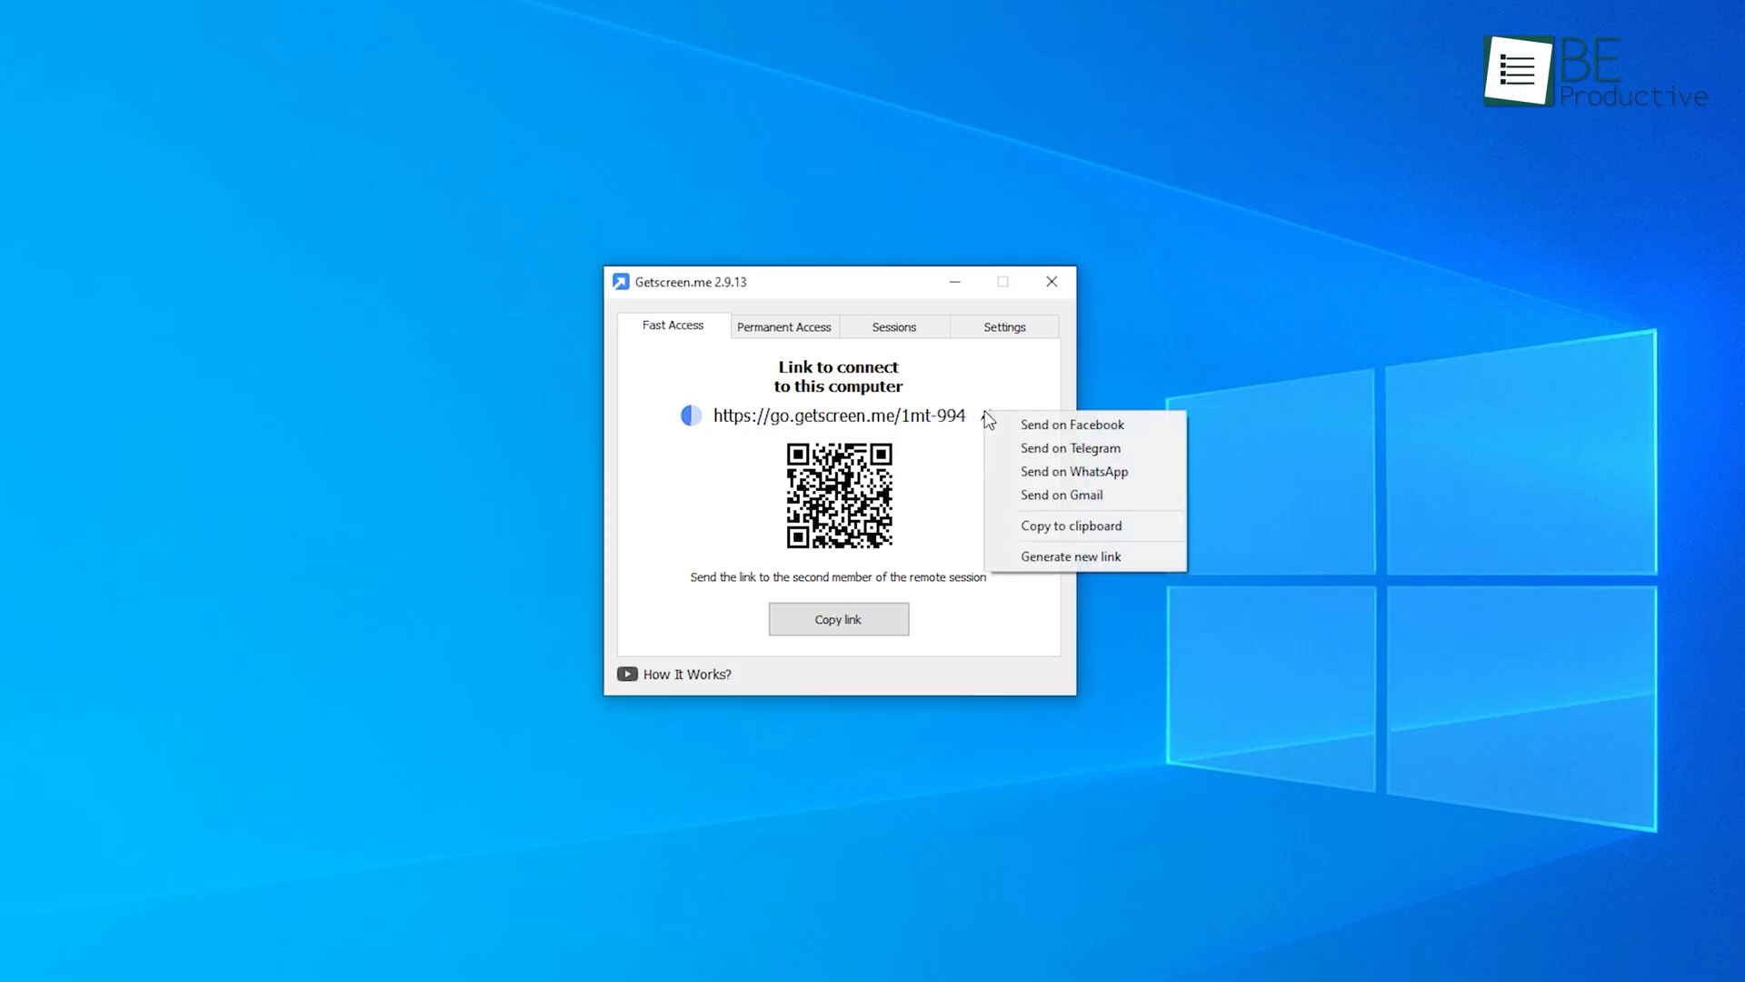
pyautogui.moveTo(1069, 523)
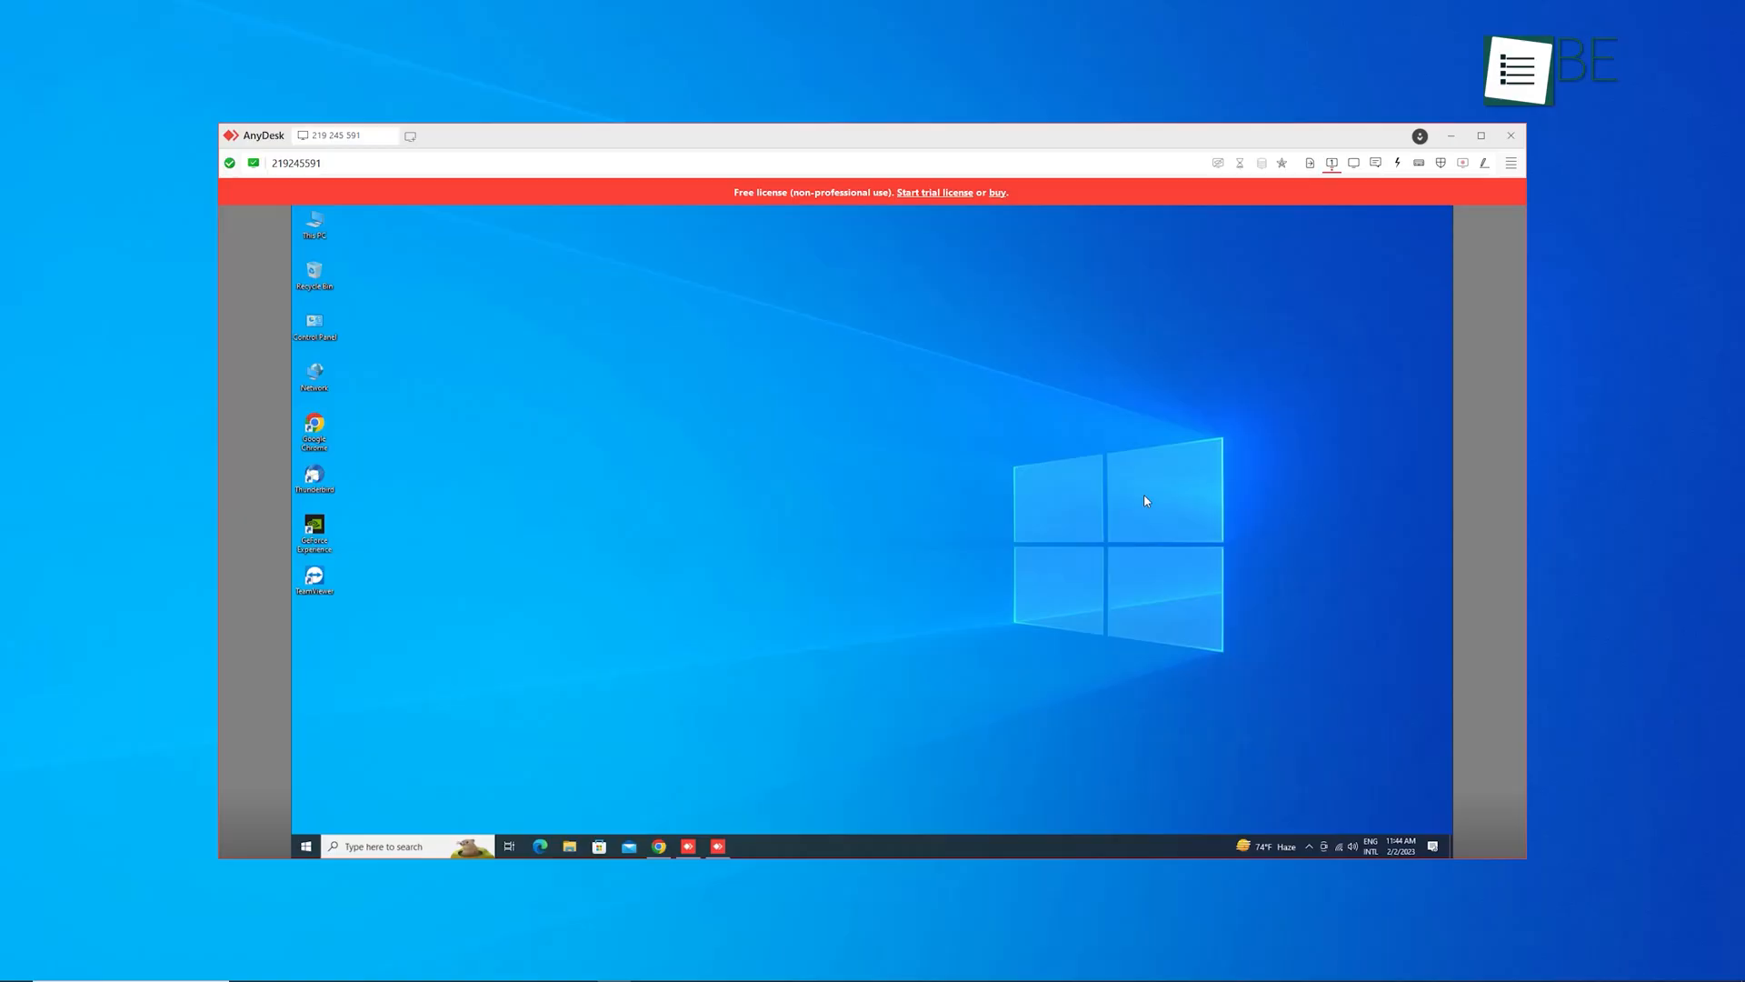
# Upload Record Here.mp3 from local Documents to the remote Documents folder via AnyDesk File Transfer
pyautogui.click(1311, 162)
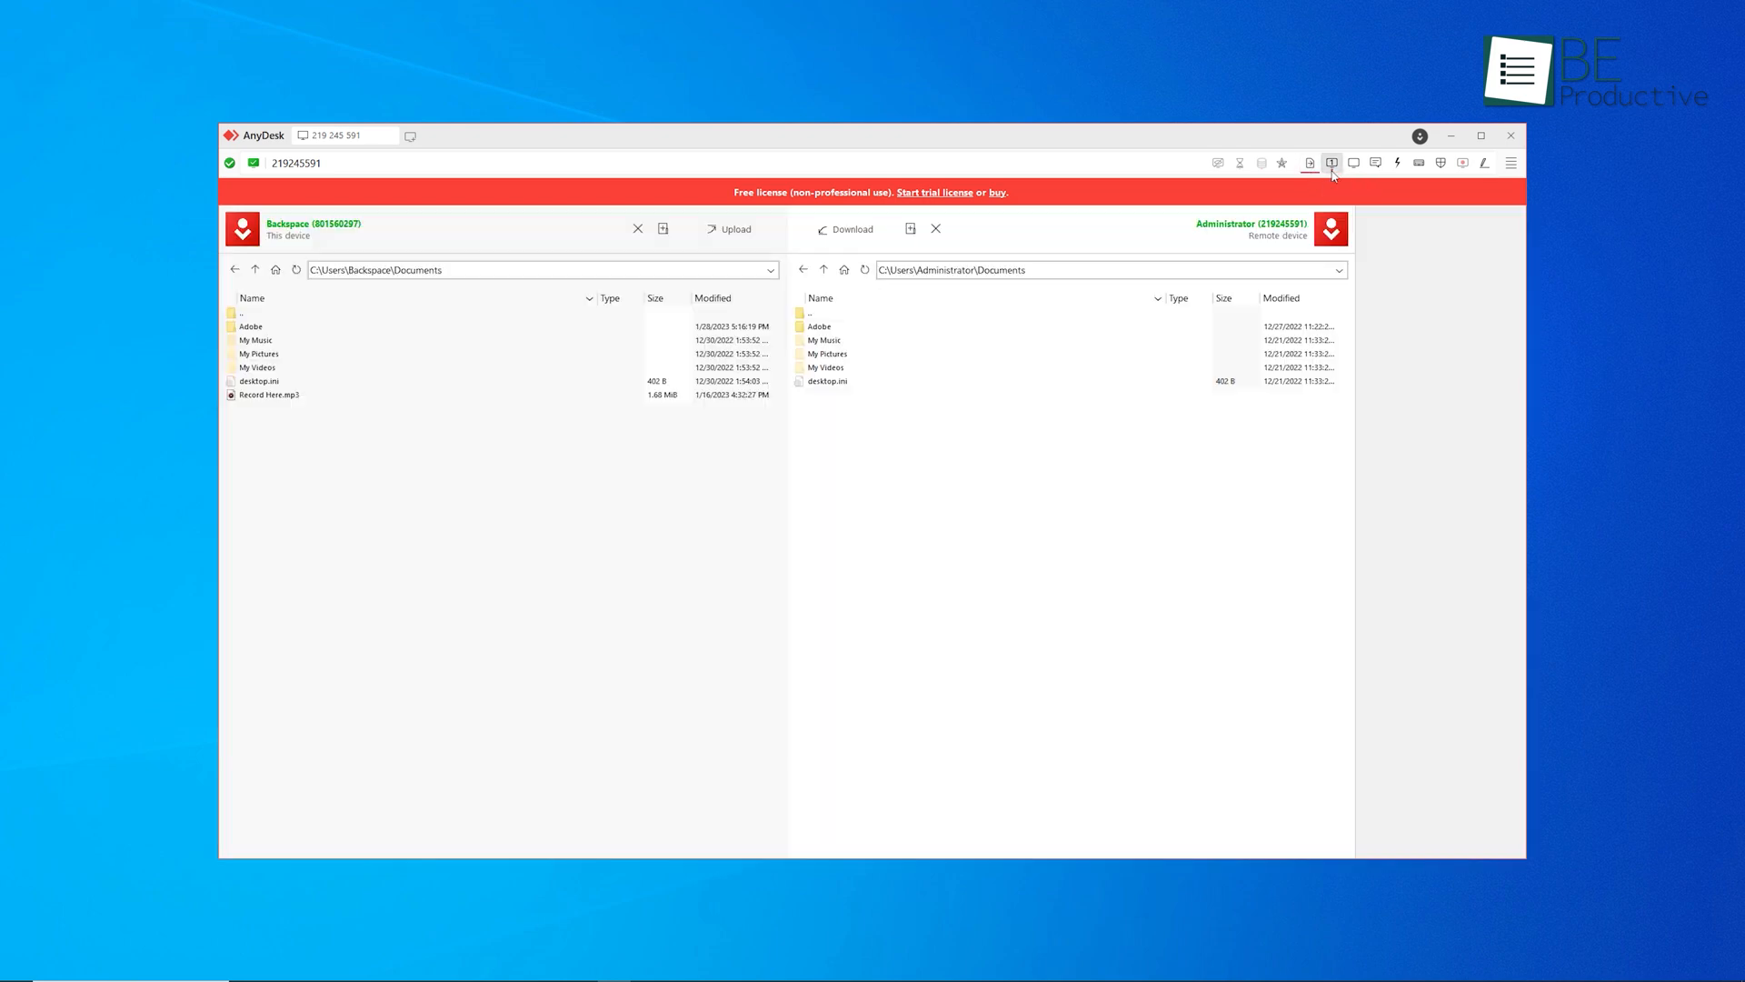
pyautogui.click(1352, 162)
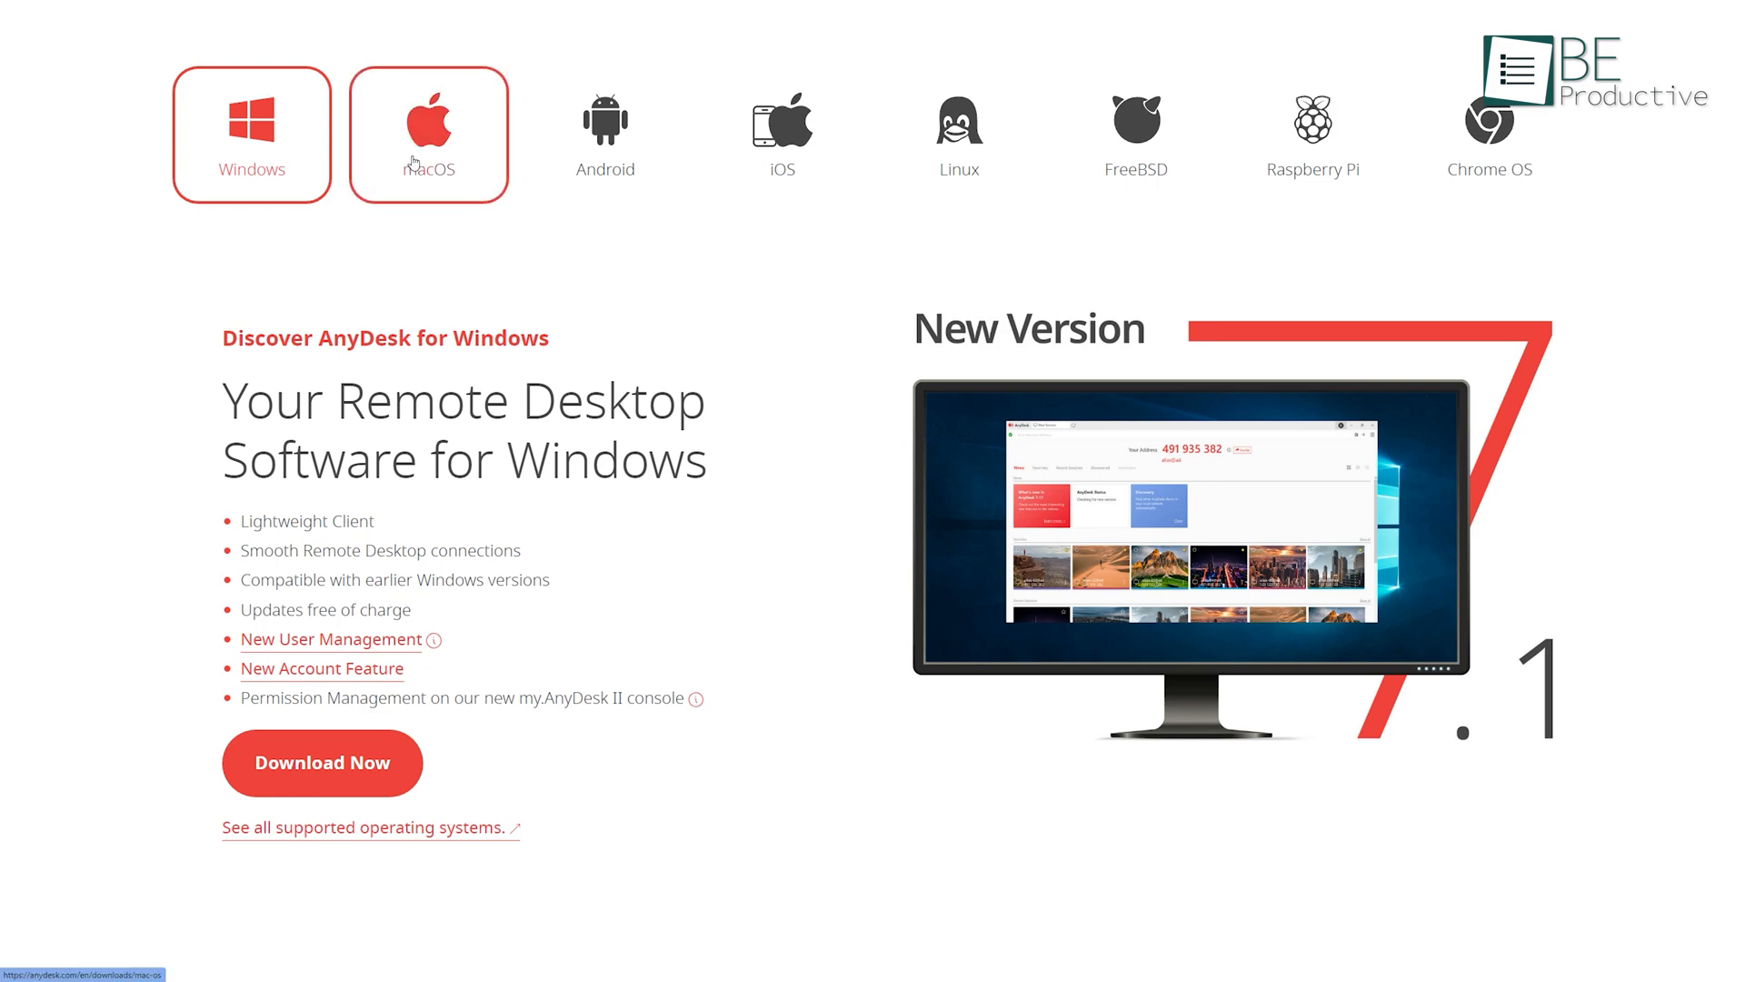
pyautogui.moveTo(1312, 132)
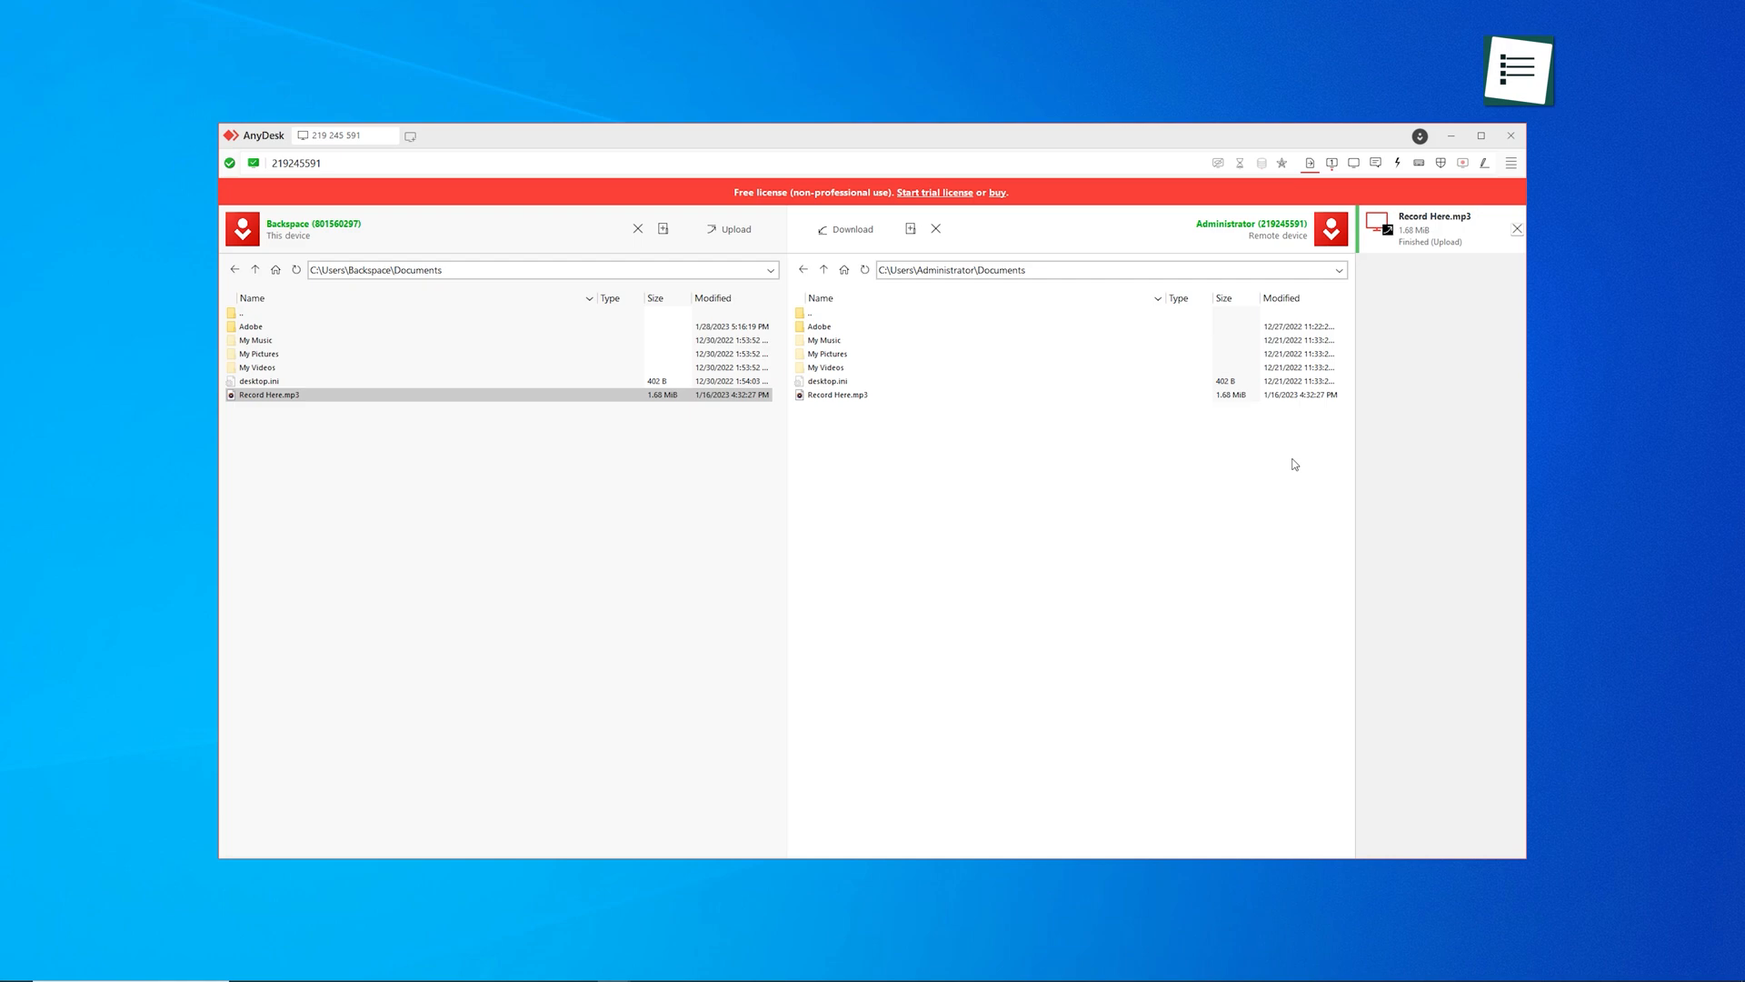
pyautogui.click(1511, 162)
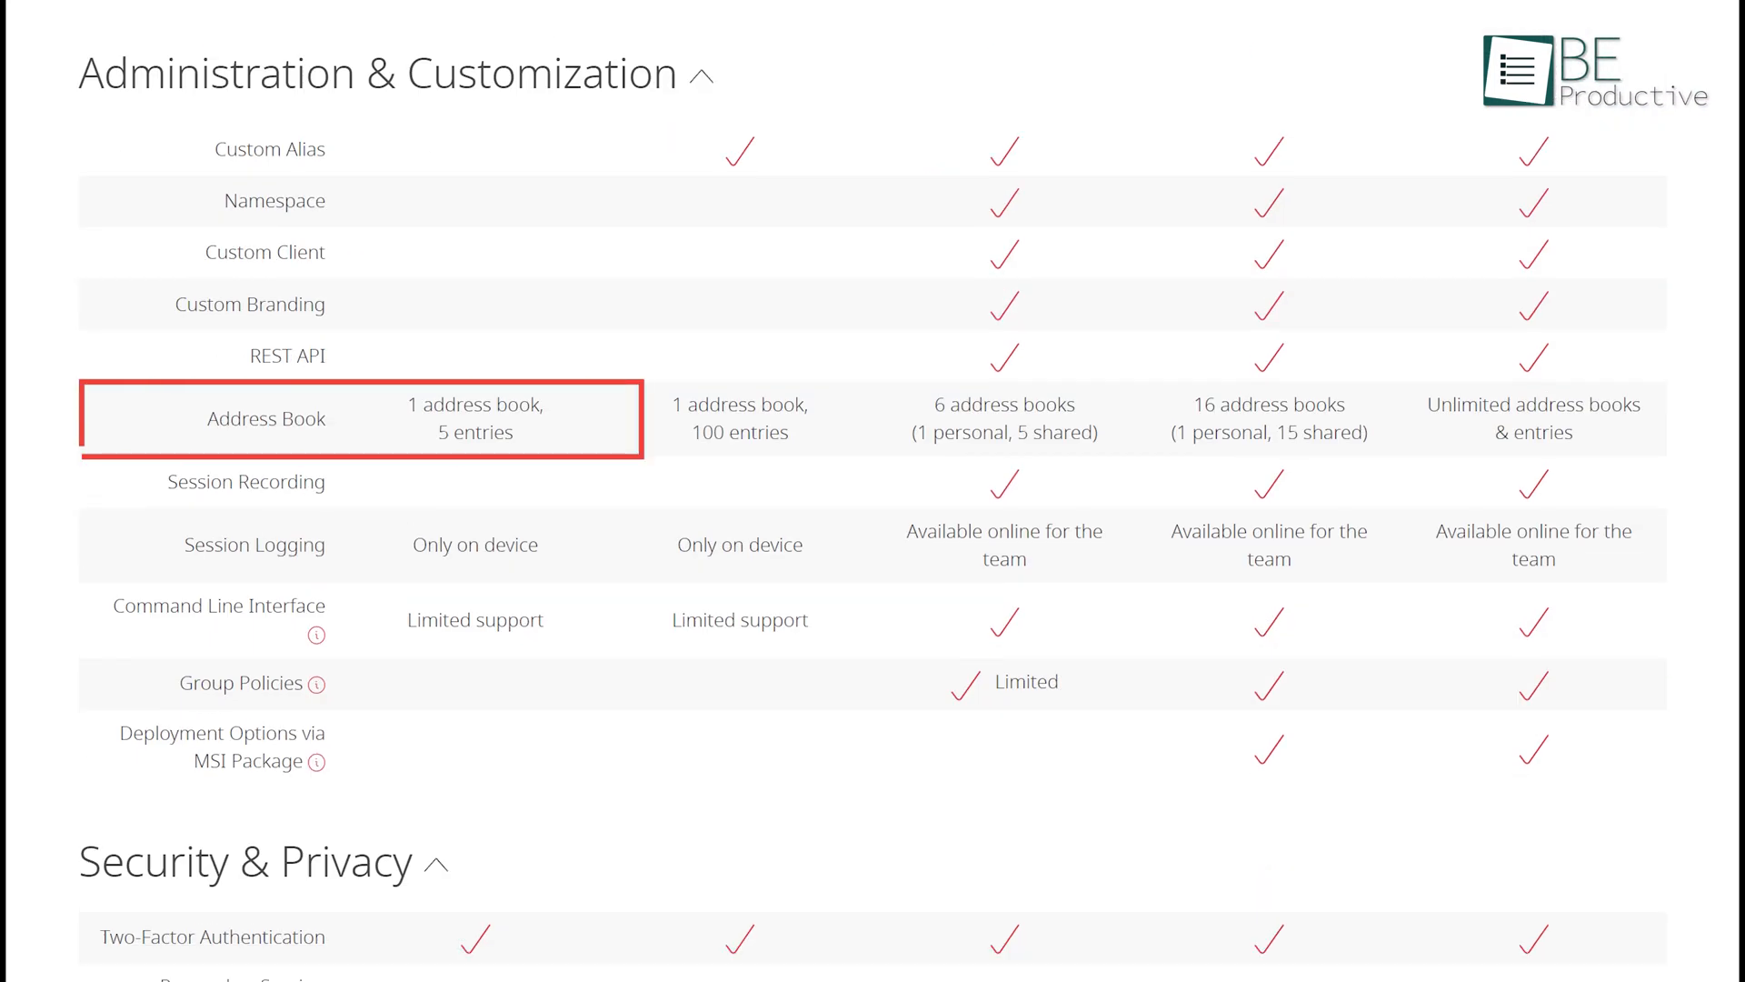
# Scroll the AnyDesk plan comparison to the Address Book row under Administration & Customization
pyautogui.scroll(-3)
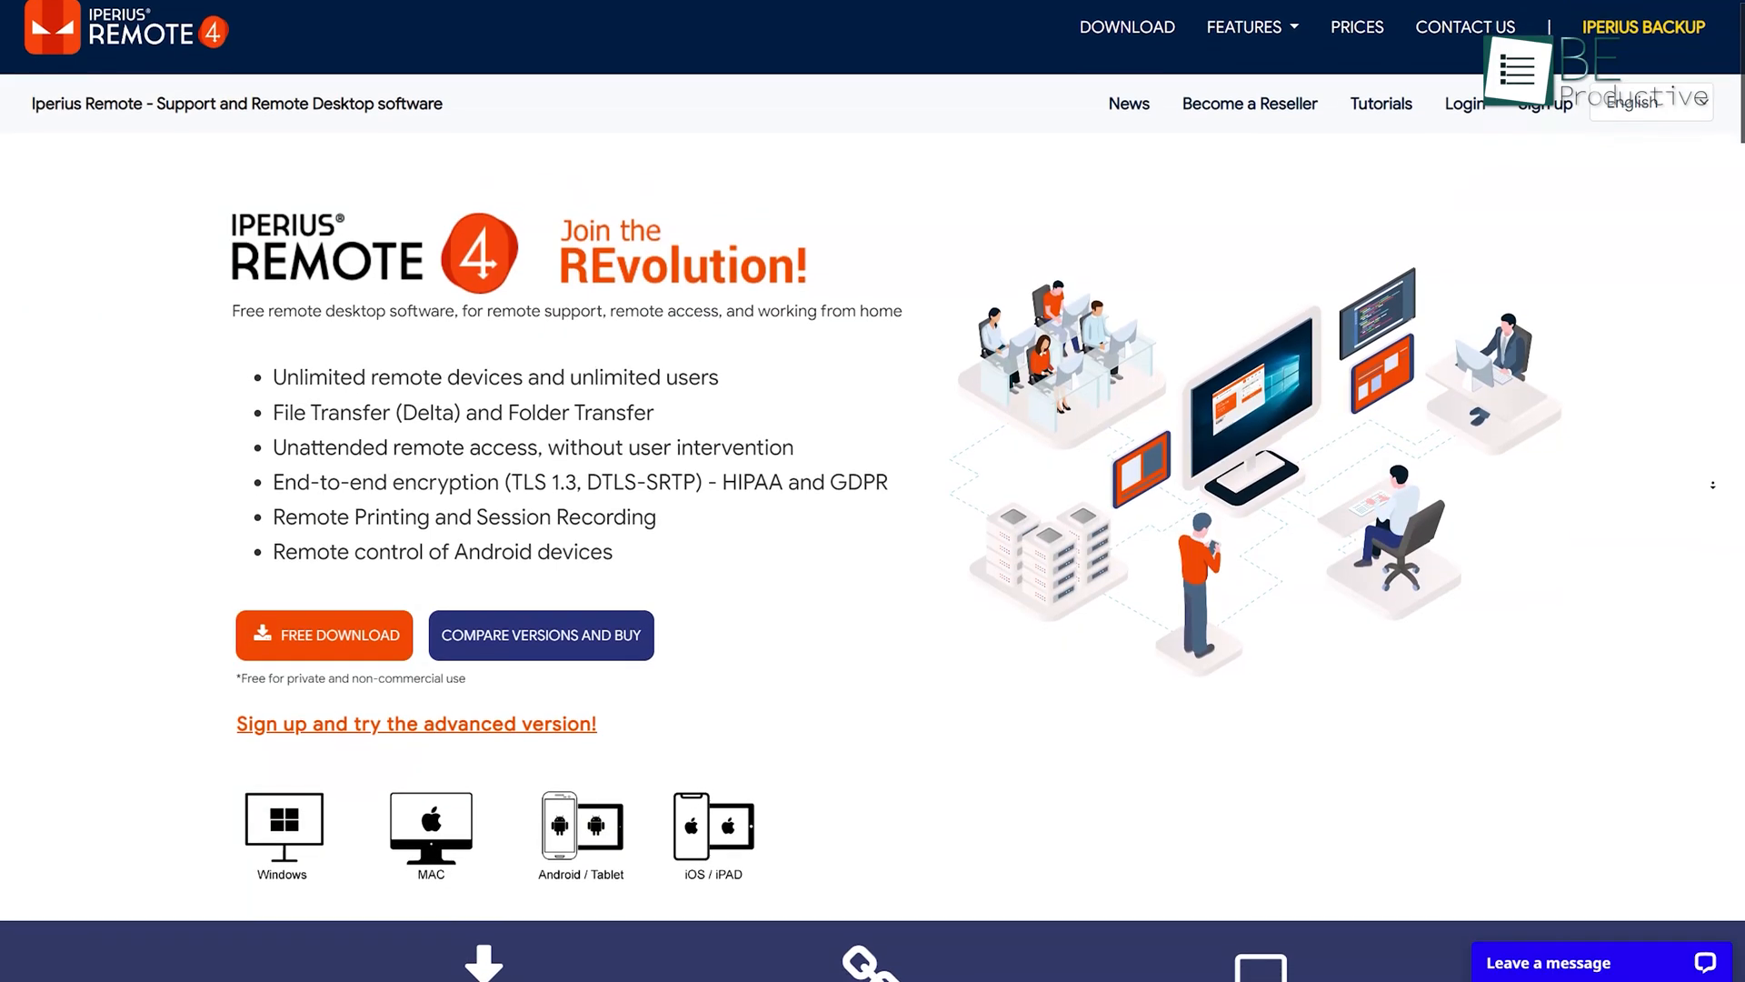
# Download the free Iperius Remote installer and start connecting to the saved remote computer with its password
pyautogui.scroll(-3)
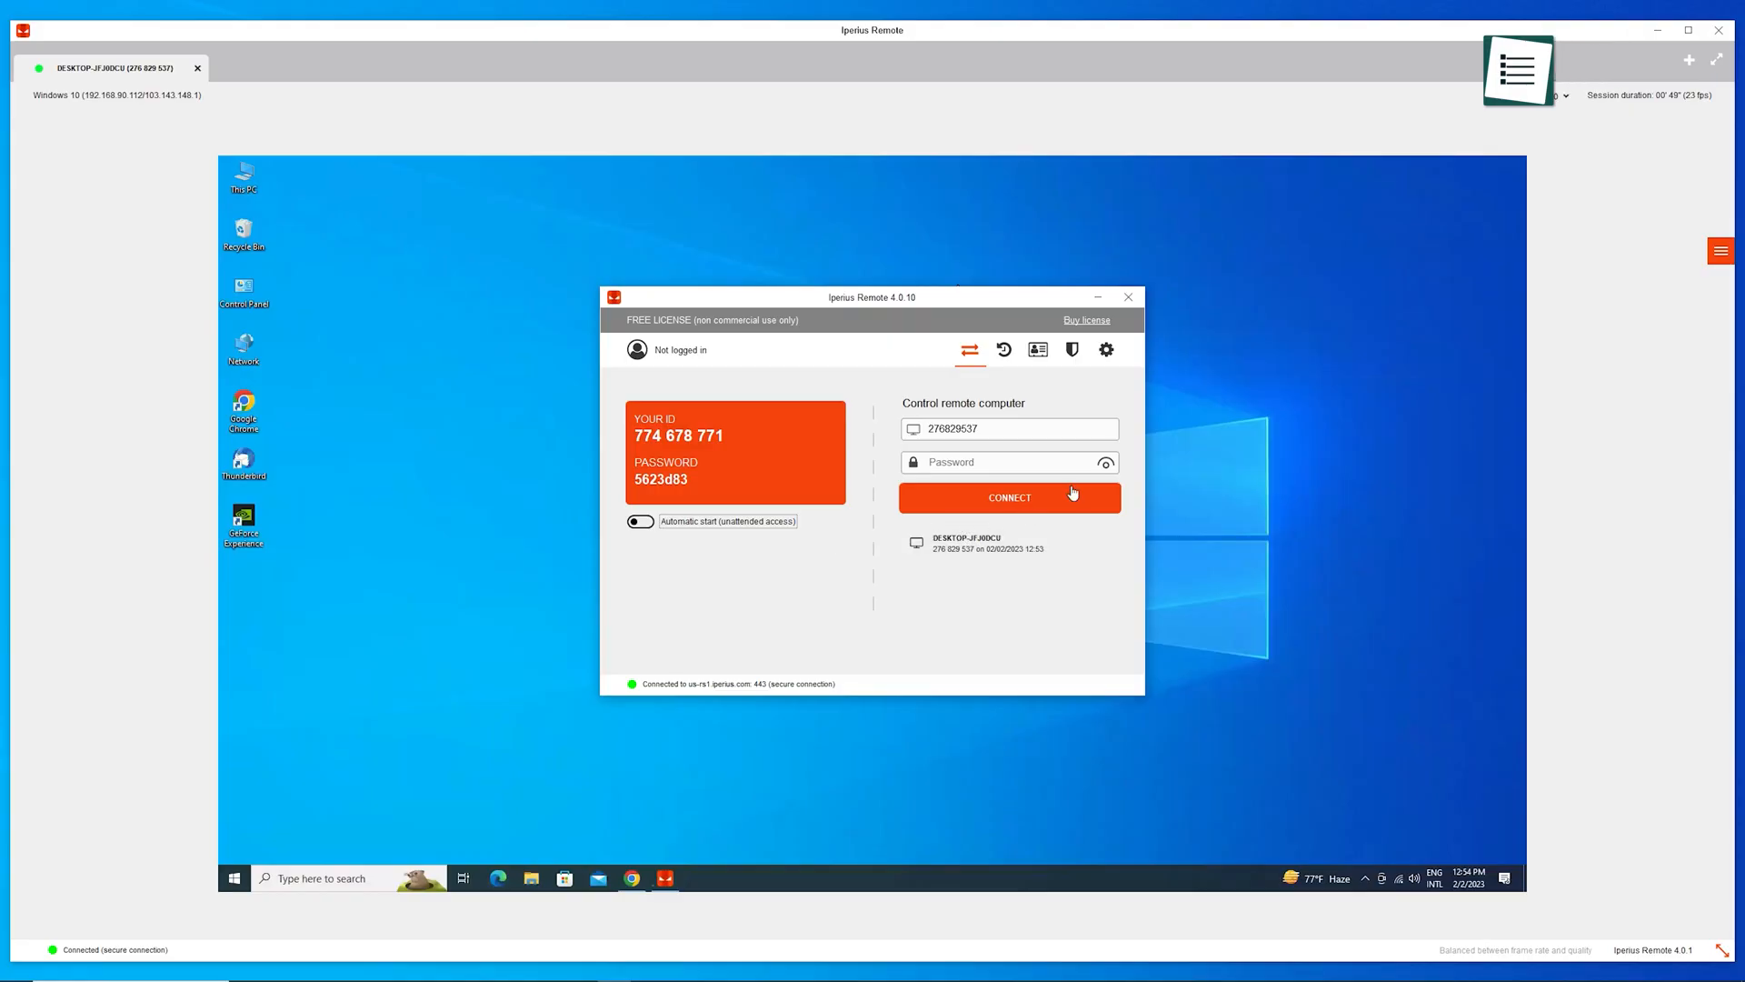
pyautogui.click(1009, 499)
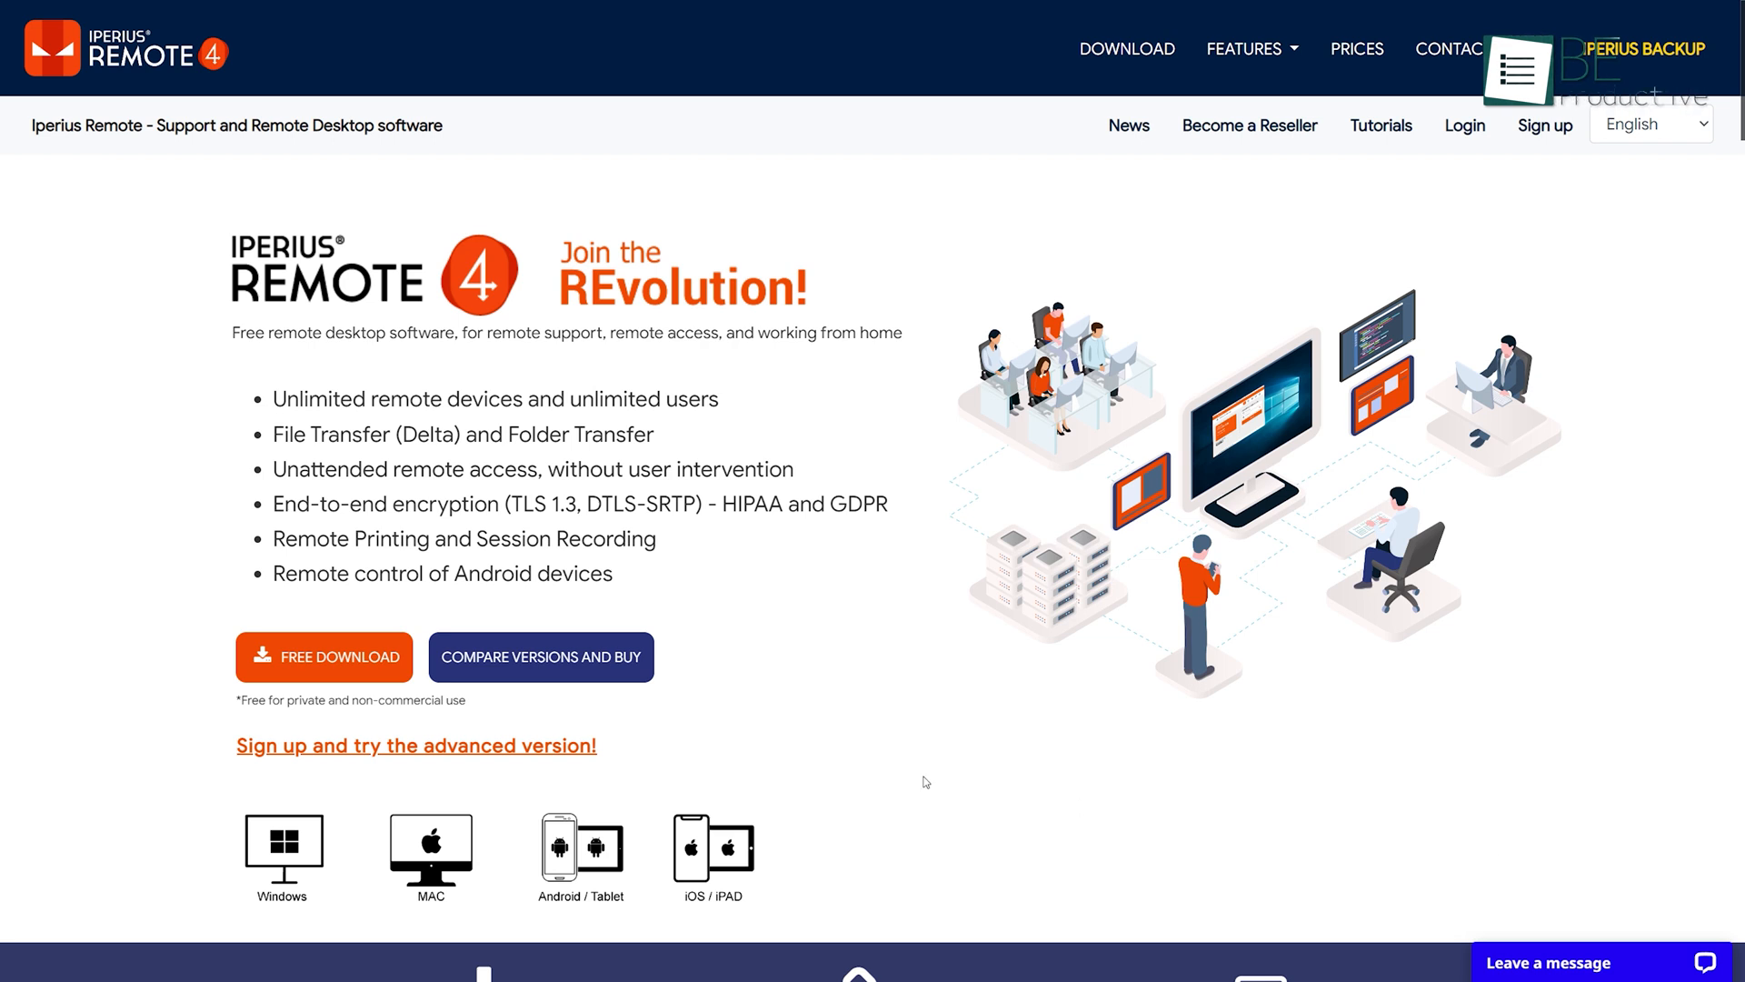
pyautogui.click(324, 654)
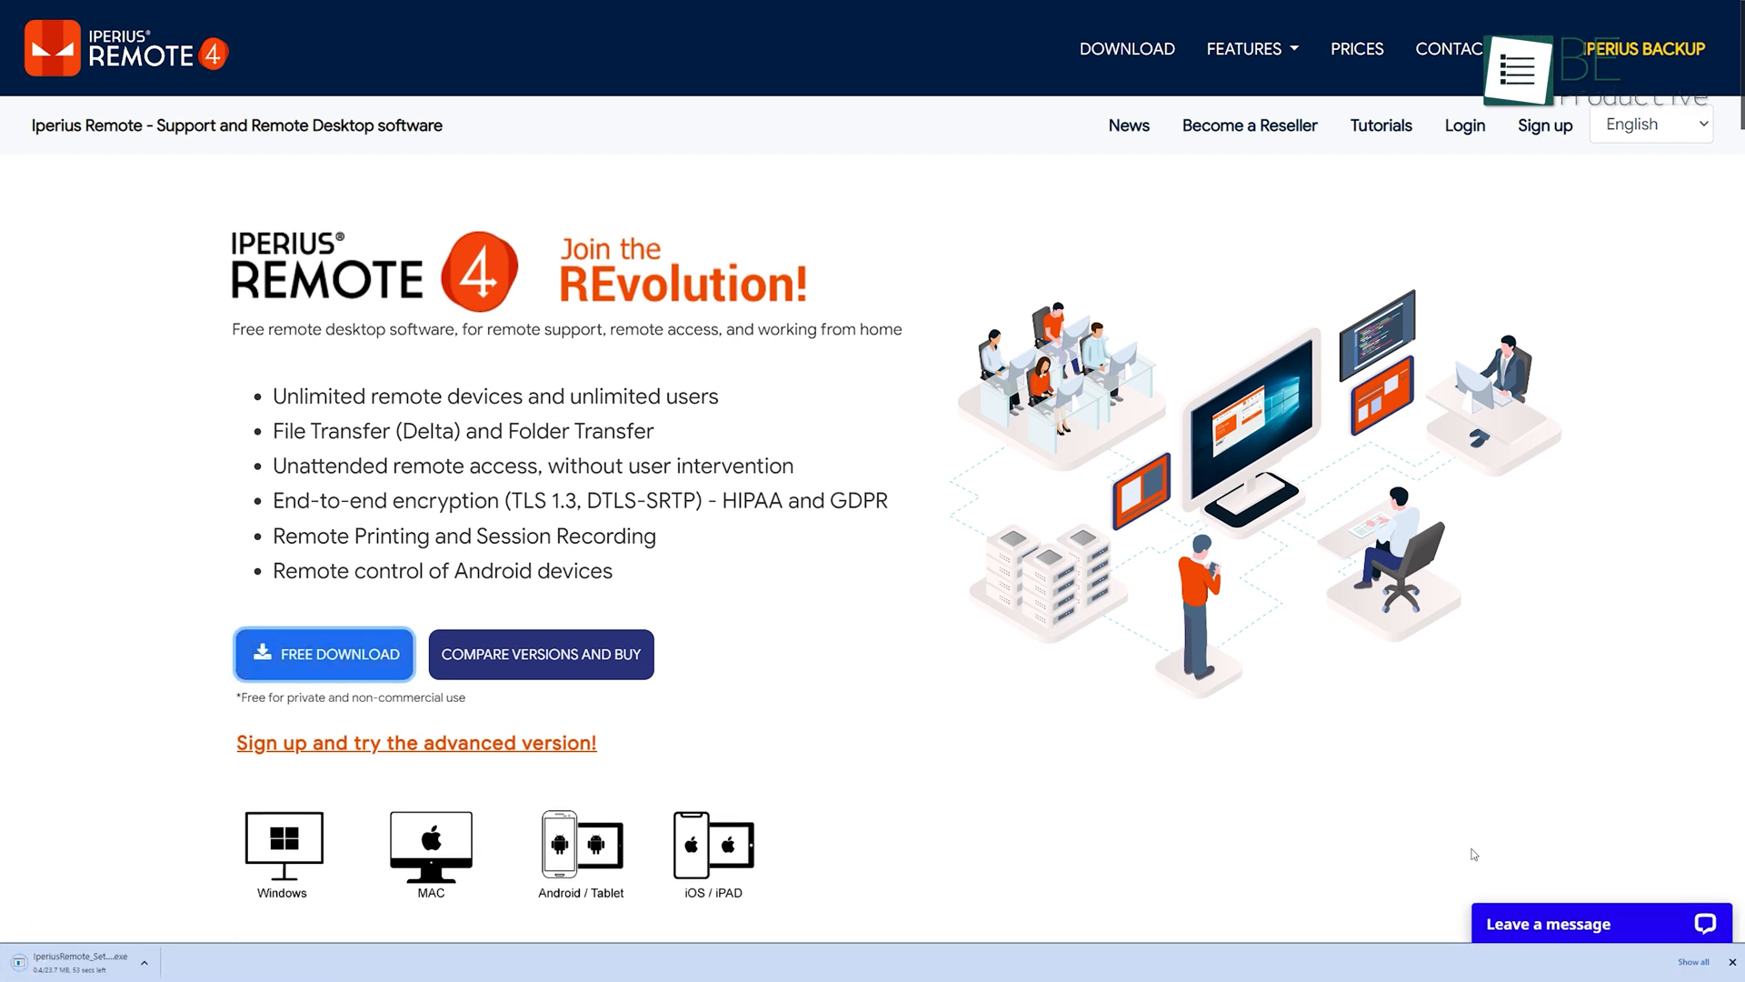
pyautogui.moveTo(1424, 860)
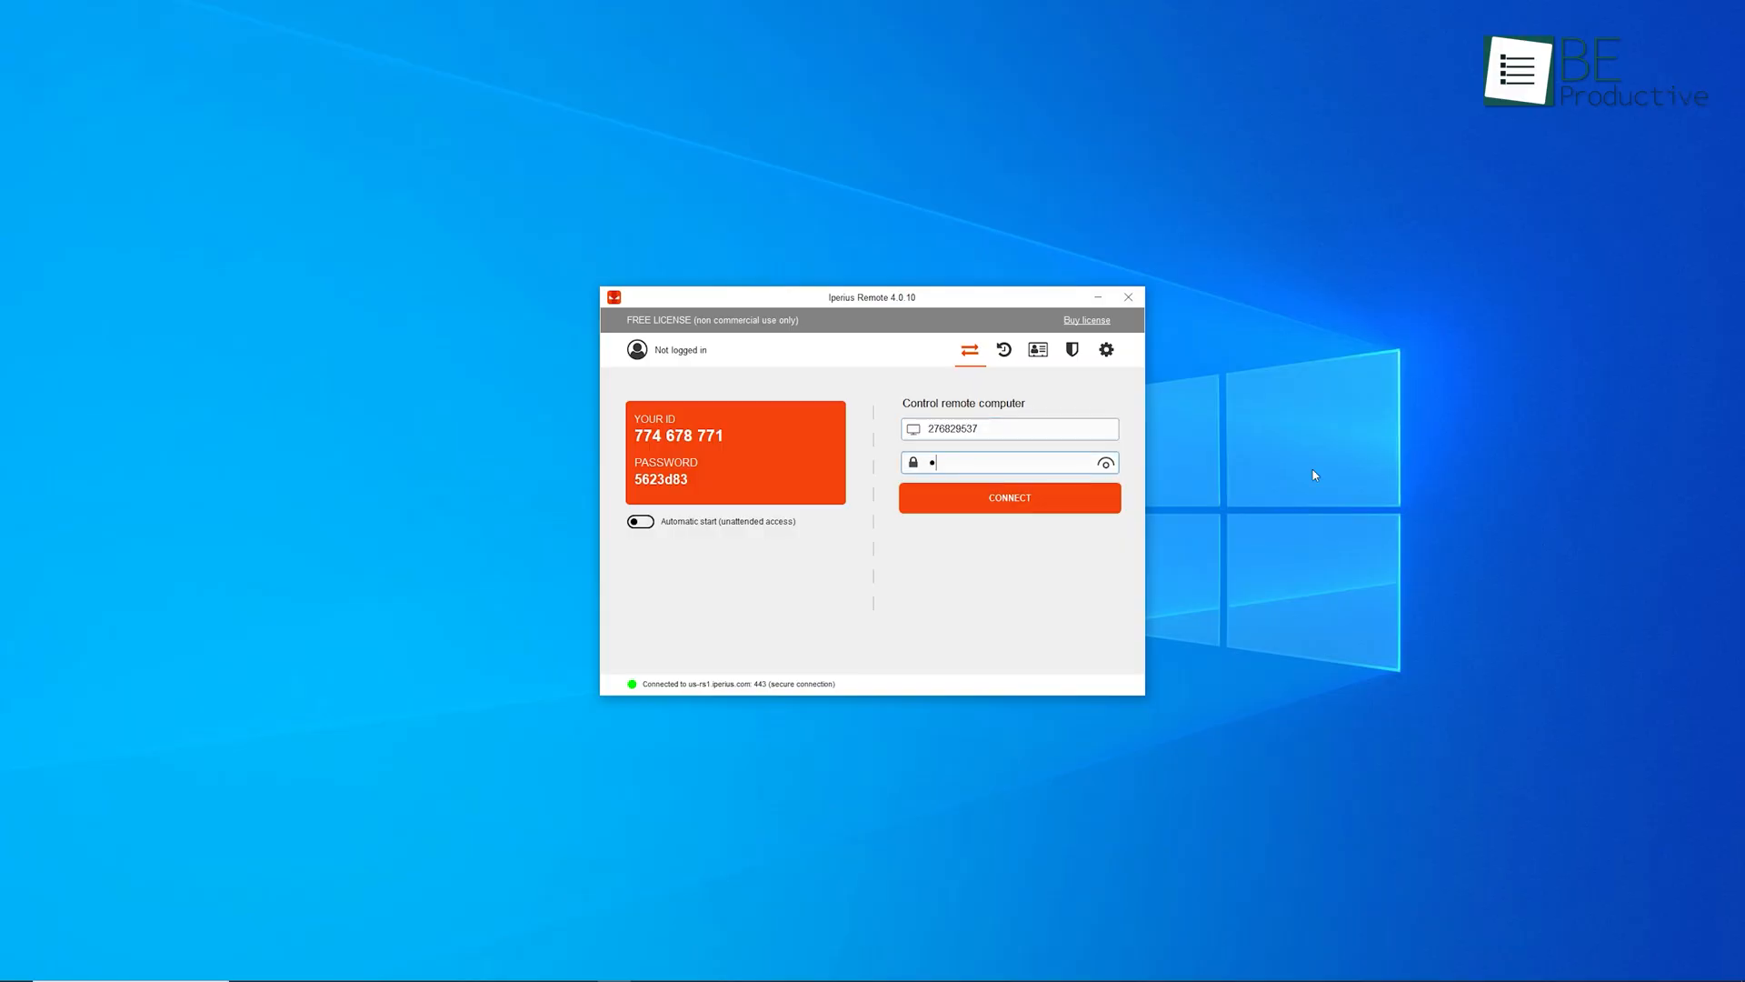
pyautogui.click(1009, 498)
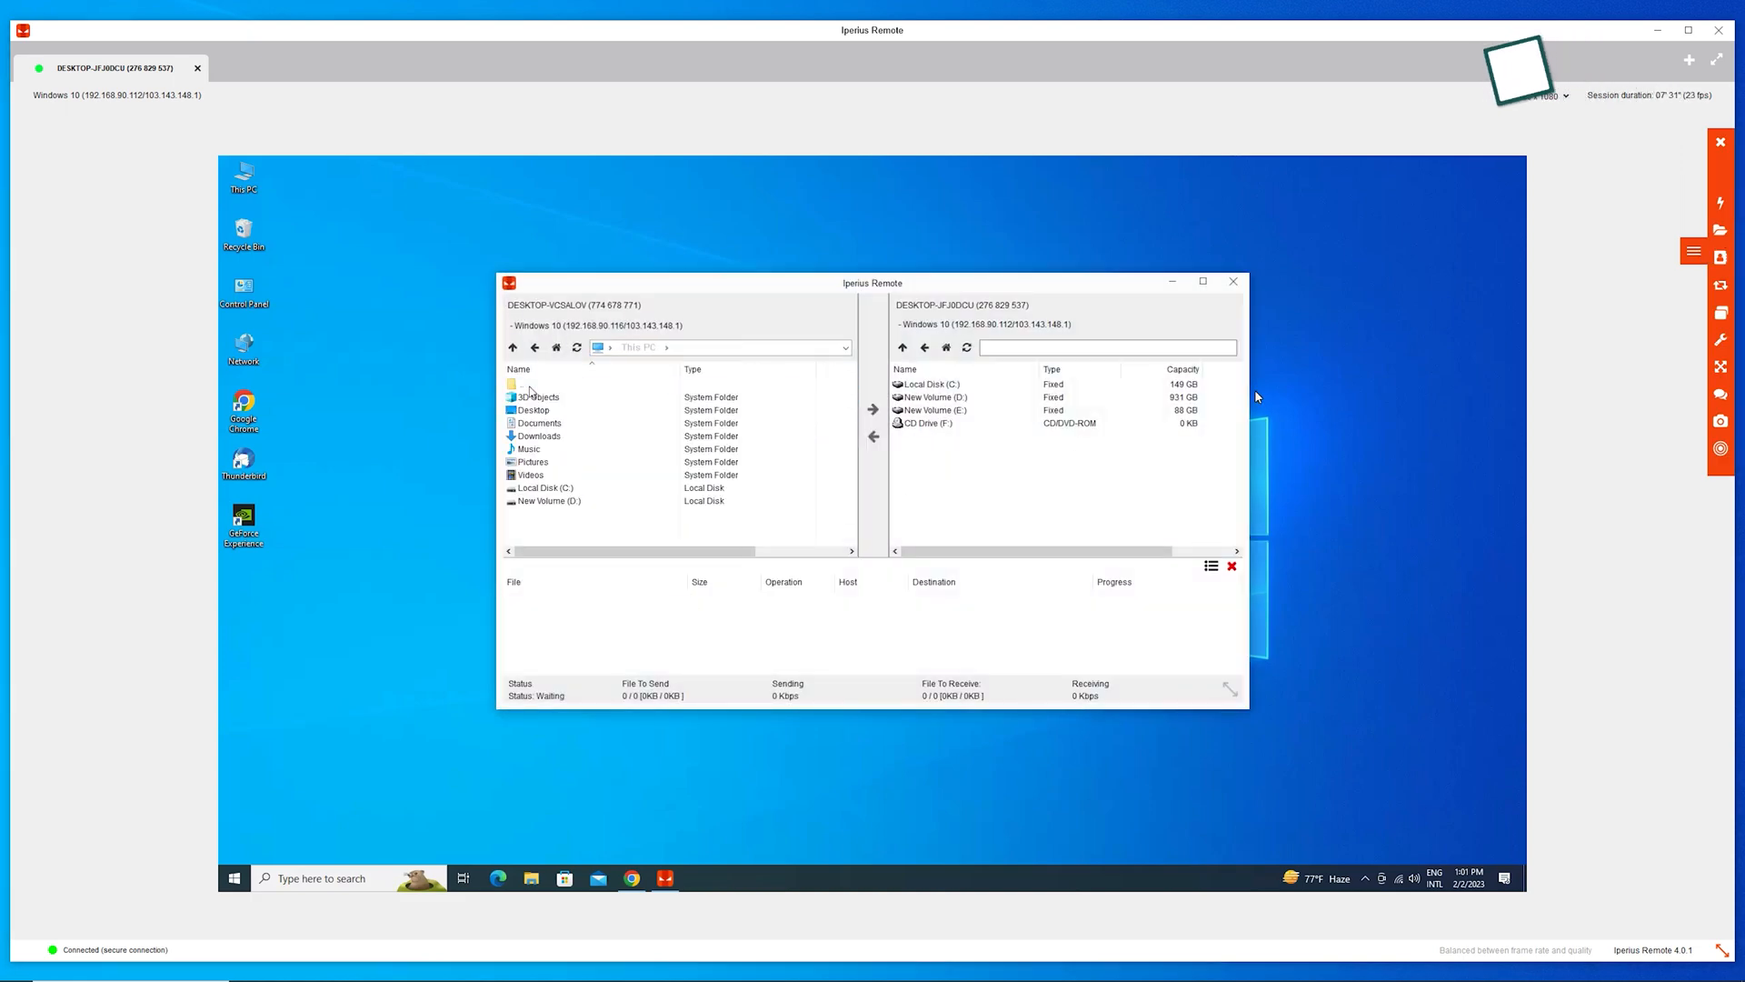
# Browse the local folders and remote drives in Iperius Remote's file-transfer window
pyautogui.click(531, 474)
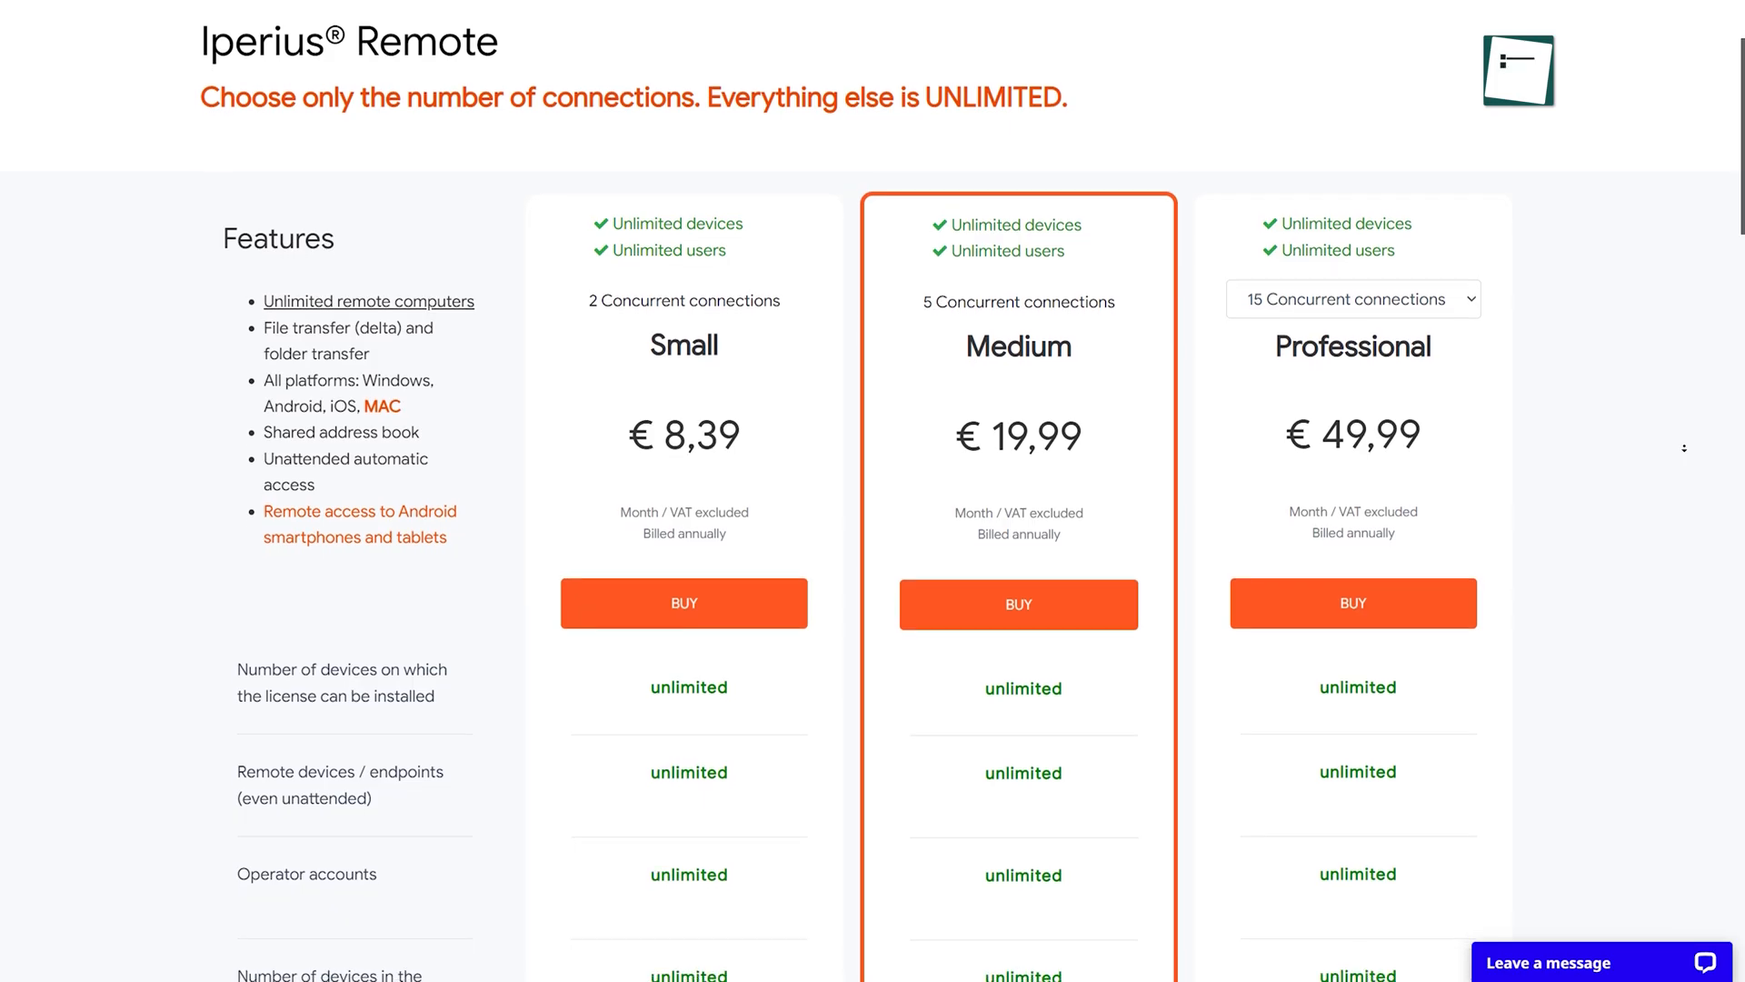
# Scroll the Iperius Remote pricing page to the Small, Medium and Professional plans
pyautogui.scroll(-3)
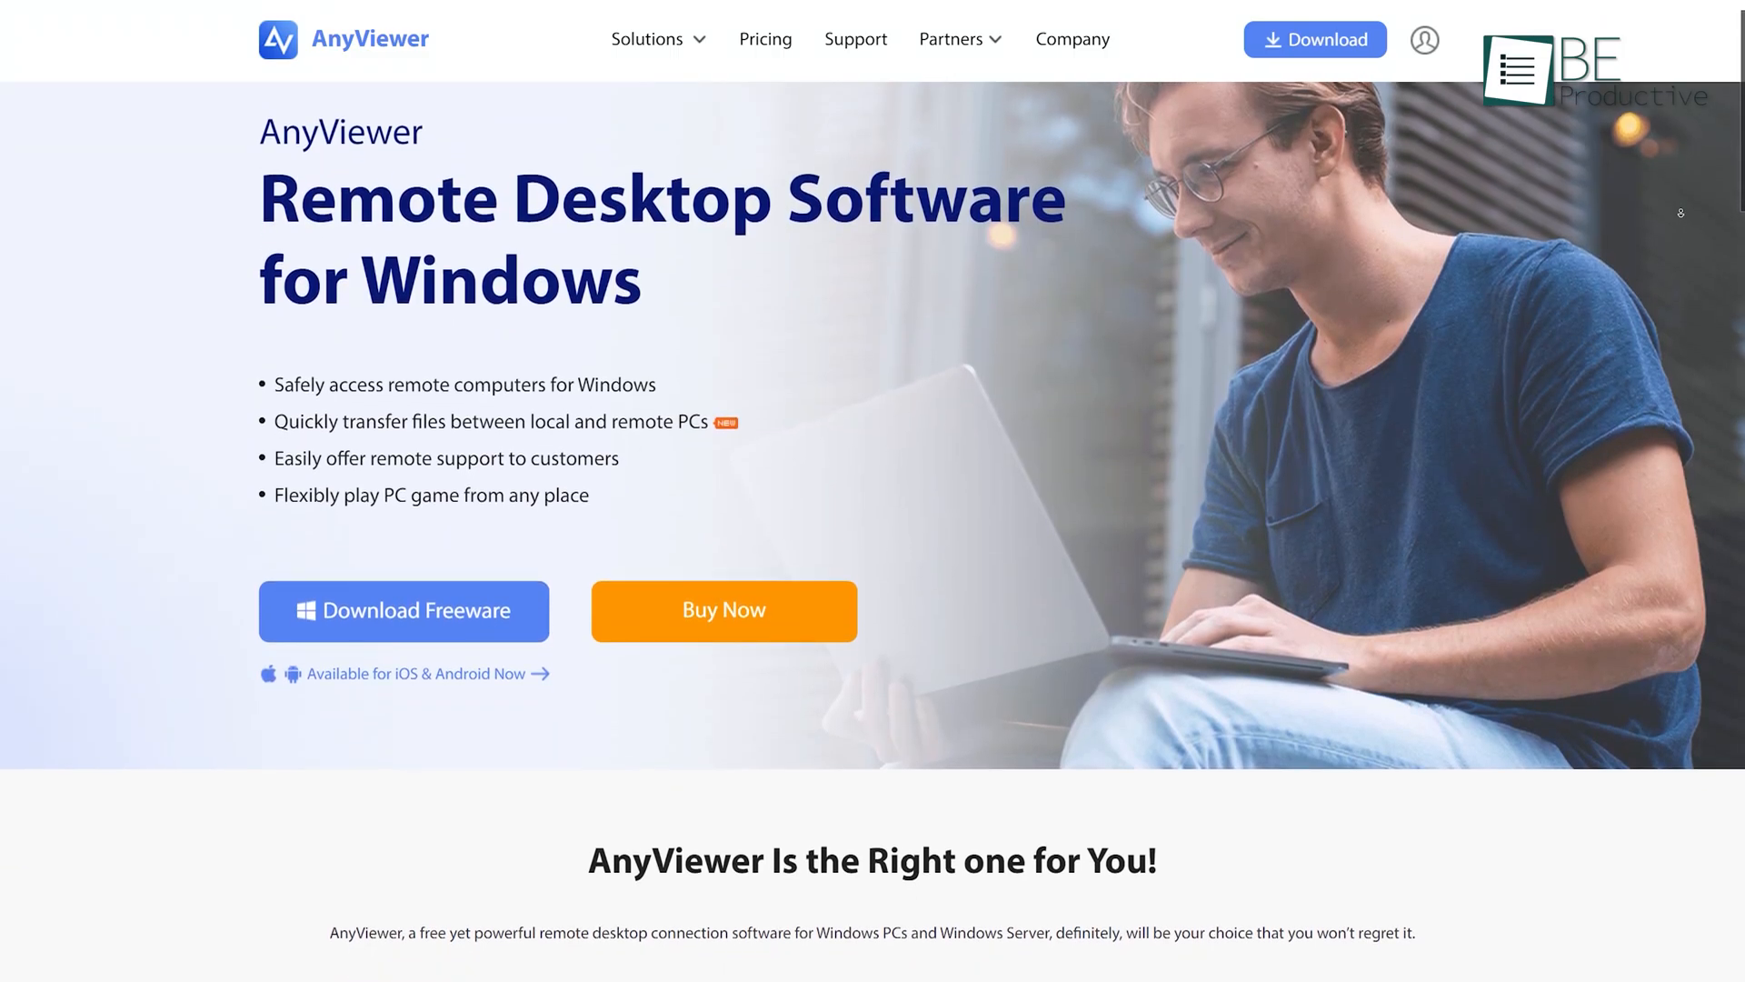
# Connect to the AnyViewer partner with its security code and send a local Desktop file to the remote Desktop
pyautogui.scroll(-3)
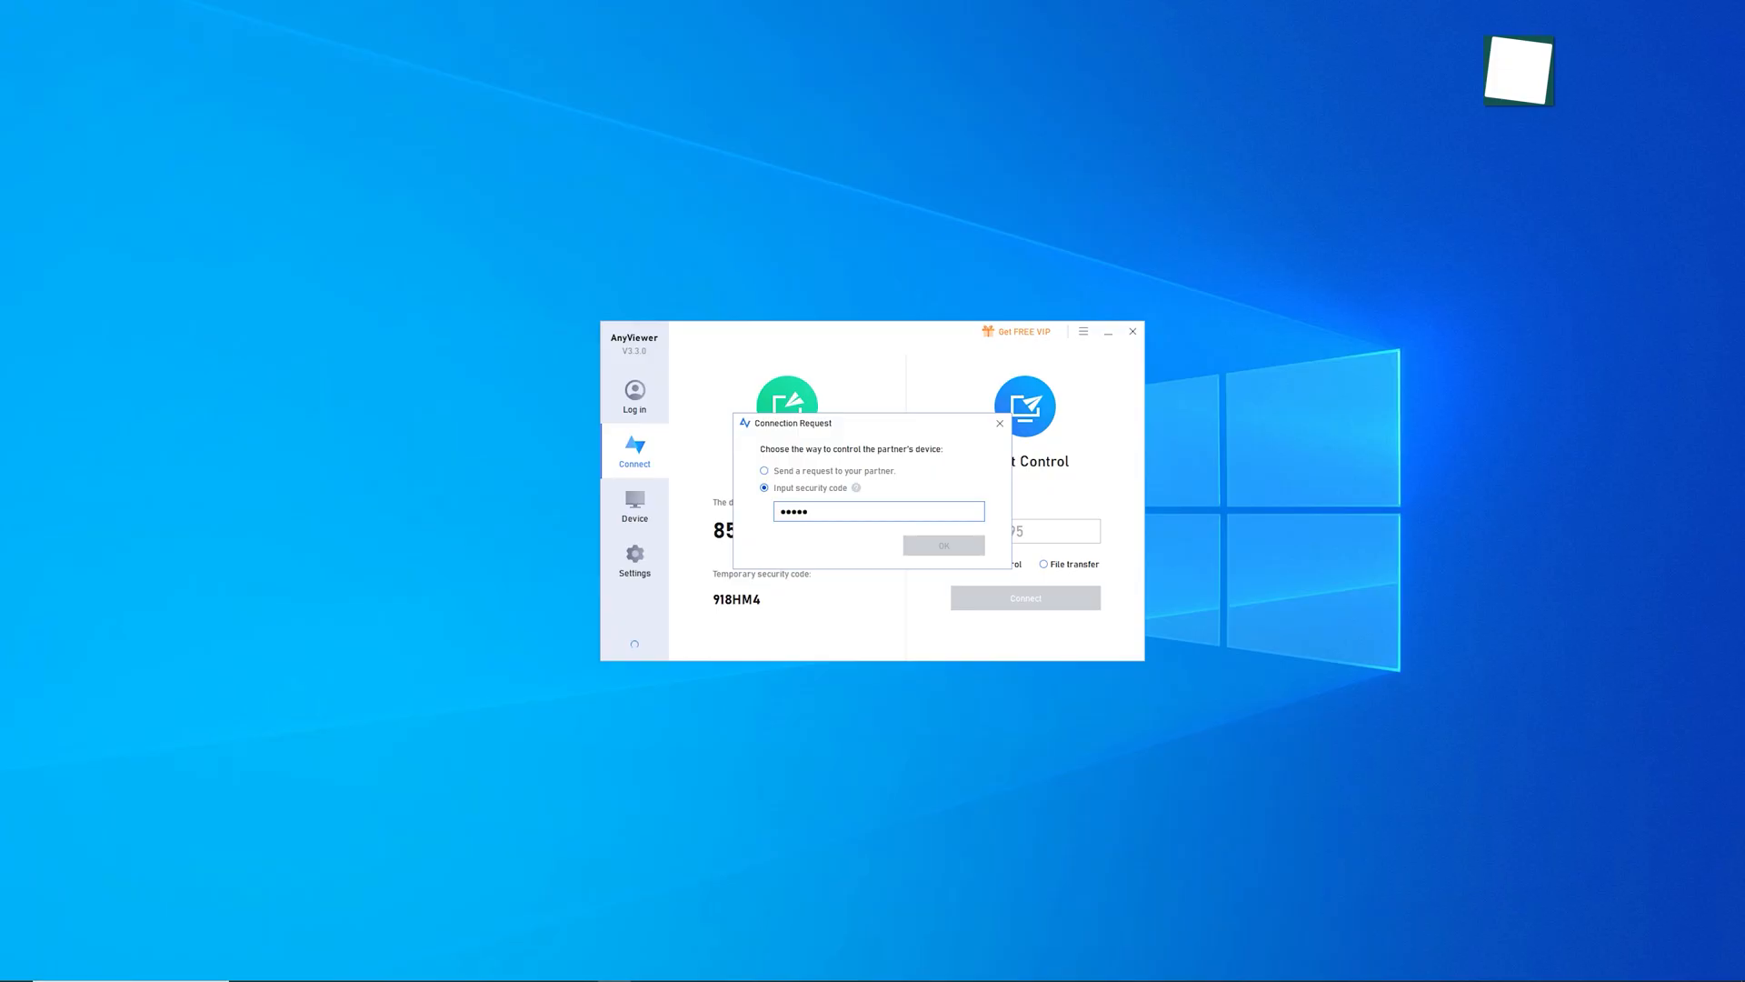
pyautogui.click(998, 424)
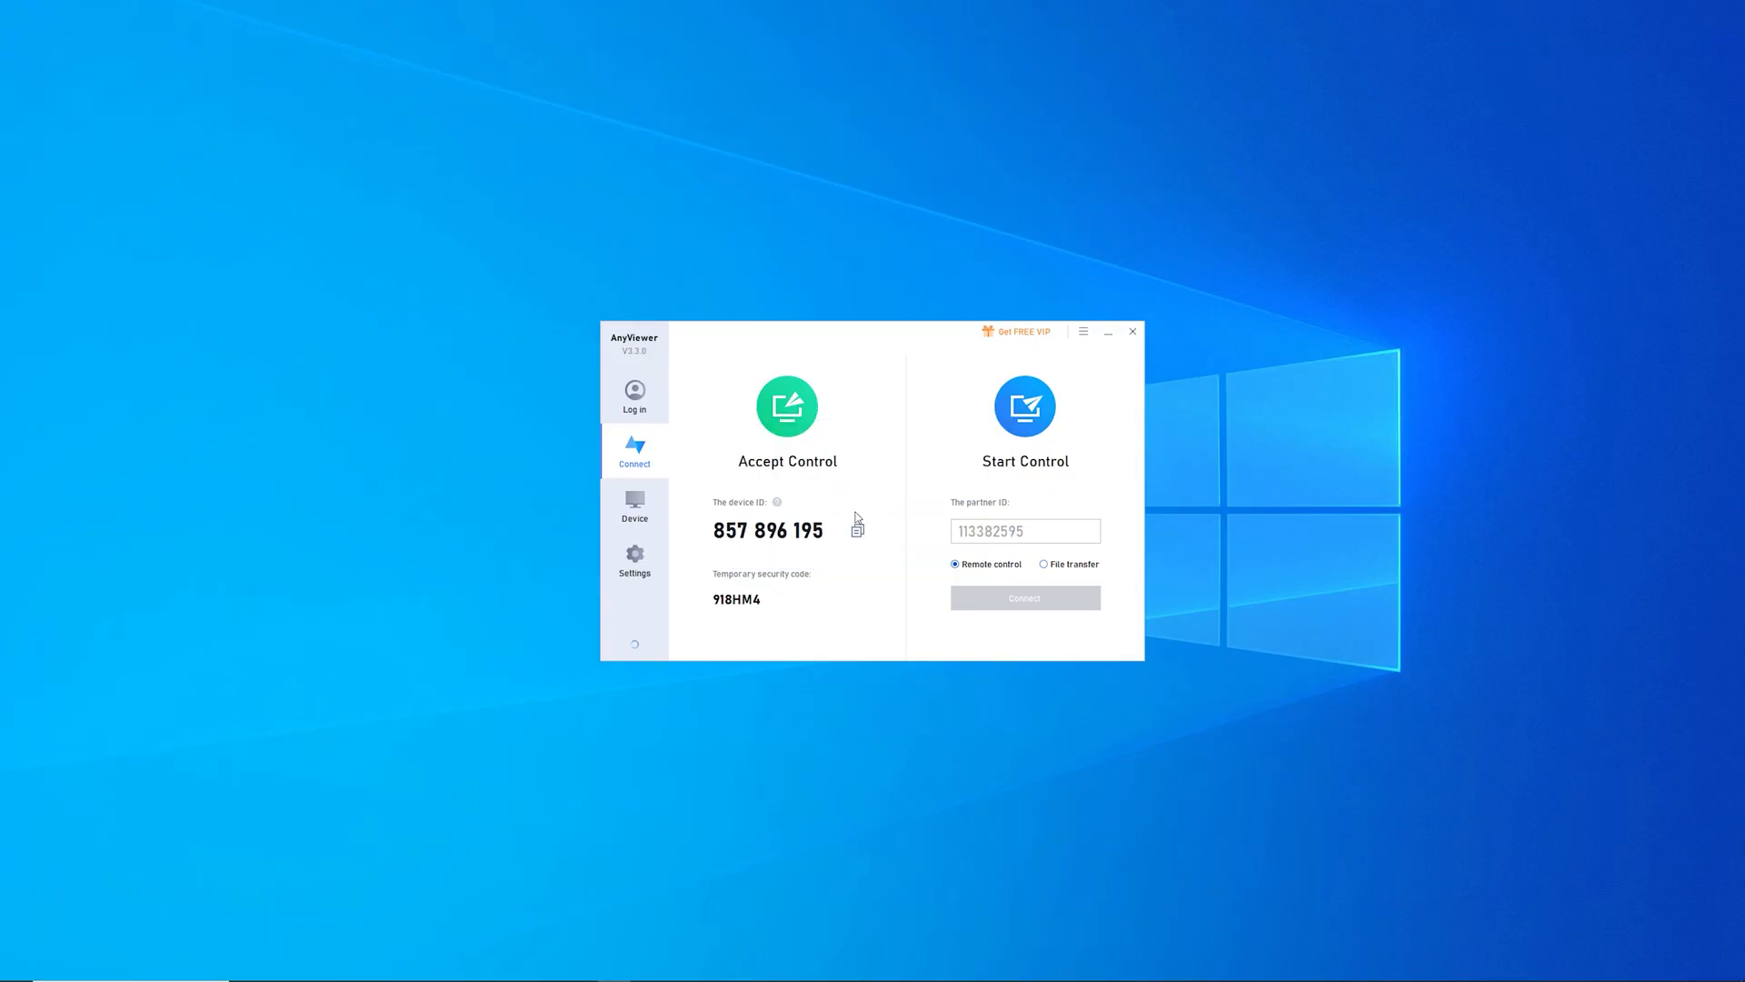
pyautogui.click(1021, 598)
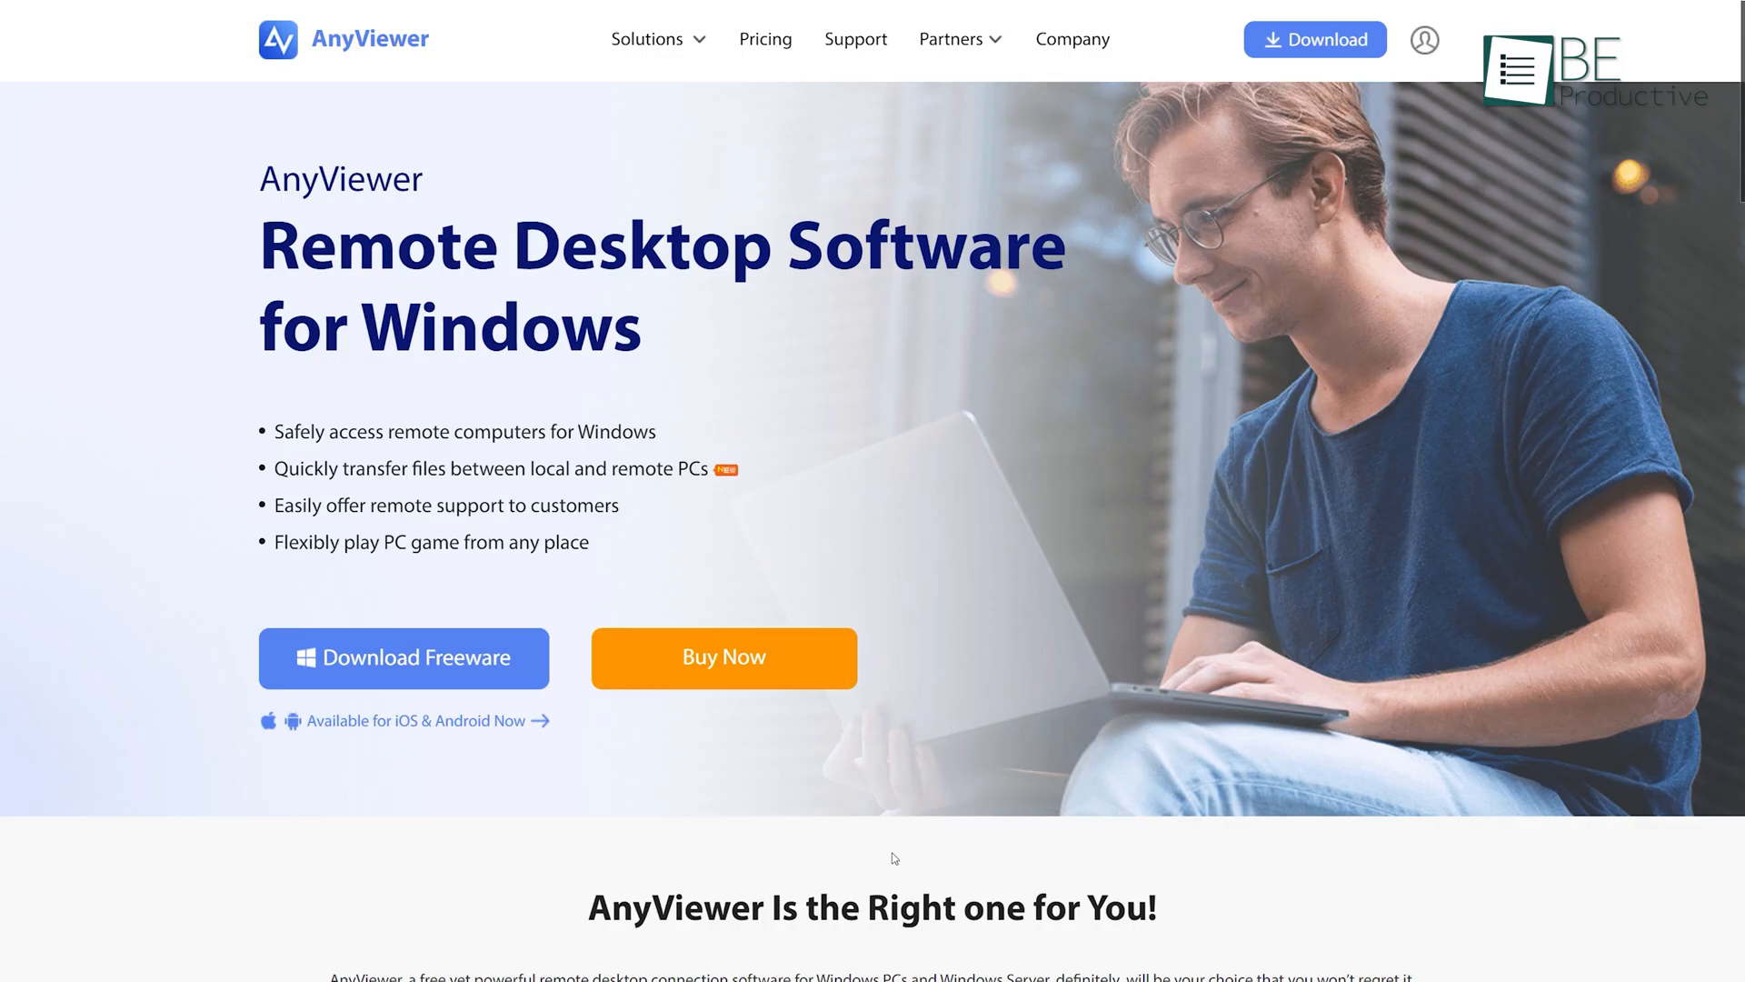
pyautogui.click(403, 658)
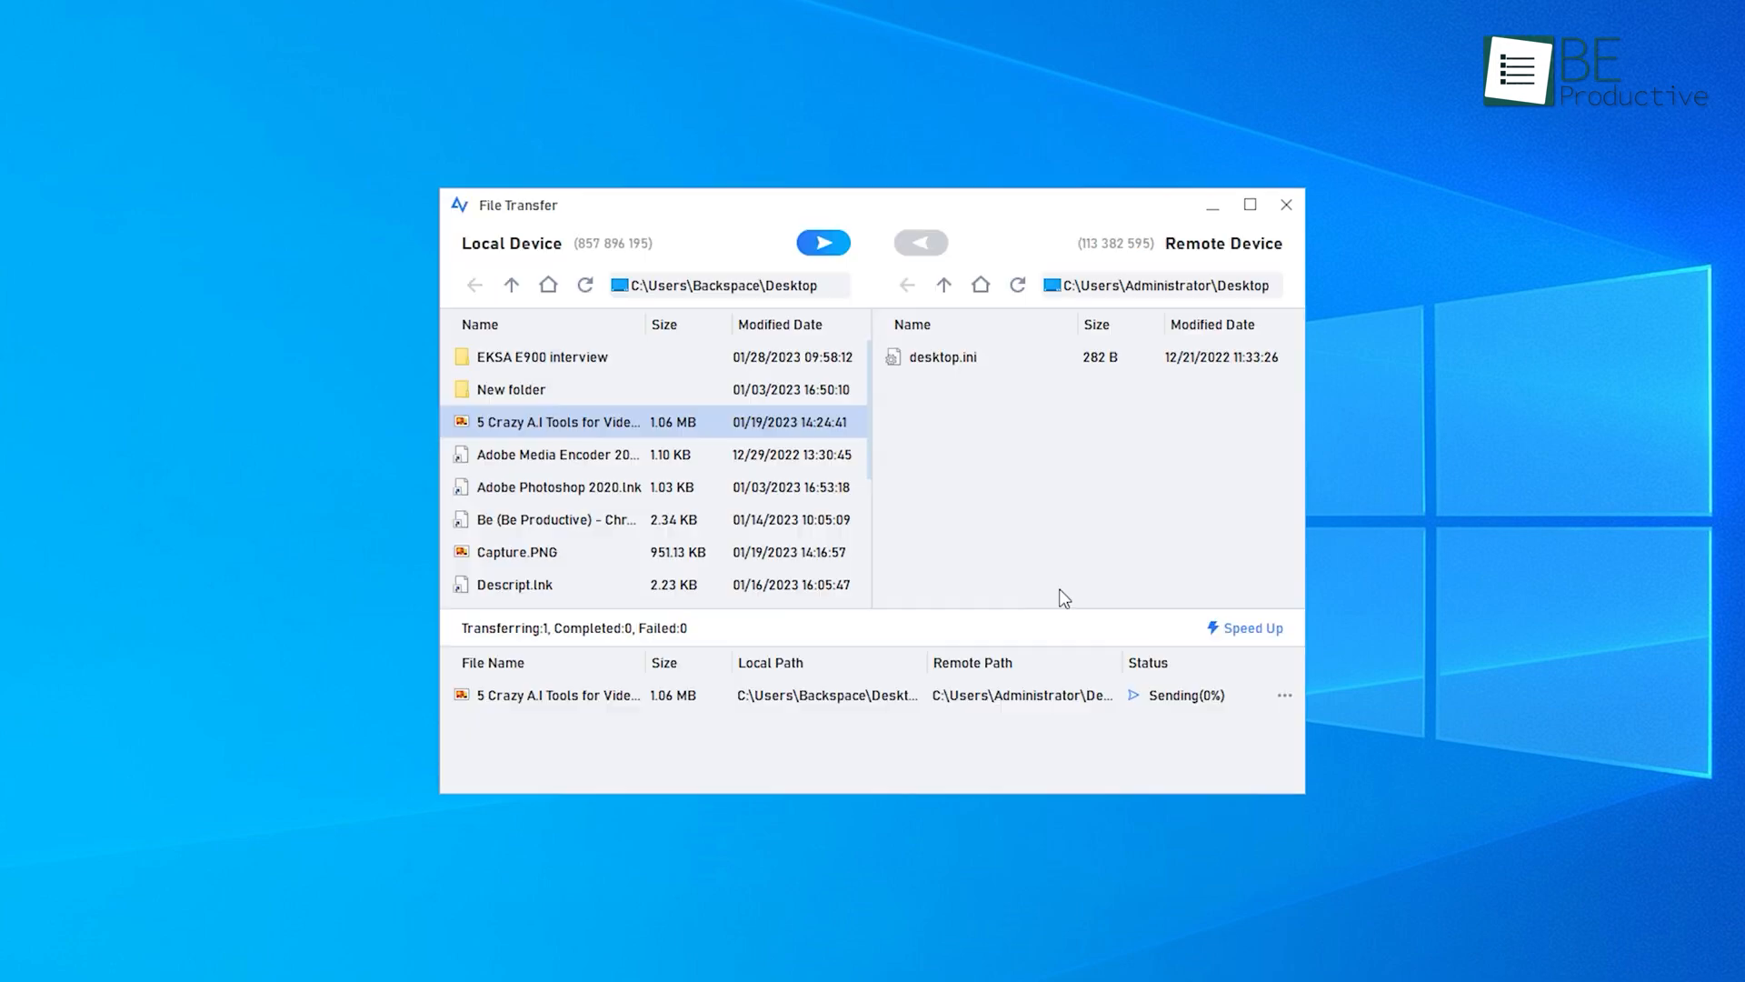
pyautogui.moveTo(1185, 723)
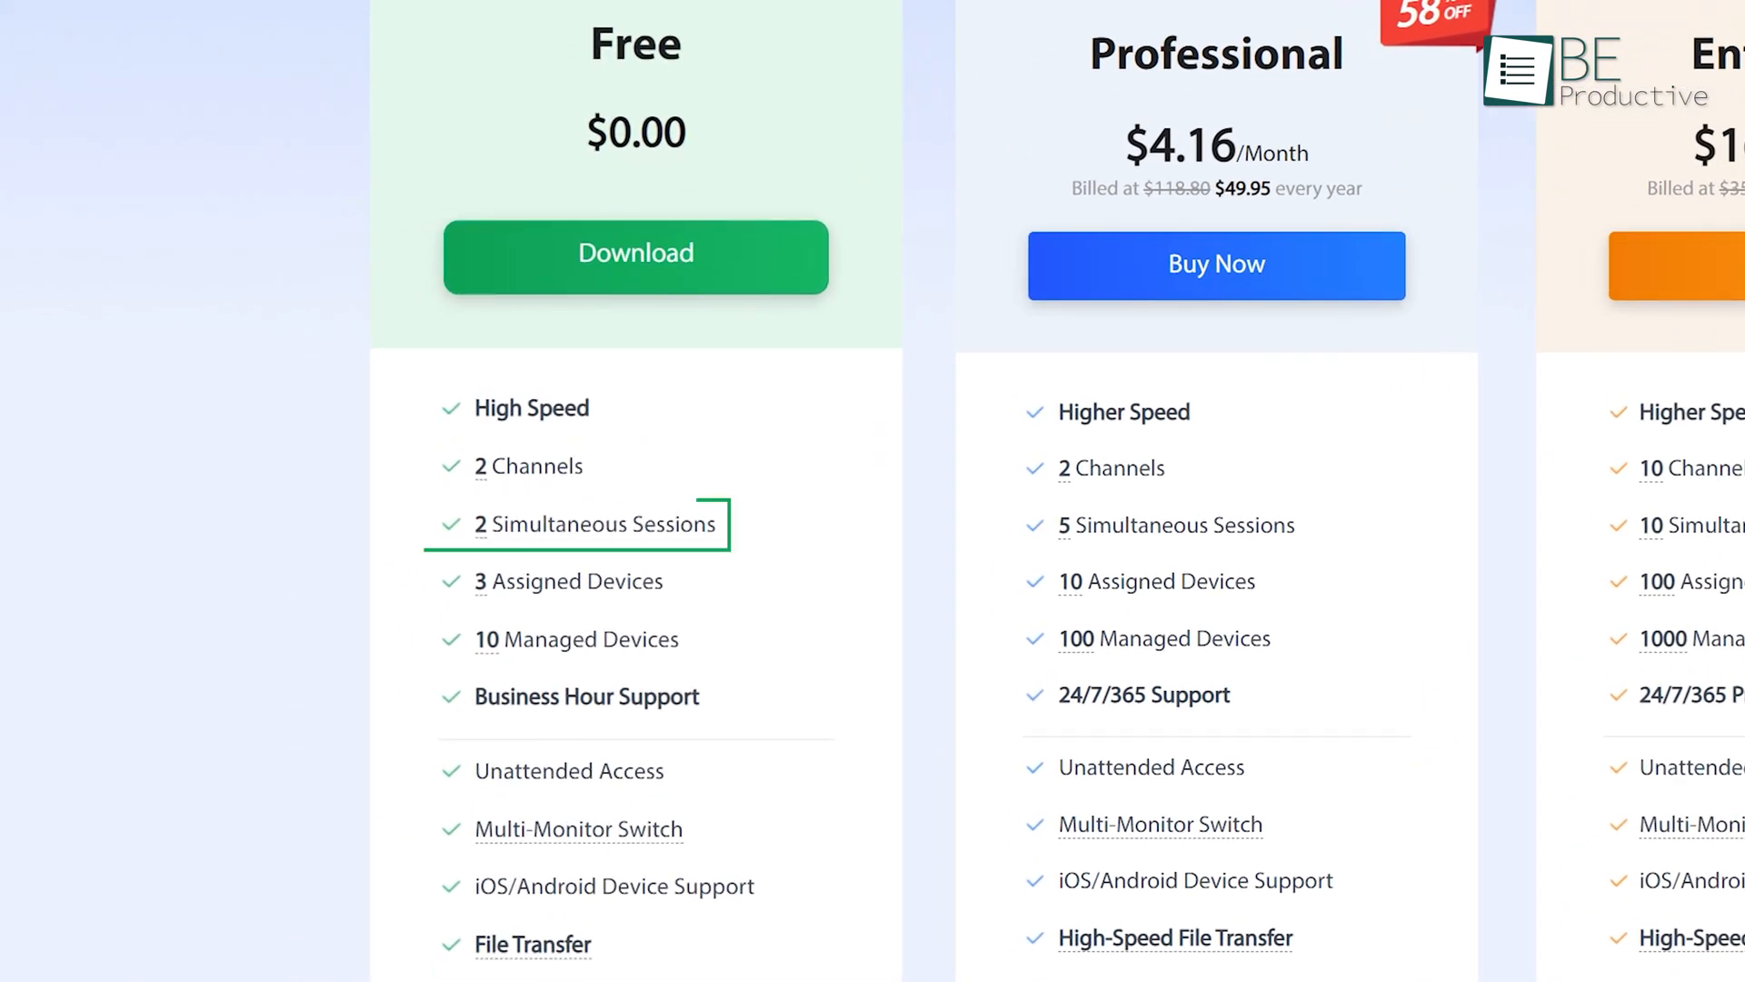
pyautogui.moveTo(577, 580)
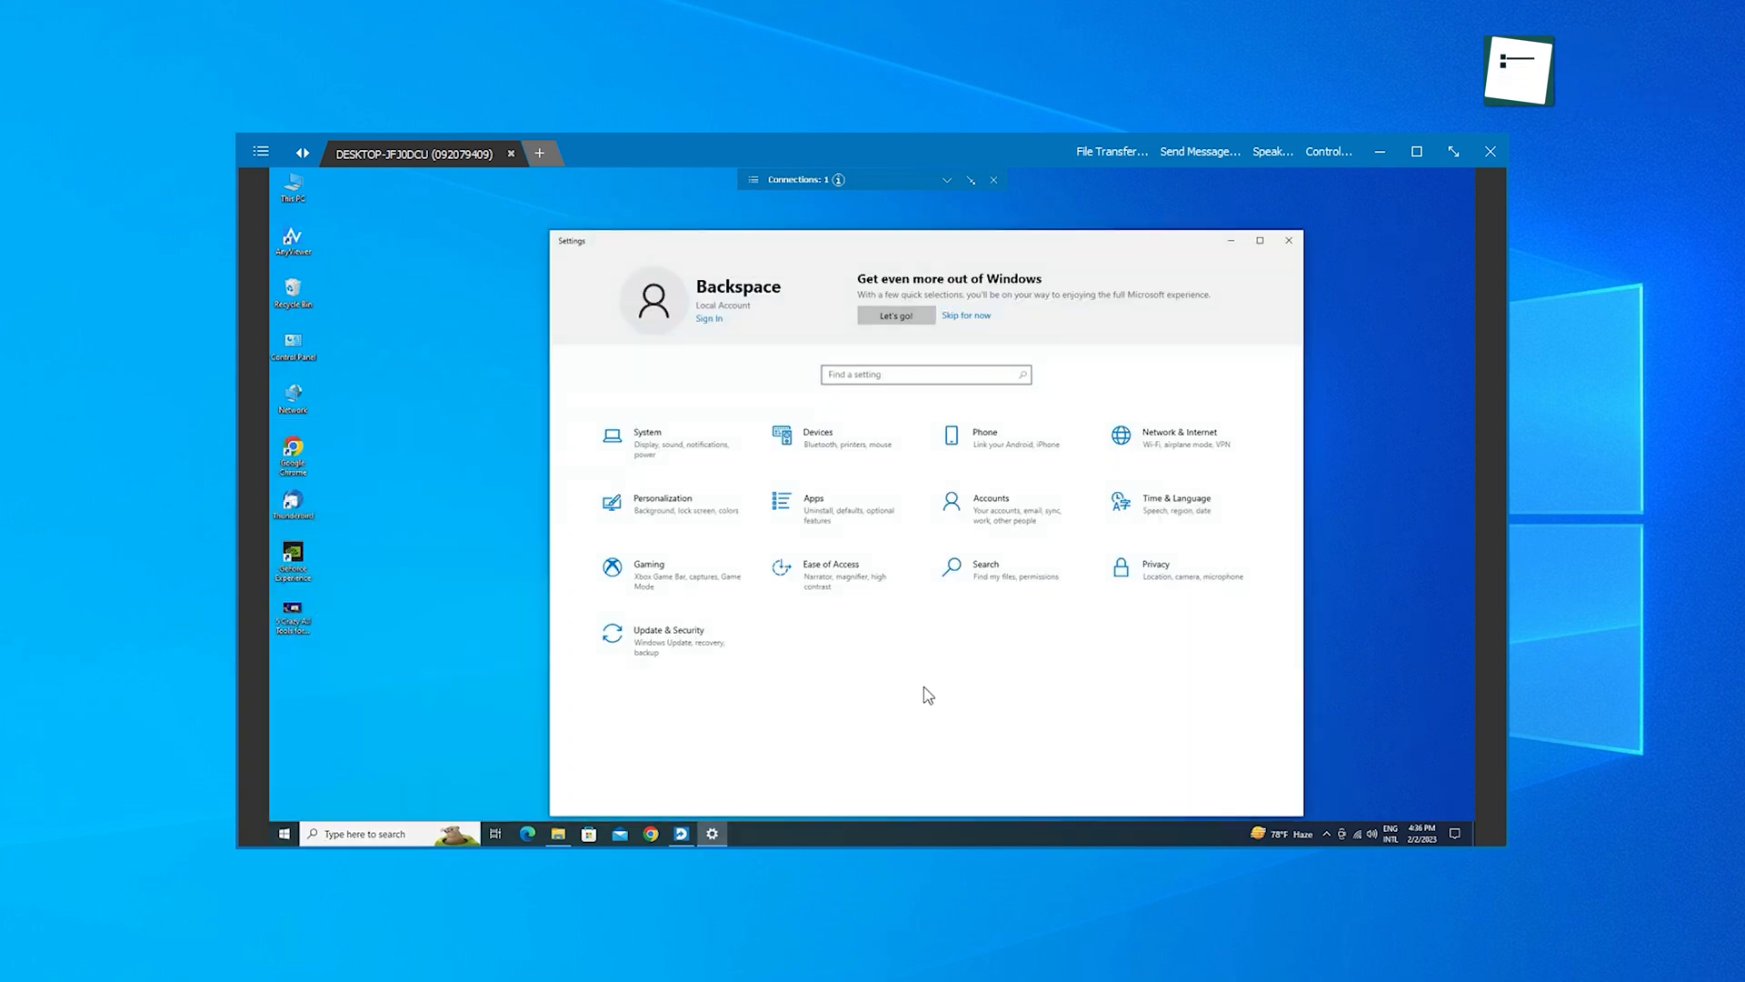
pyautogui.moveTo(866, 524)
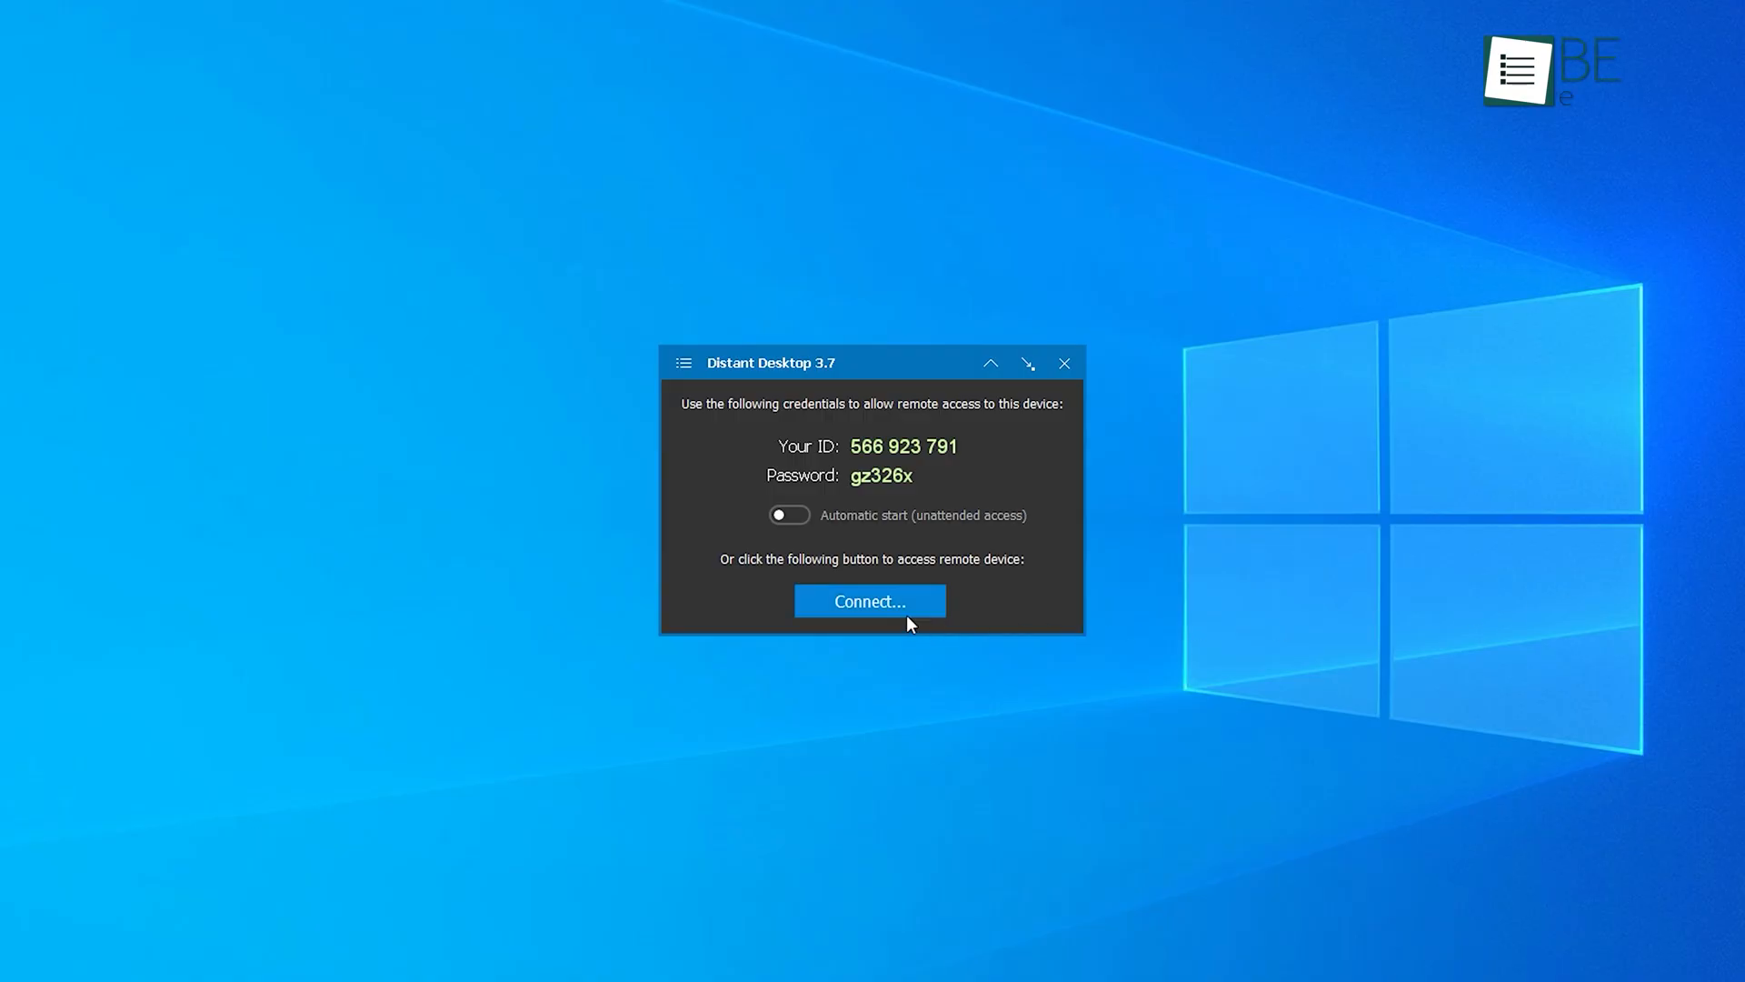
pyautogui.click(869, 602)
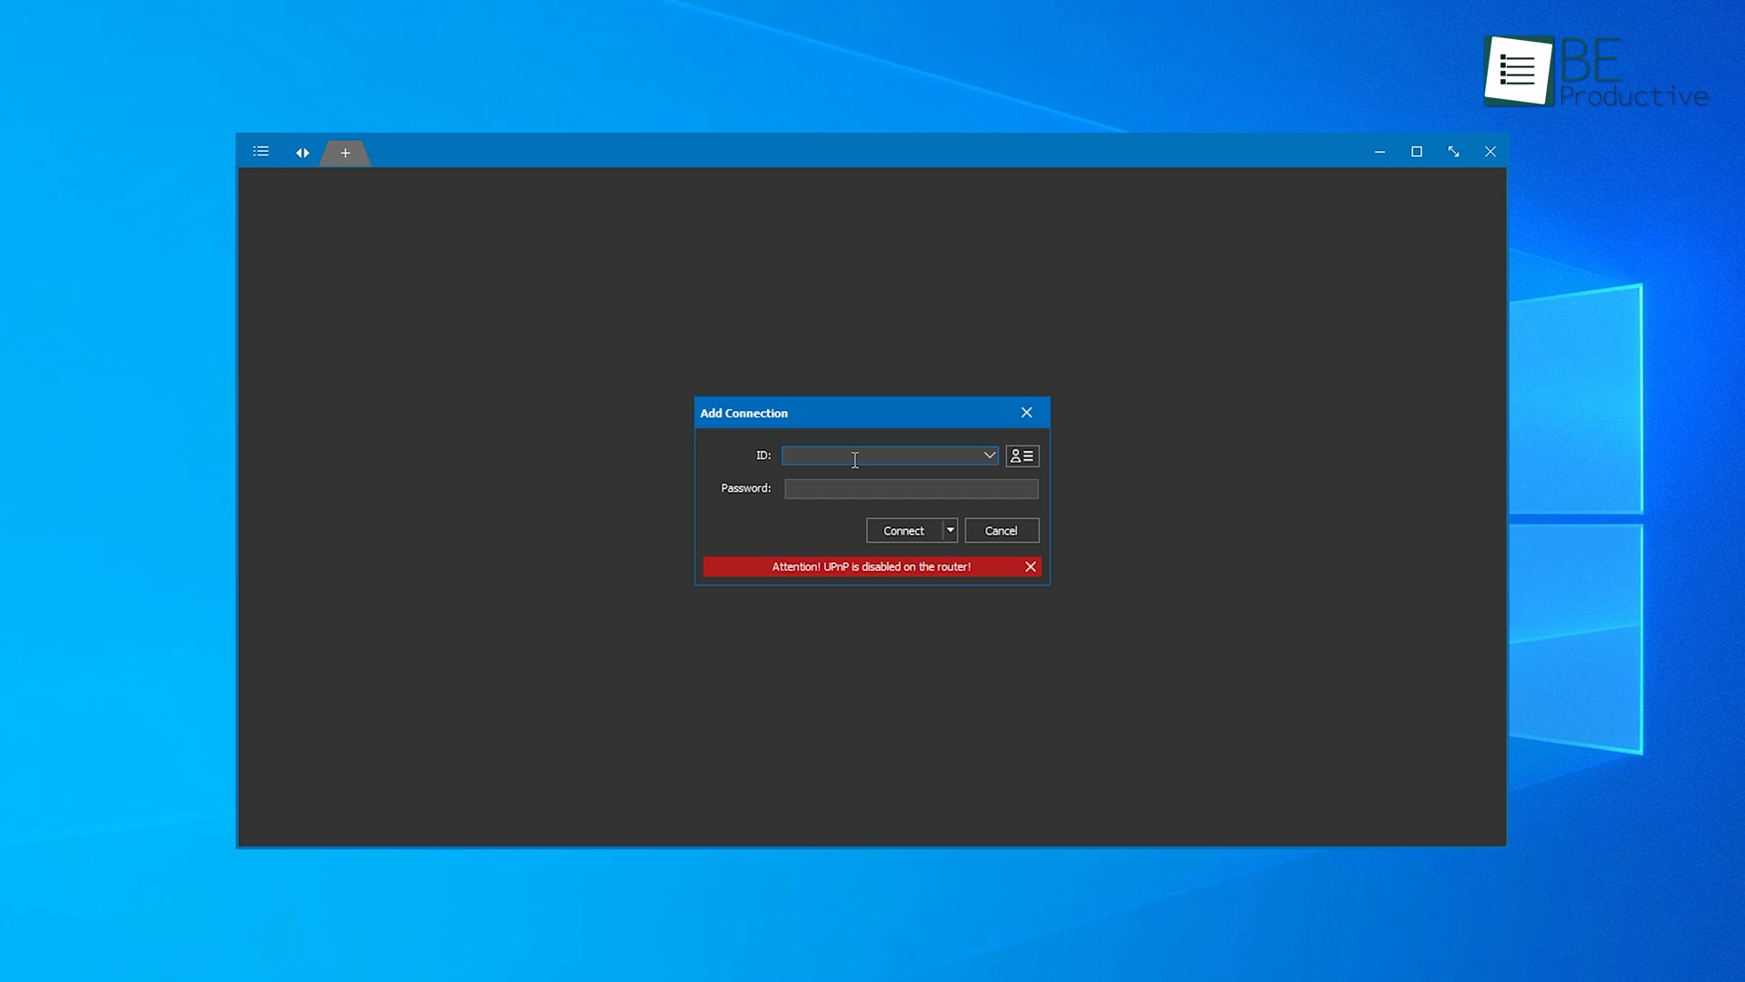
pyautogui.write('092079409')
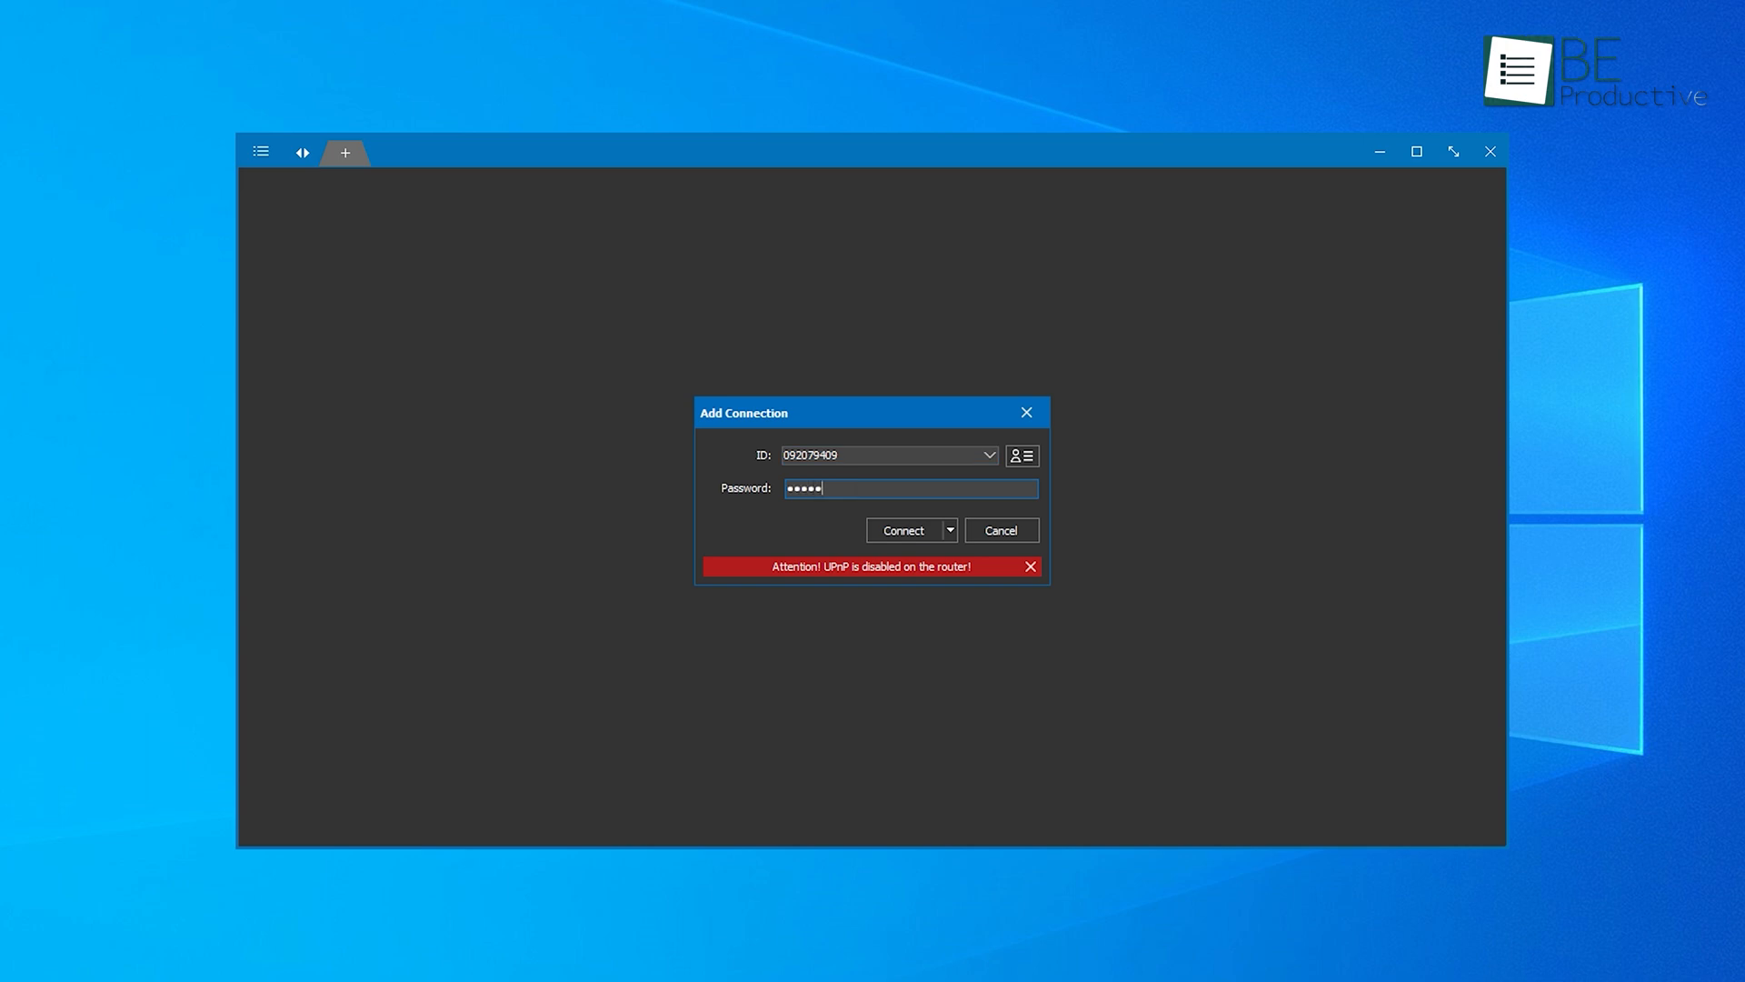
pyautogui.click(903, 529)
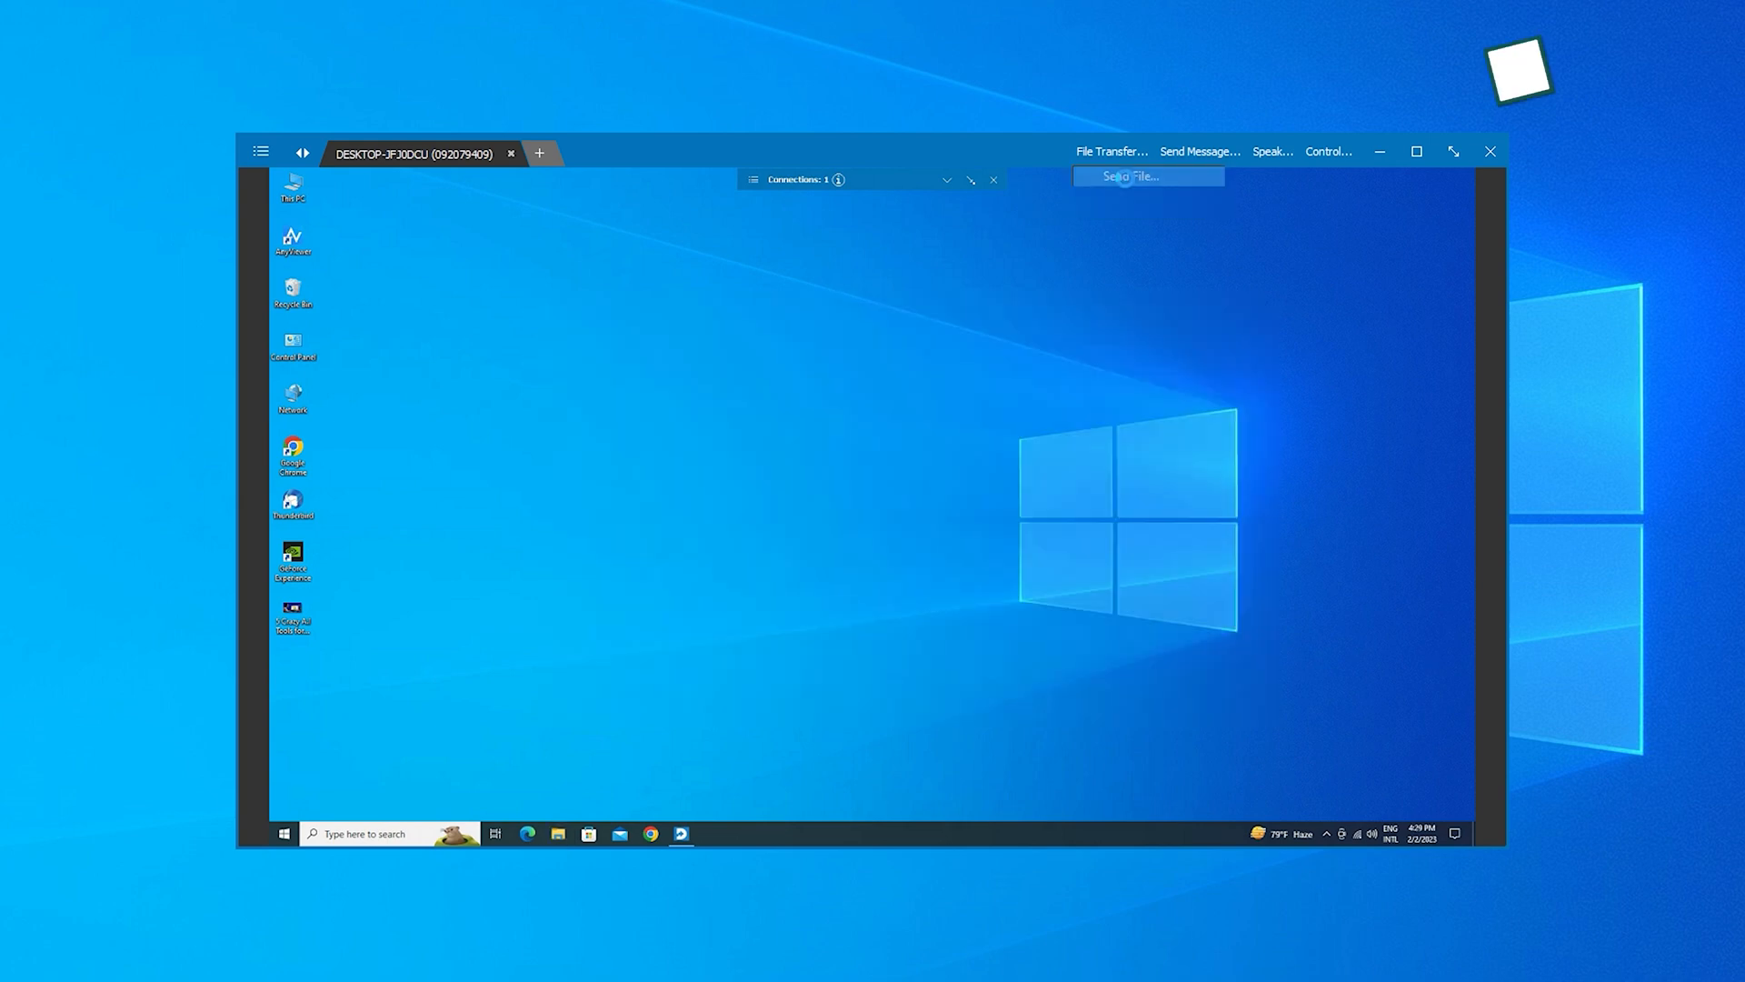
# Start Send File from the File Transfer menu and begin a name with 'Hel'
pyautogui.click(1130, 177)
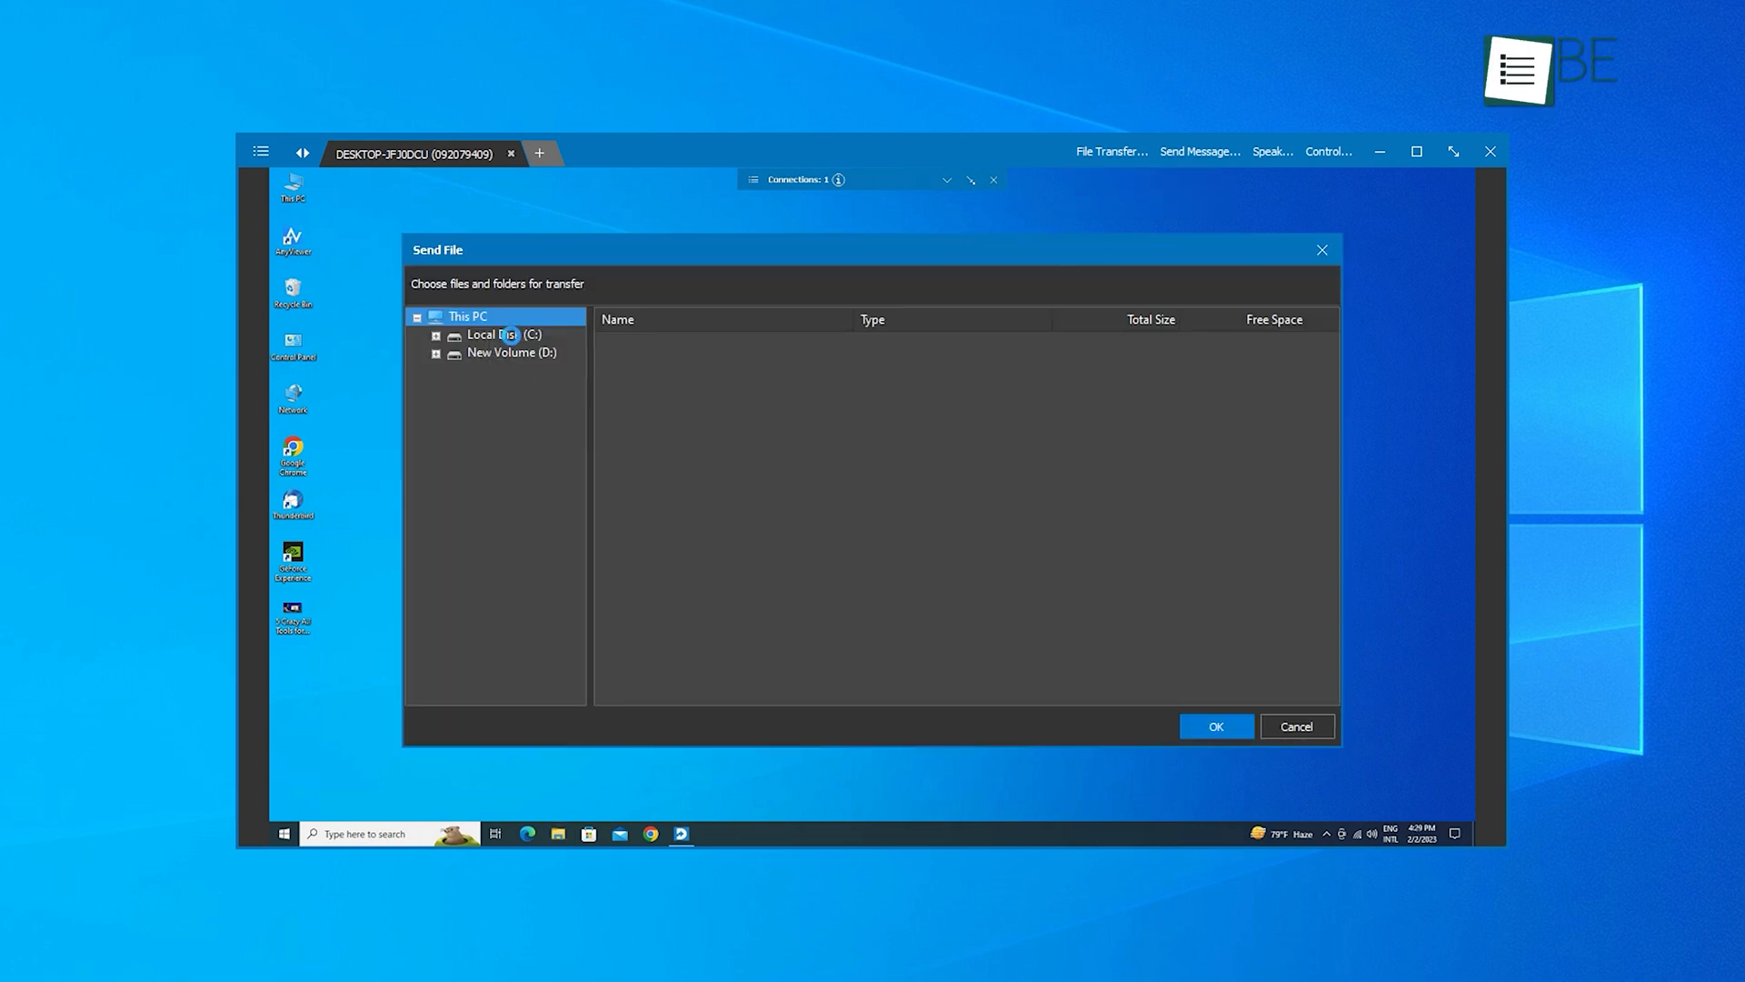
pyautogui.write('Hel')
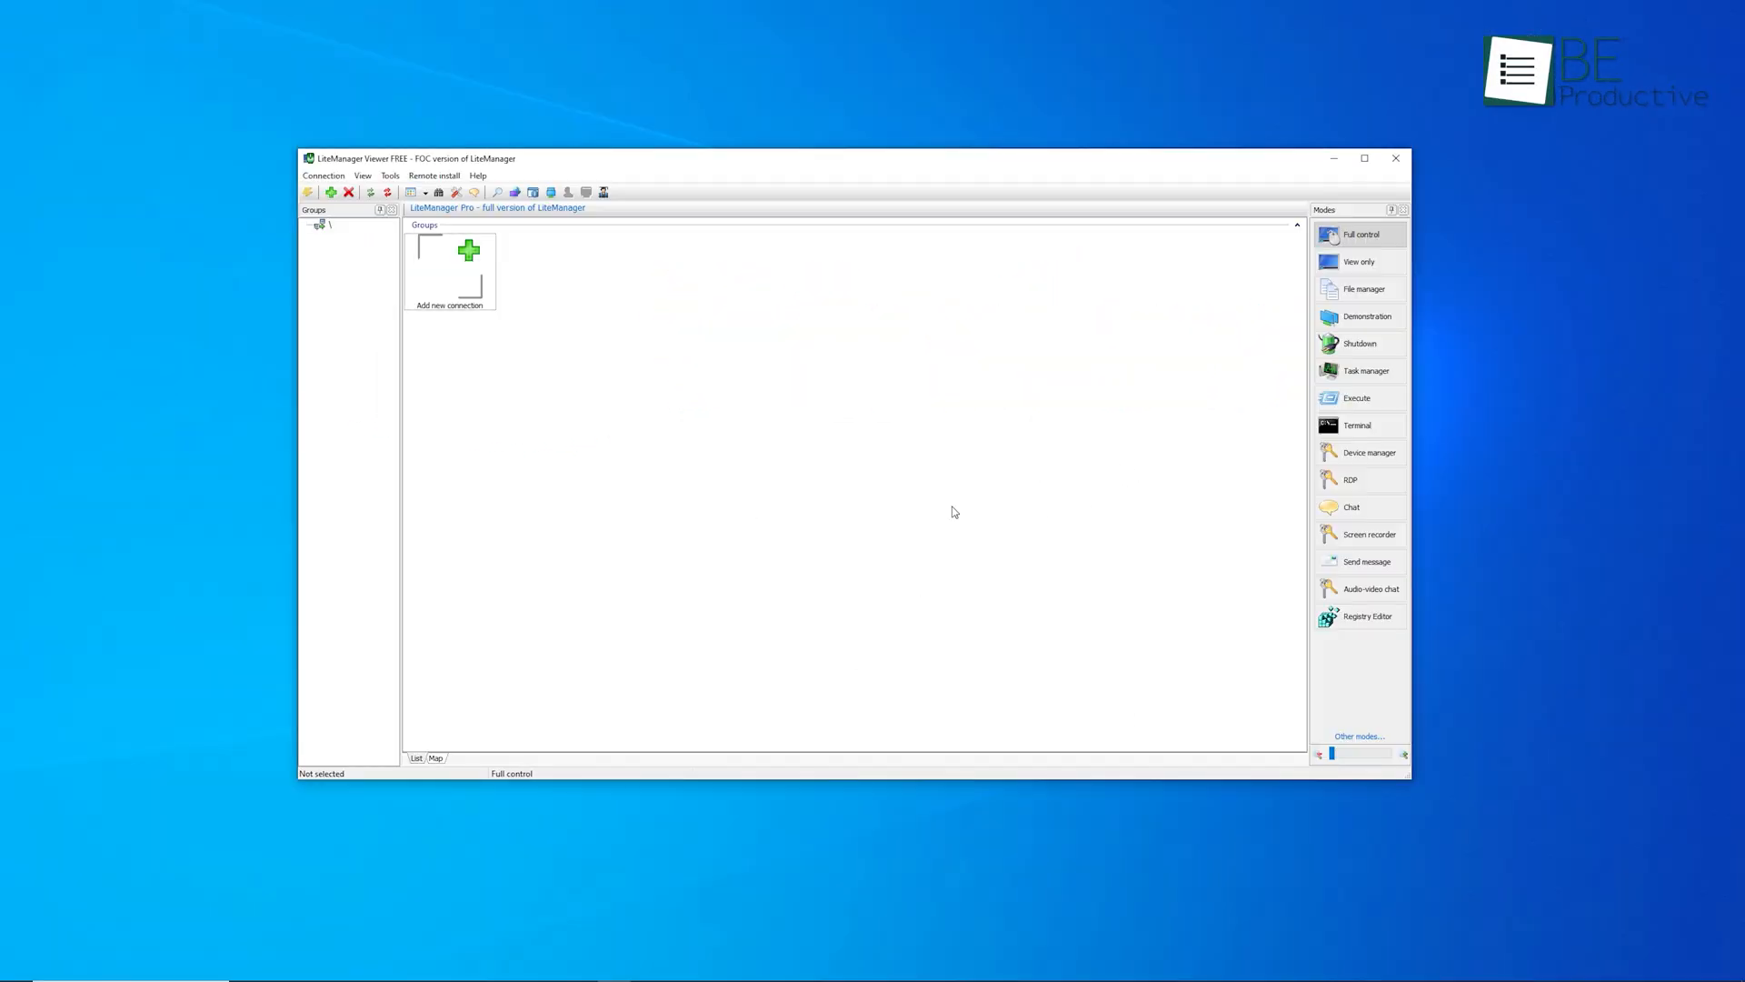
# Add a new connection to 192.168.90.112 by IP and confirm to open the full-control session
pyautogui.click(451, 267)
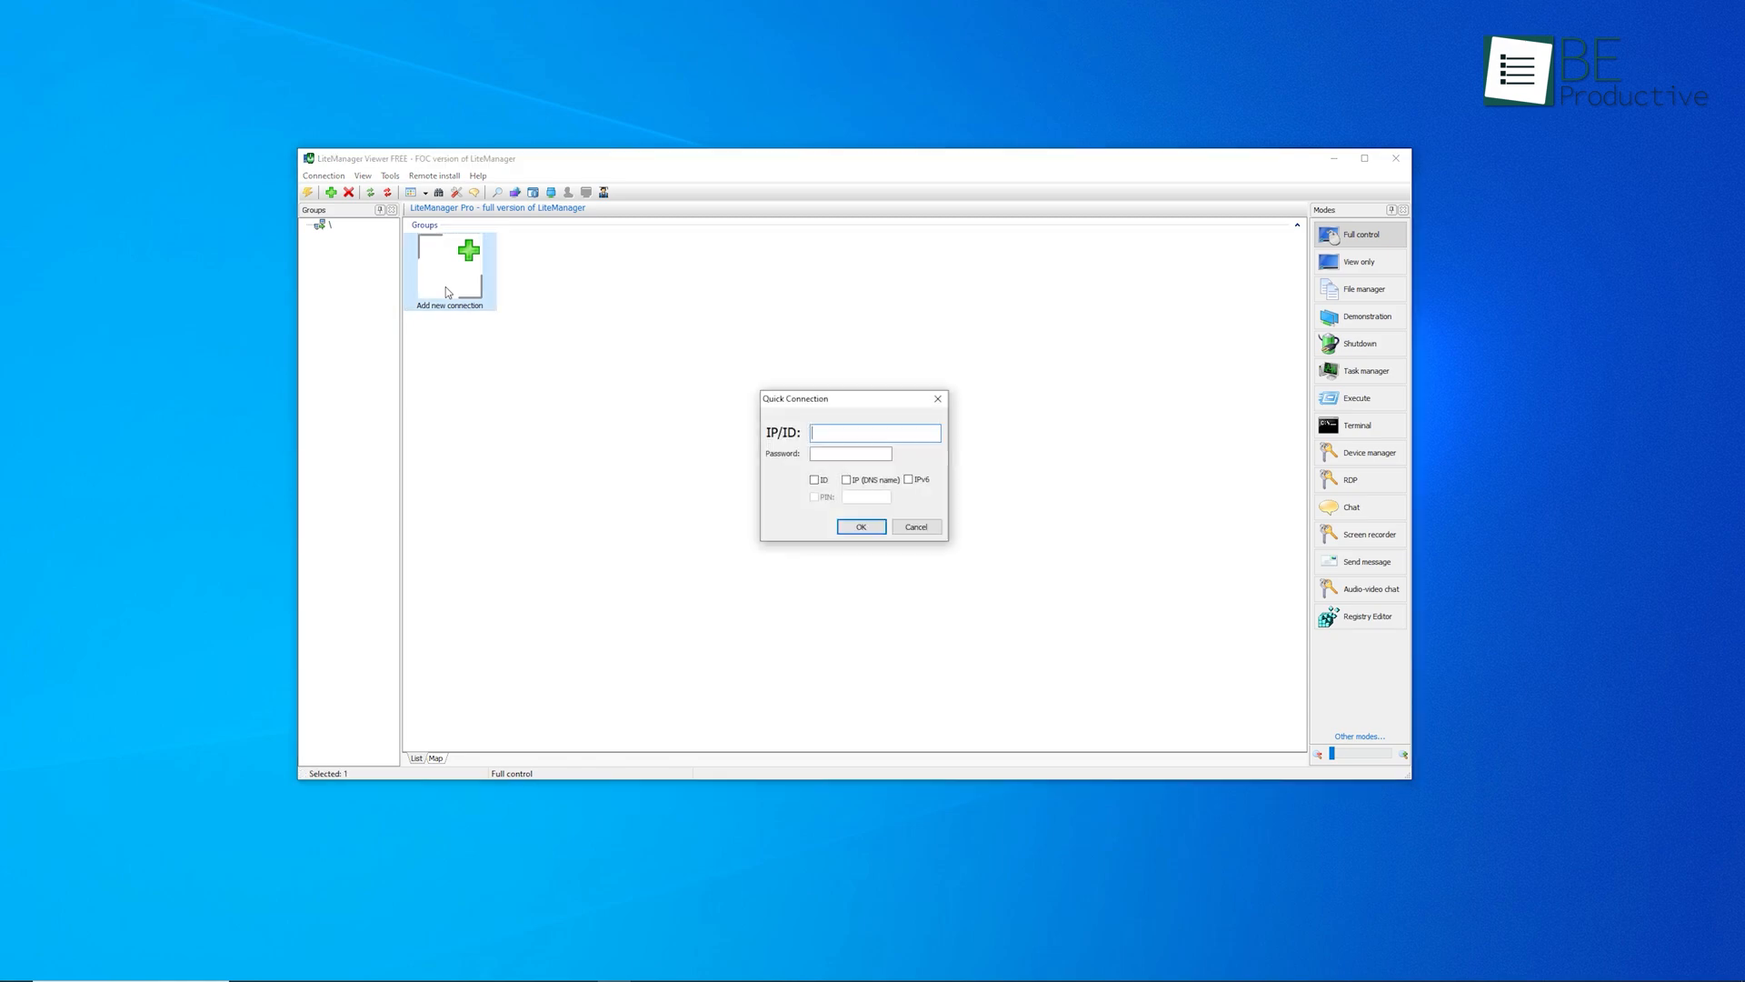
pyautogui.write('1')
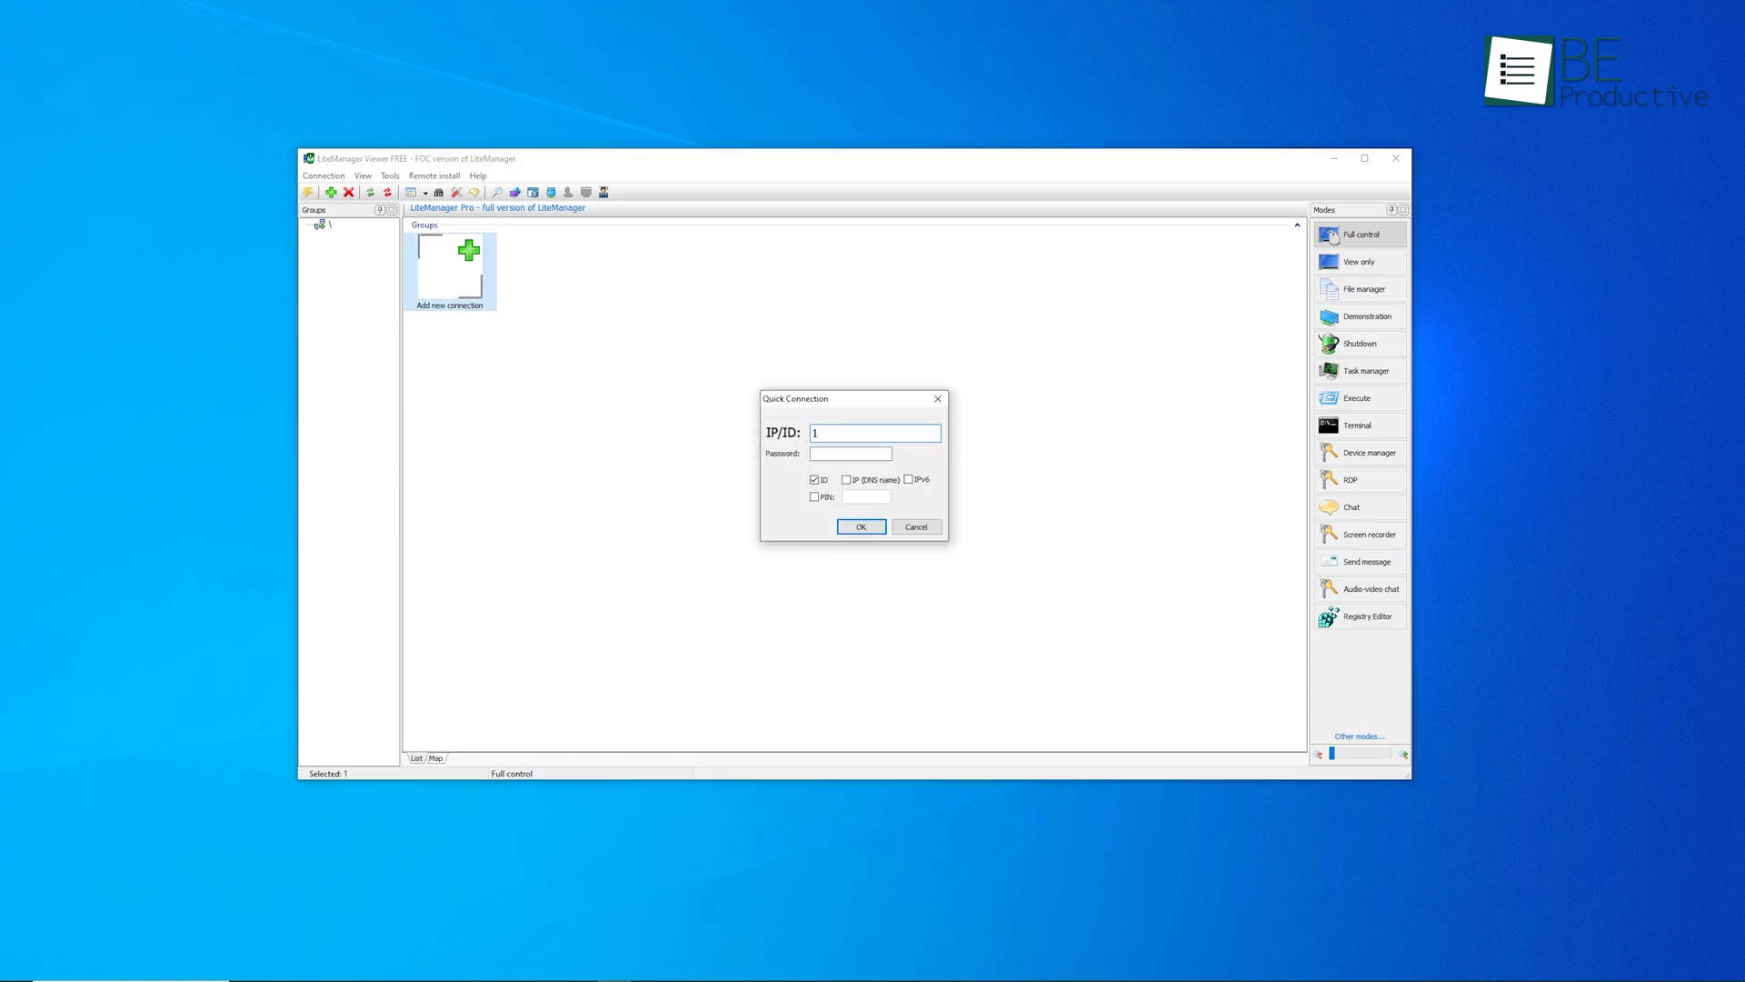
pyautogui.write('192.168.90.112')
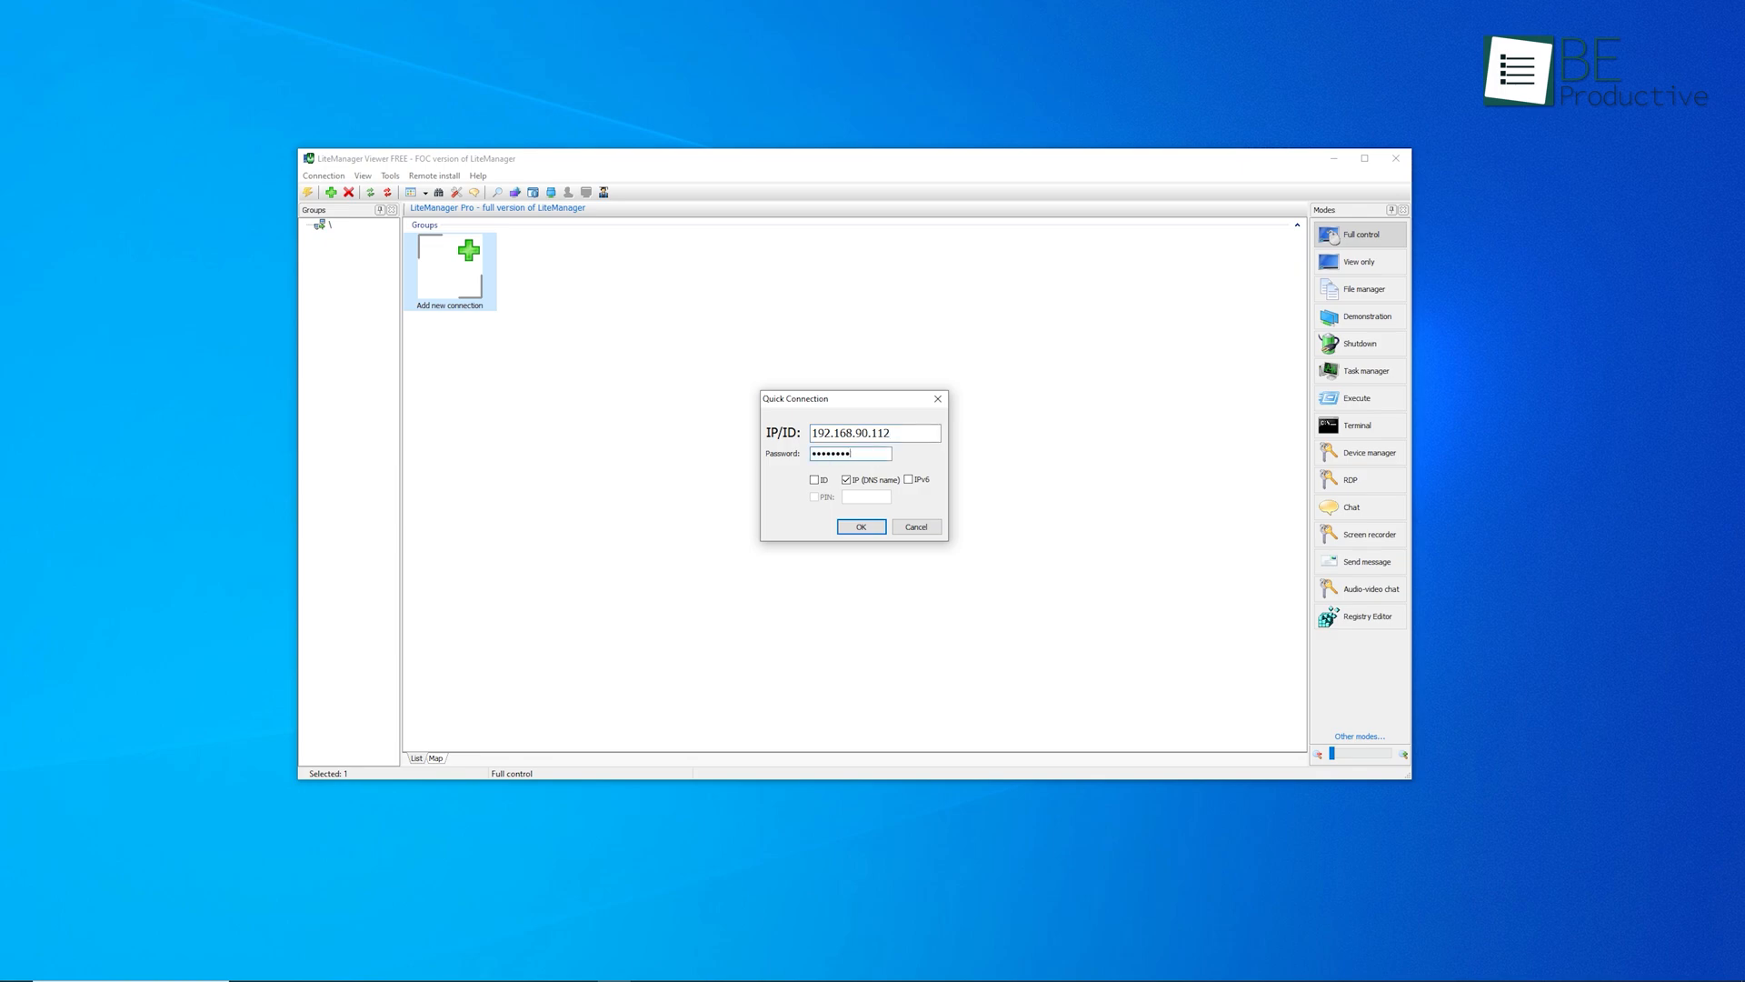
pyautogui.click(860, 528)
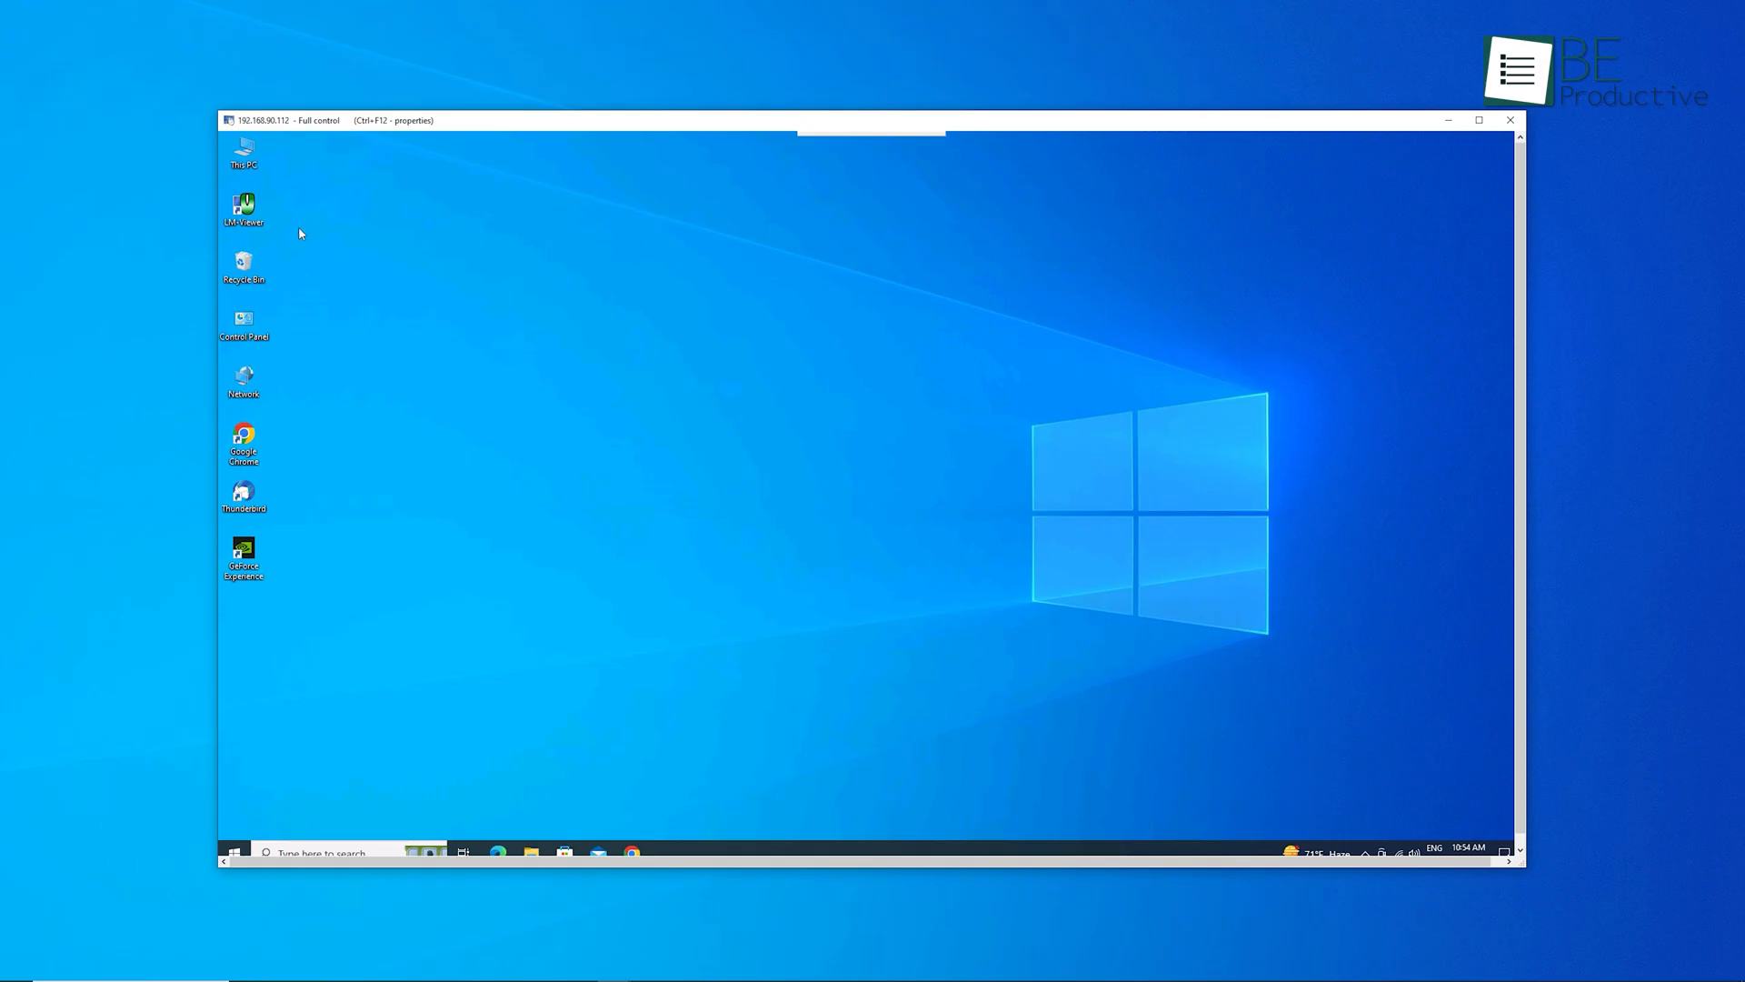
# Switch to the Map view and confirm the Images library to show the office network map
pyautogui.doubleClick(242, 153)
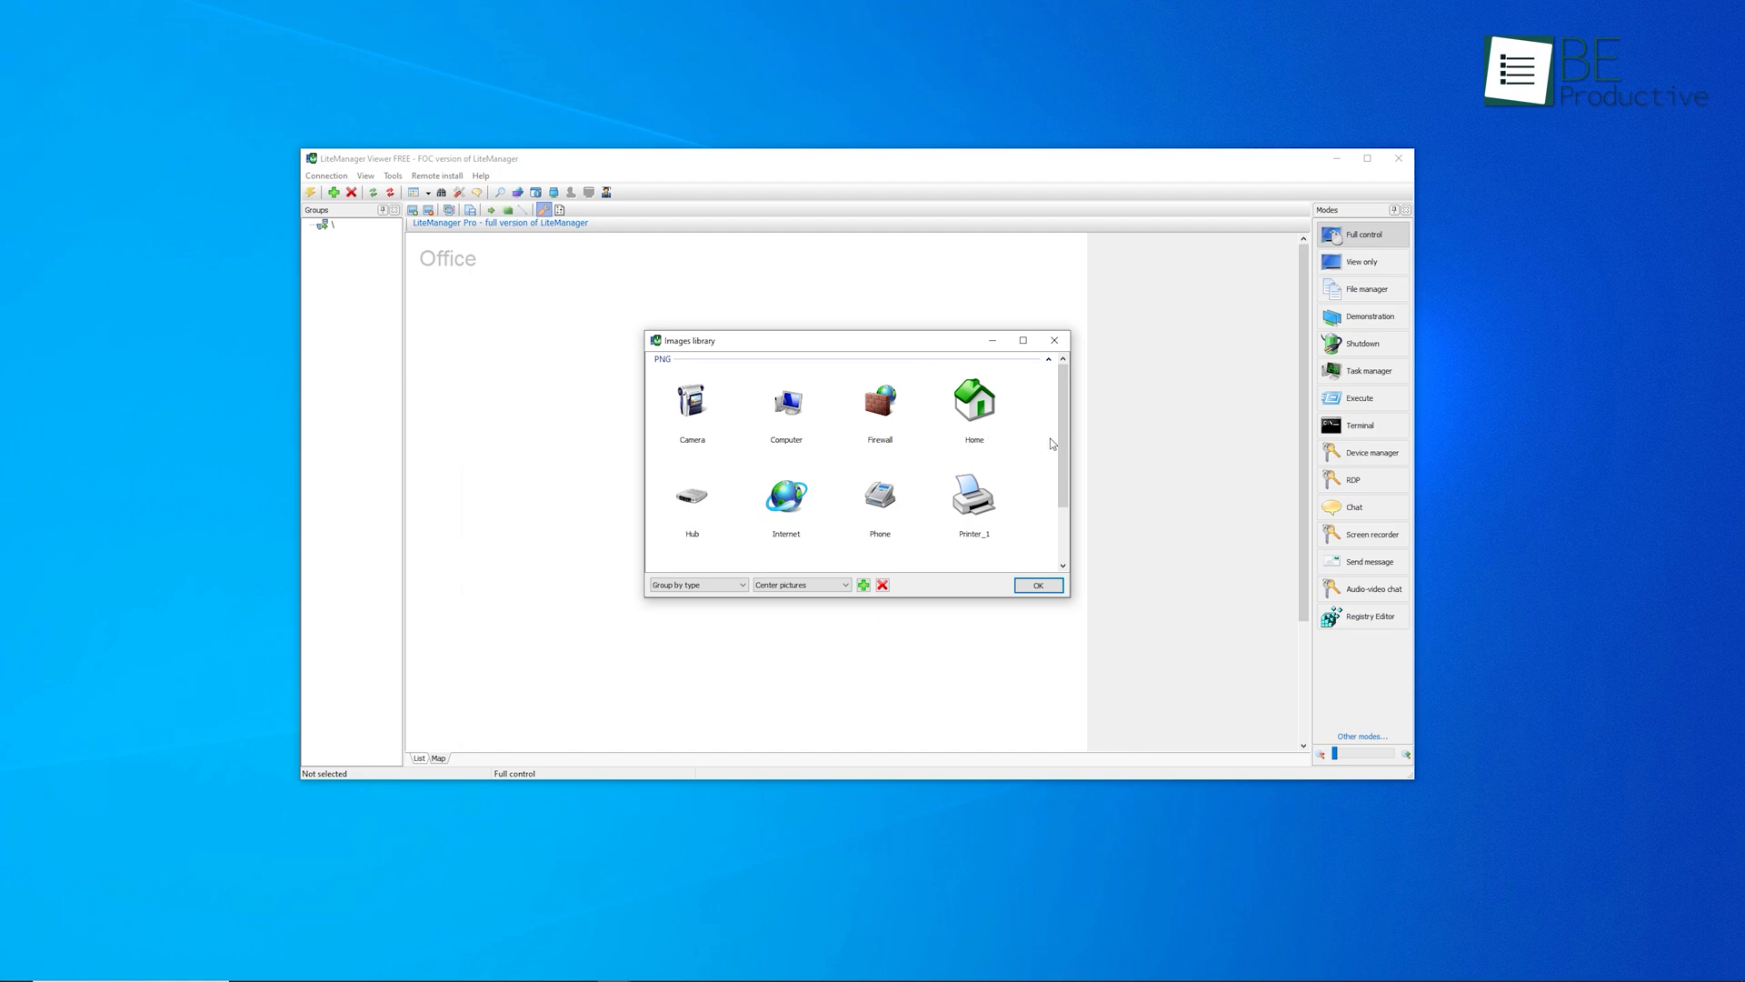
pyautogui.click(1036, 584)
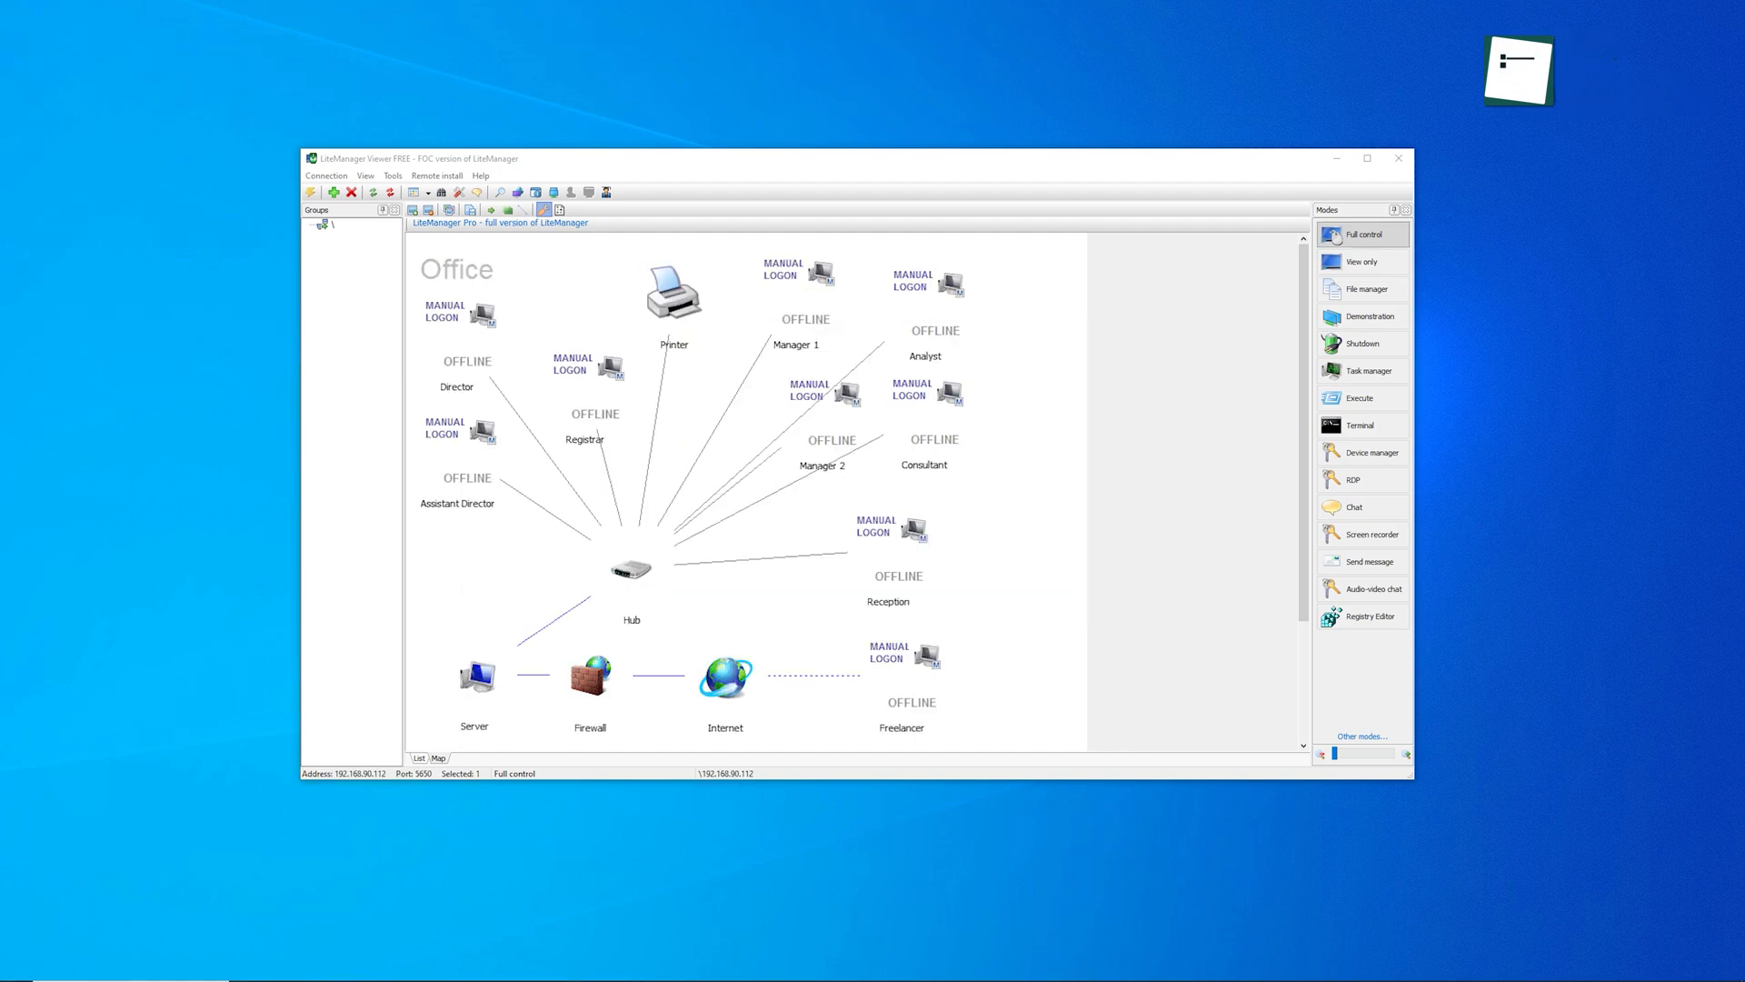